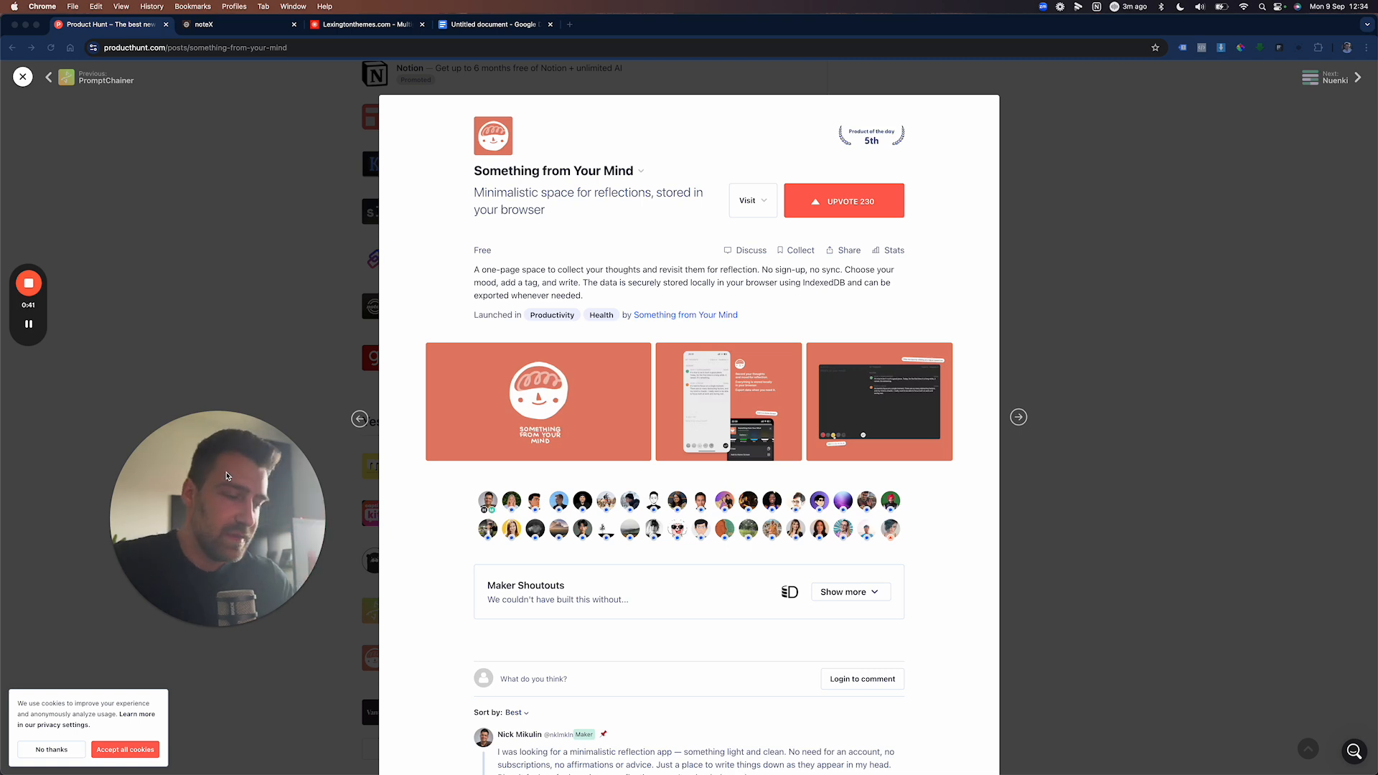
{"action": "mouse_move", "coordinate": [319, 349]}
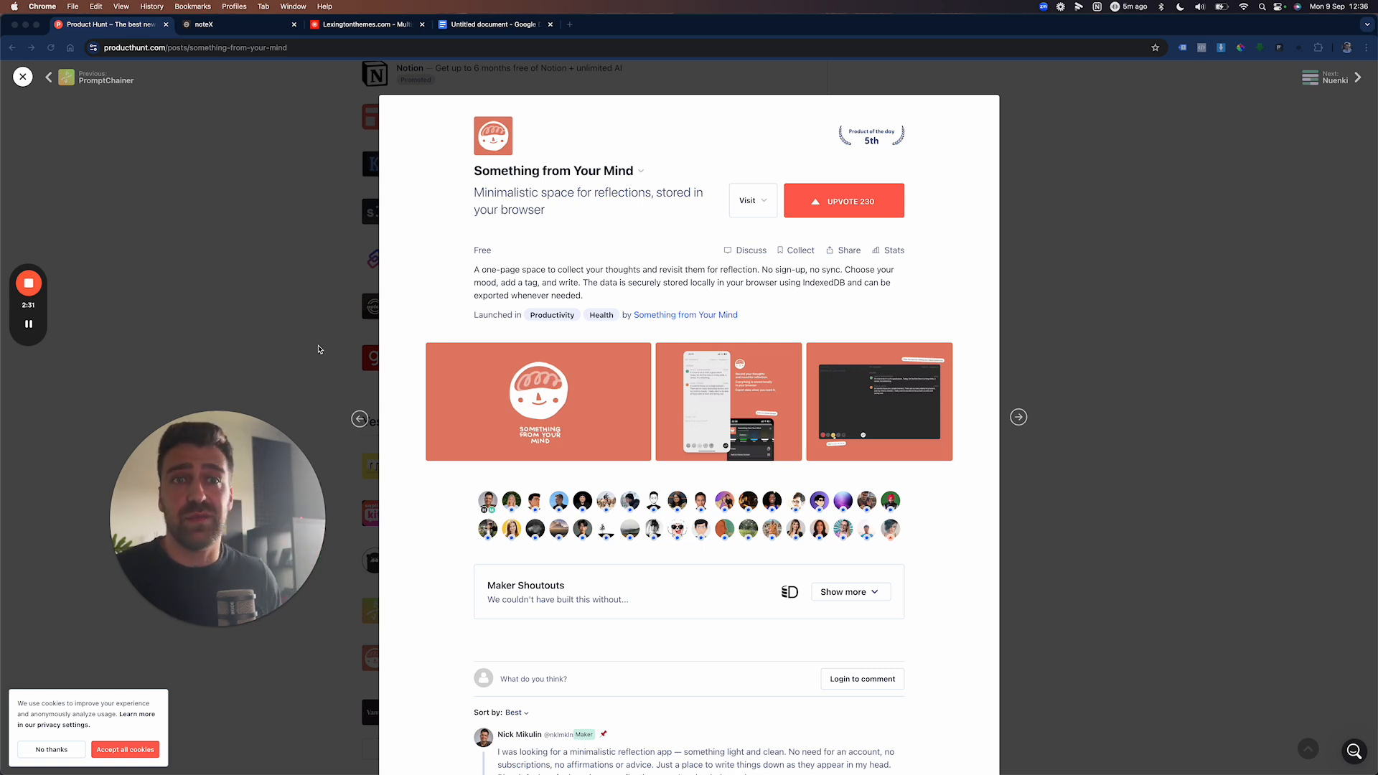
{"action": "mouse_move", "coordinate": [277, 359]}
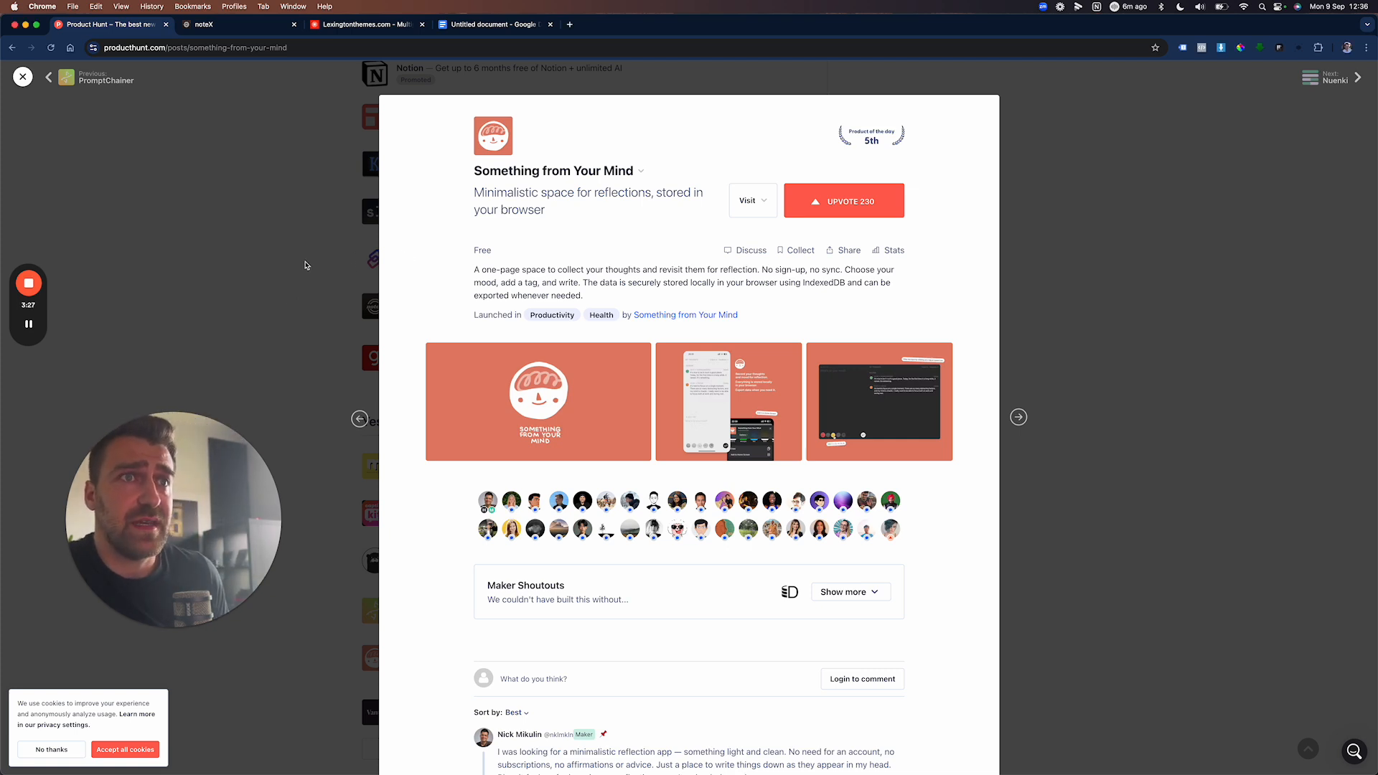
- Return to the Product Hunt list, open noteX's launch page and expand its Visit links
{"action": "left_click", "coordinate": [24, 75]}
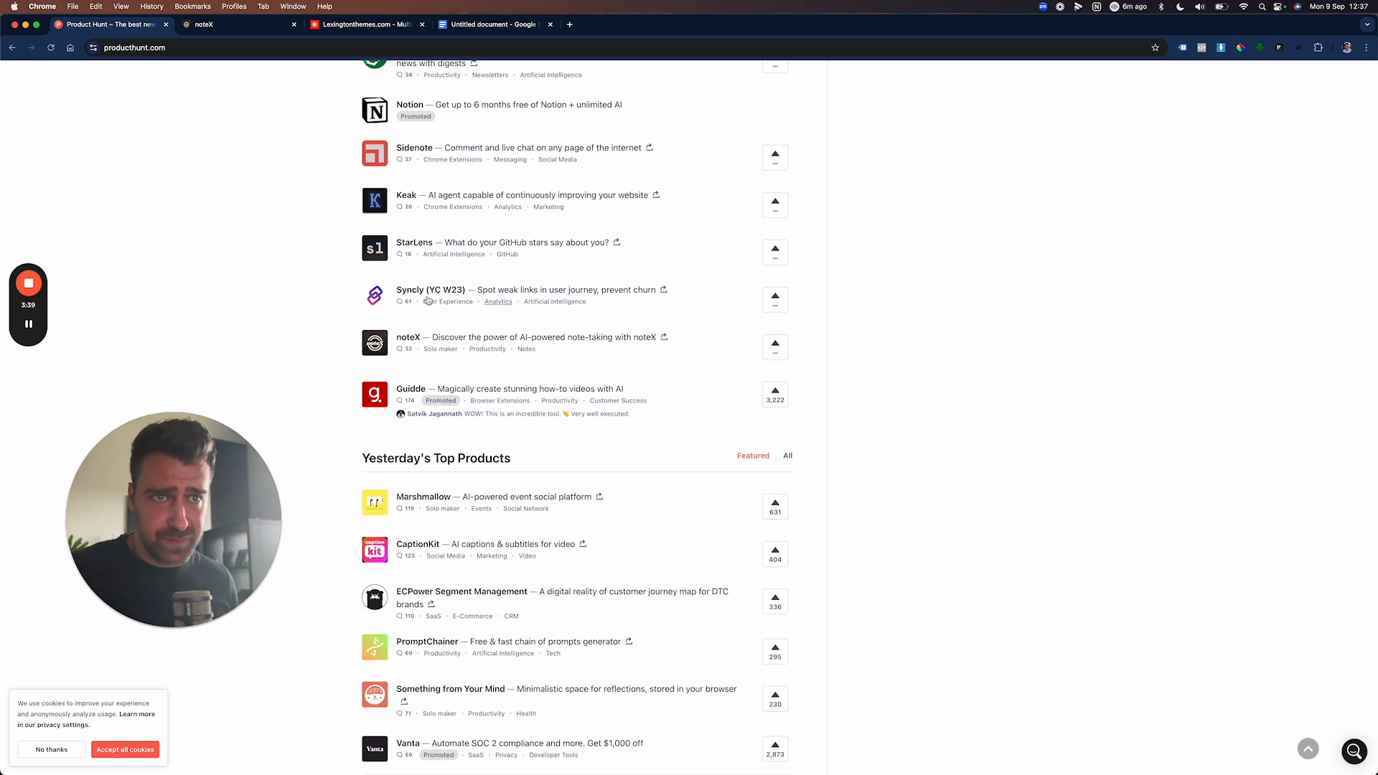
{"action": "left_click", "coordinate": [408, 336]}
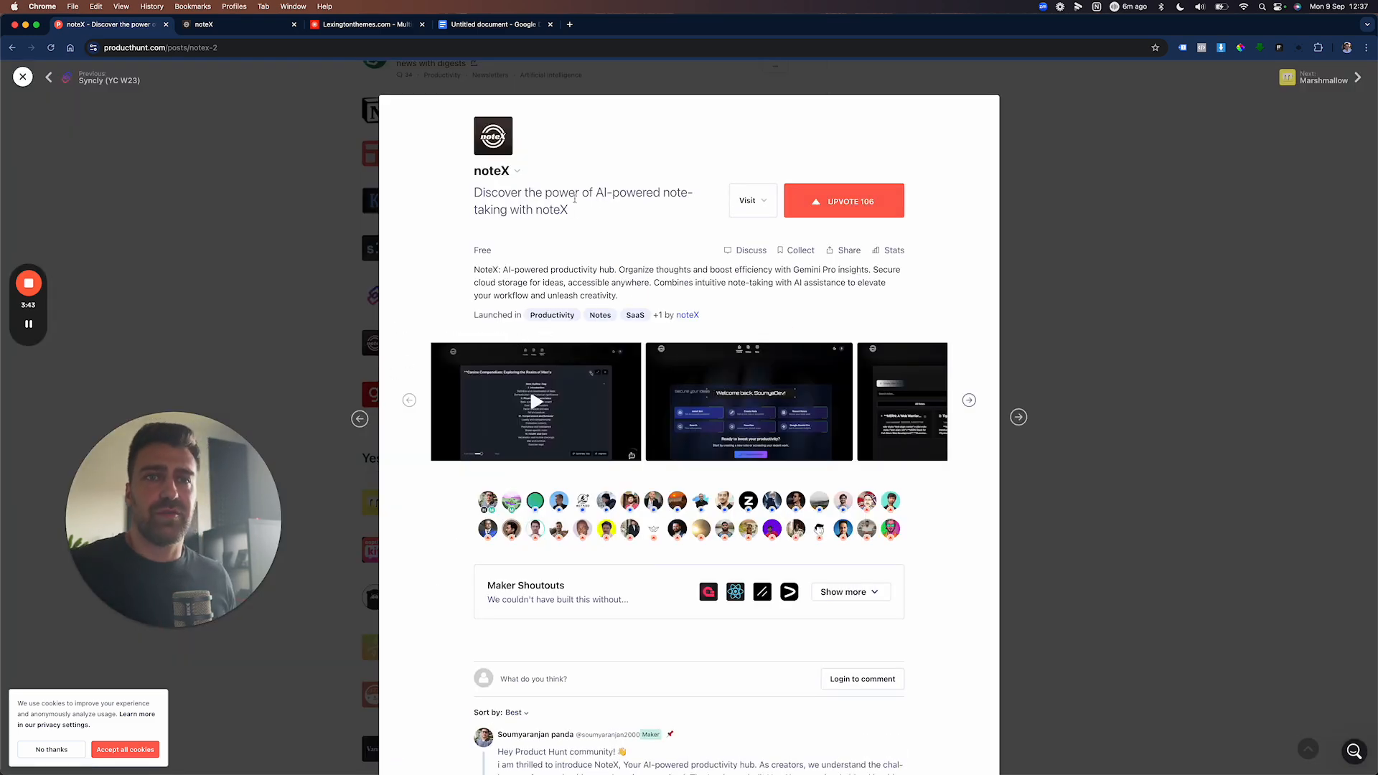
{"action": "mouse_move", "coordinate": [252, 248]}
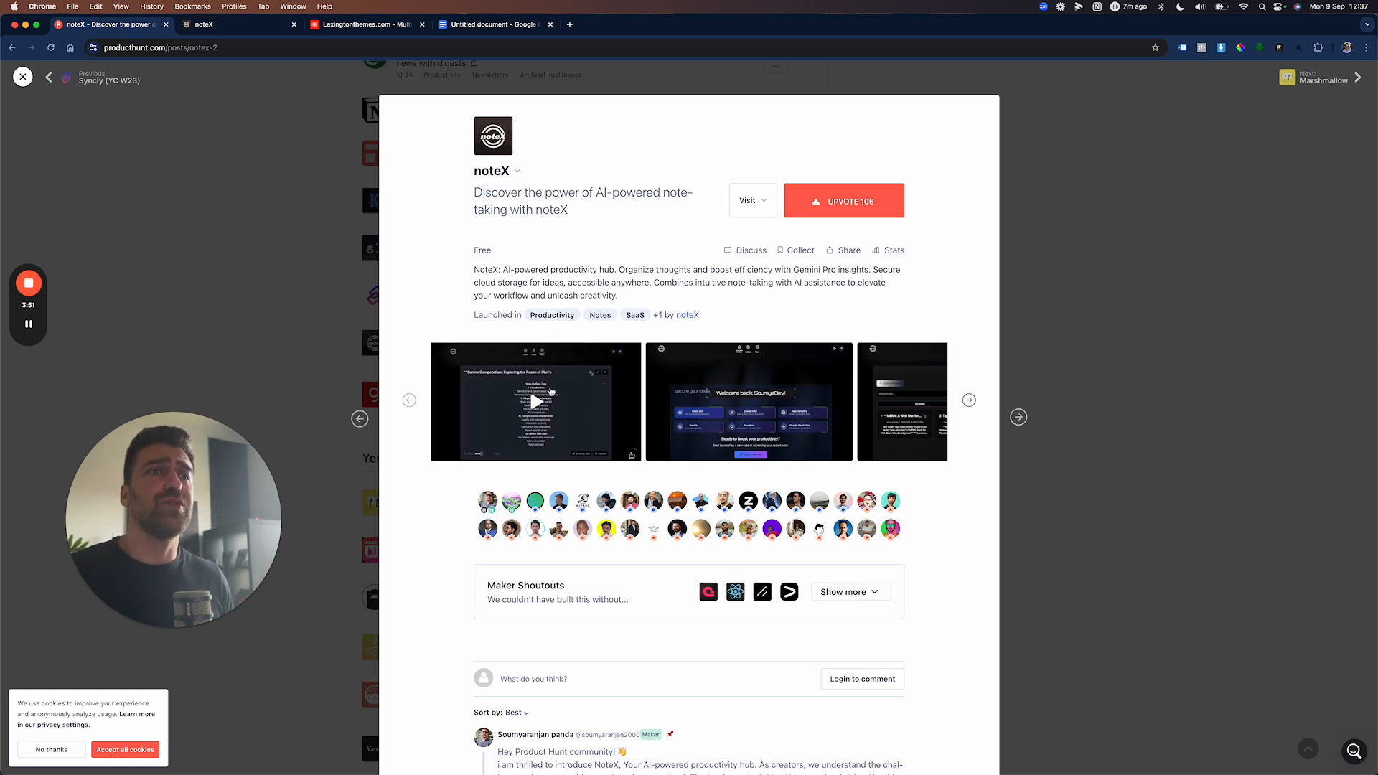
{"action": "left_click", "coordinate": [752, 200]}
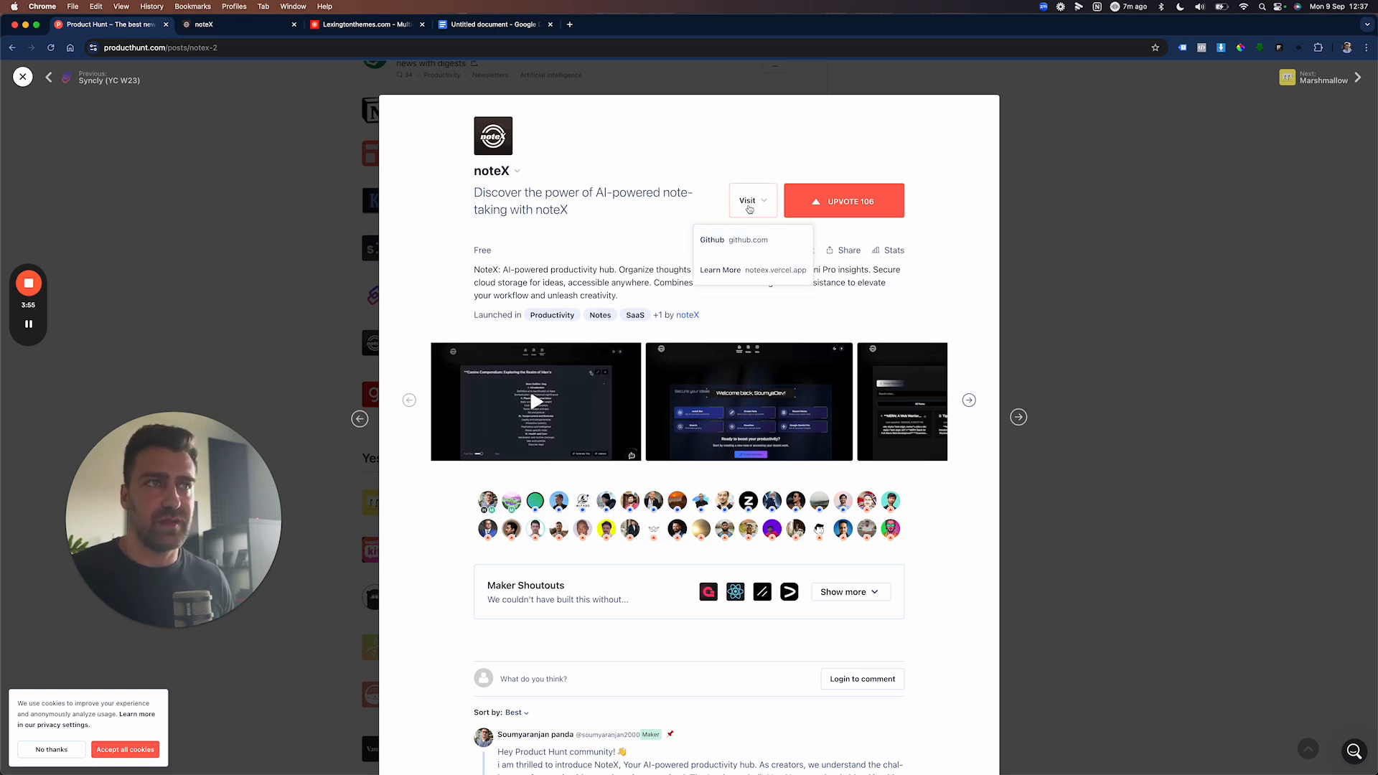
- Open the noteX site (noteex.vercel.app) via Learn More and scroll its welcome page
{"action": "left_click", "coordinate": [721, 270]}
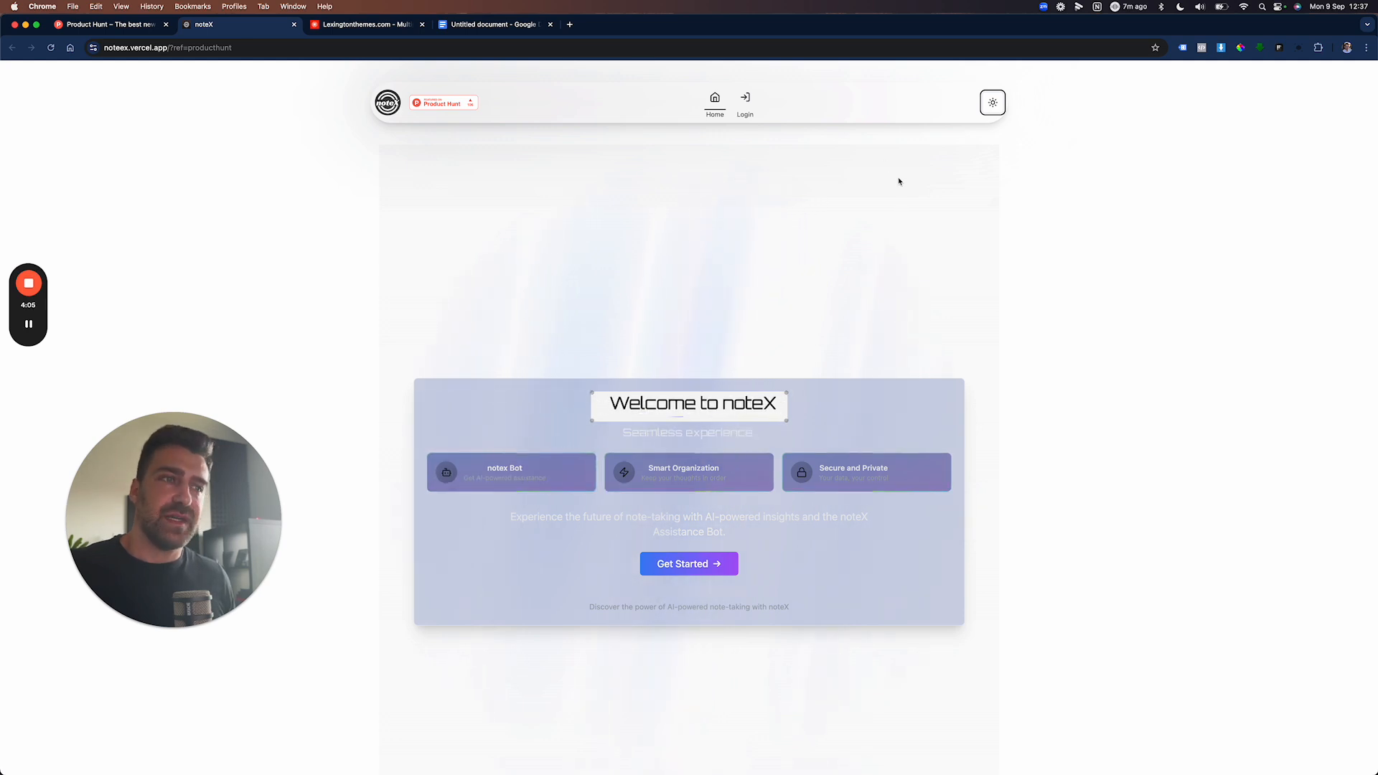
{"action": "mouse_move", "coordinate": [672, 267]}
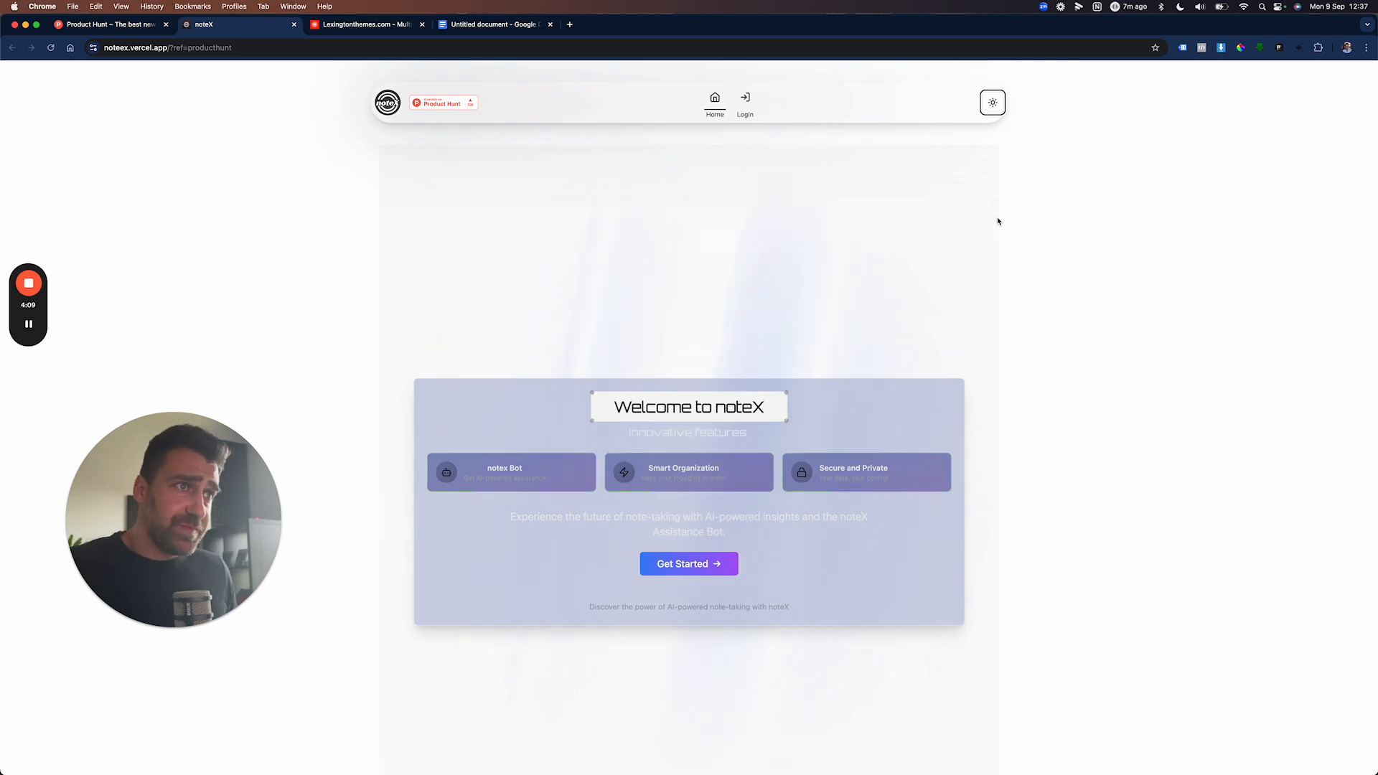
{"action": "mouse_move", "coordinate": [824, 263]}
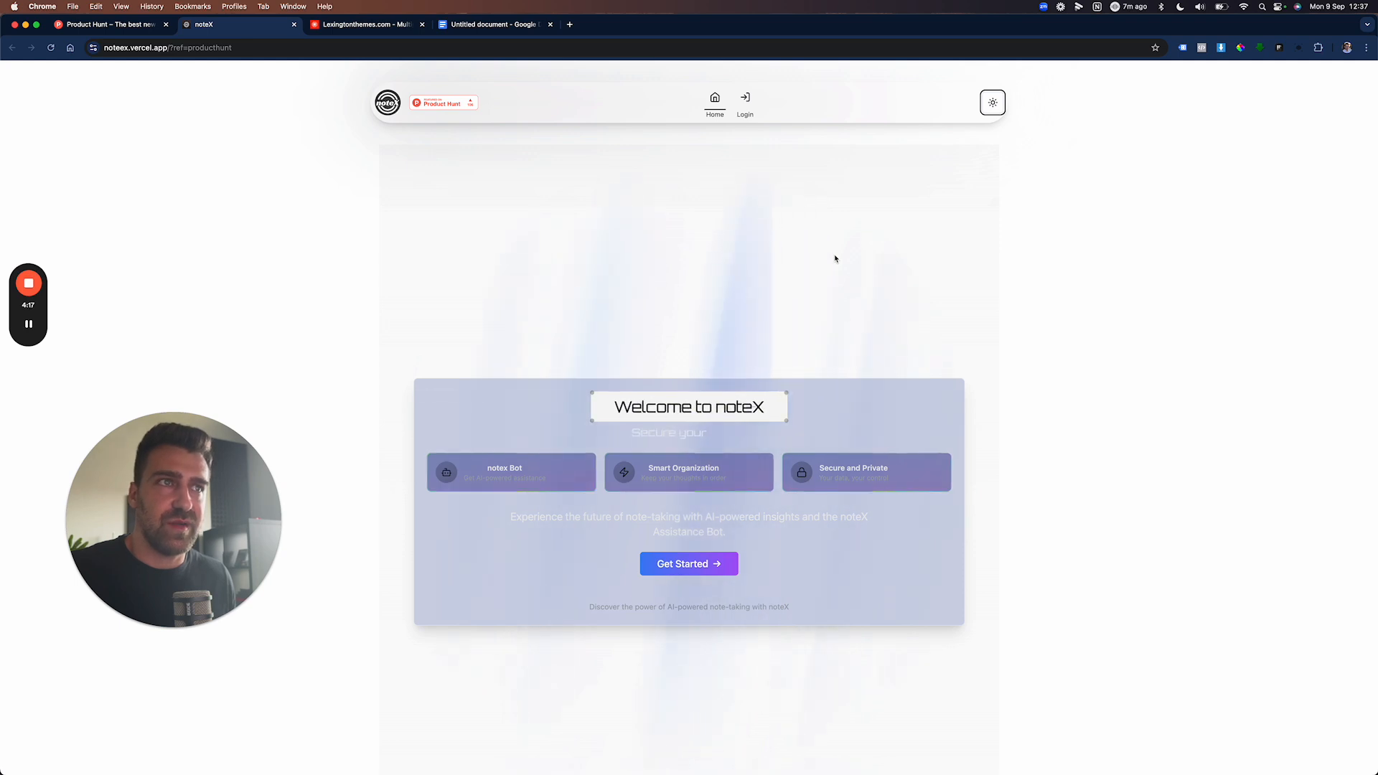
{"action": "scroll", "scroll_direction": "down", "scroll_amount": 3}
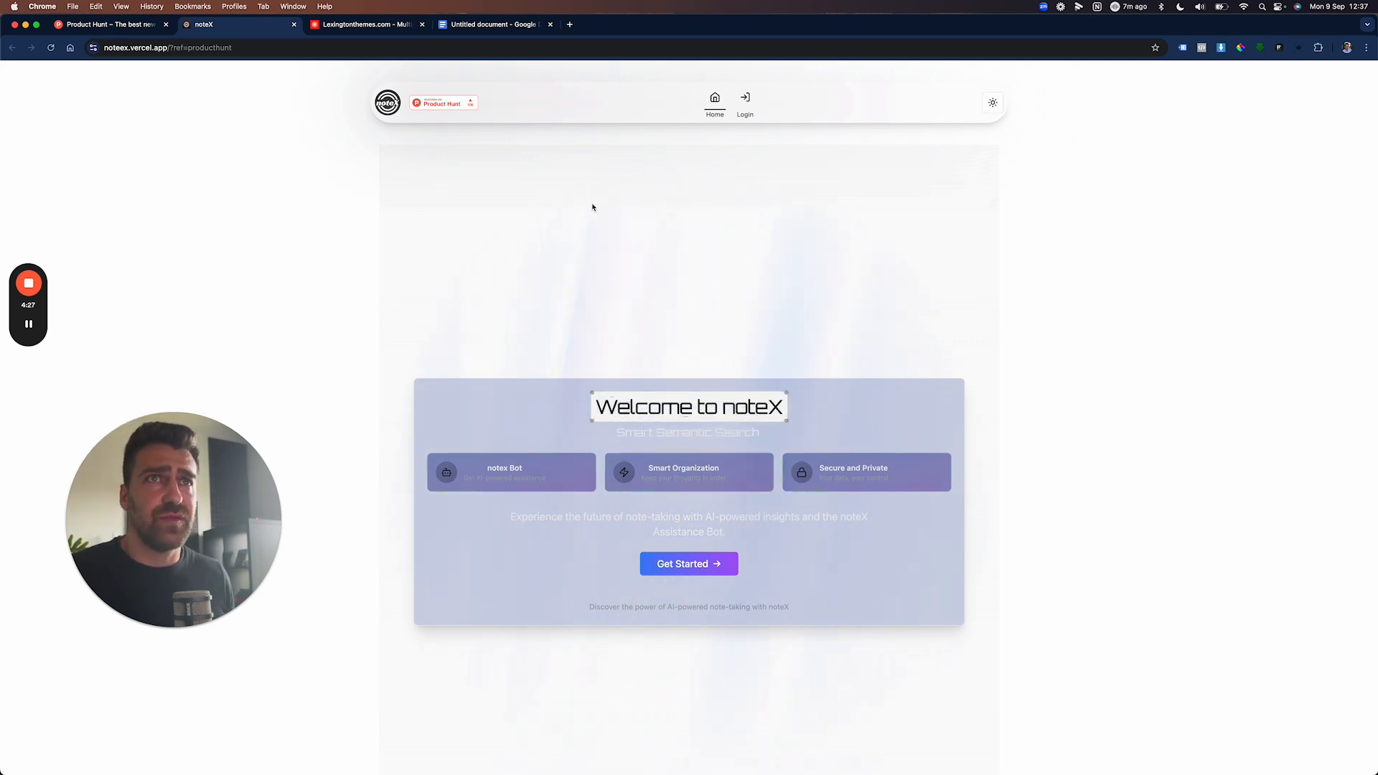
- Log in to noteX by entering and verifying the one-time password
{"action": "left_click", "coordinate": [745, 101]}
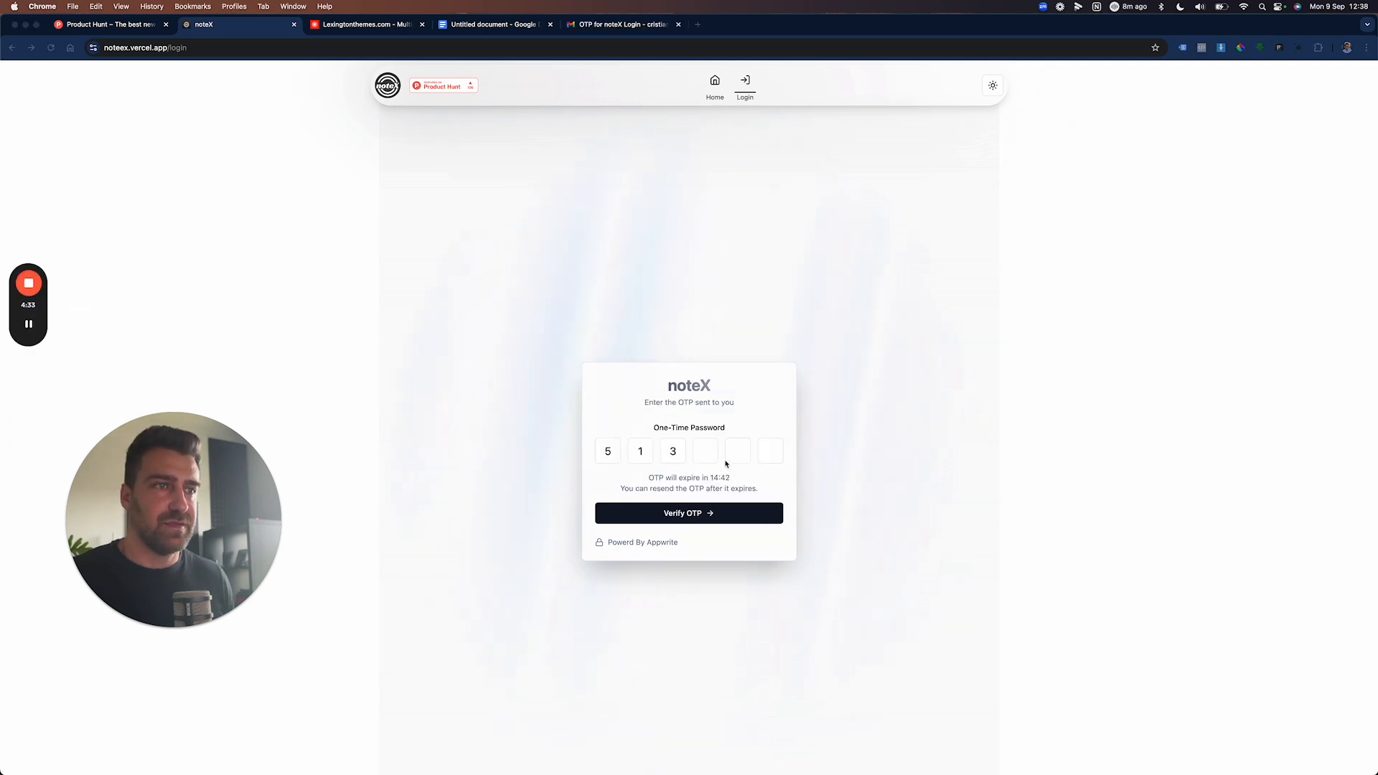
{"action": "left_click", "coordinate": [705, 451]}
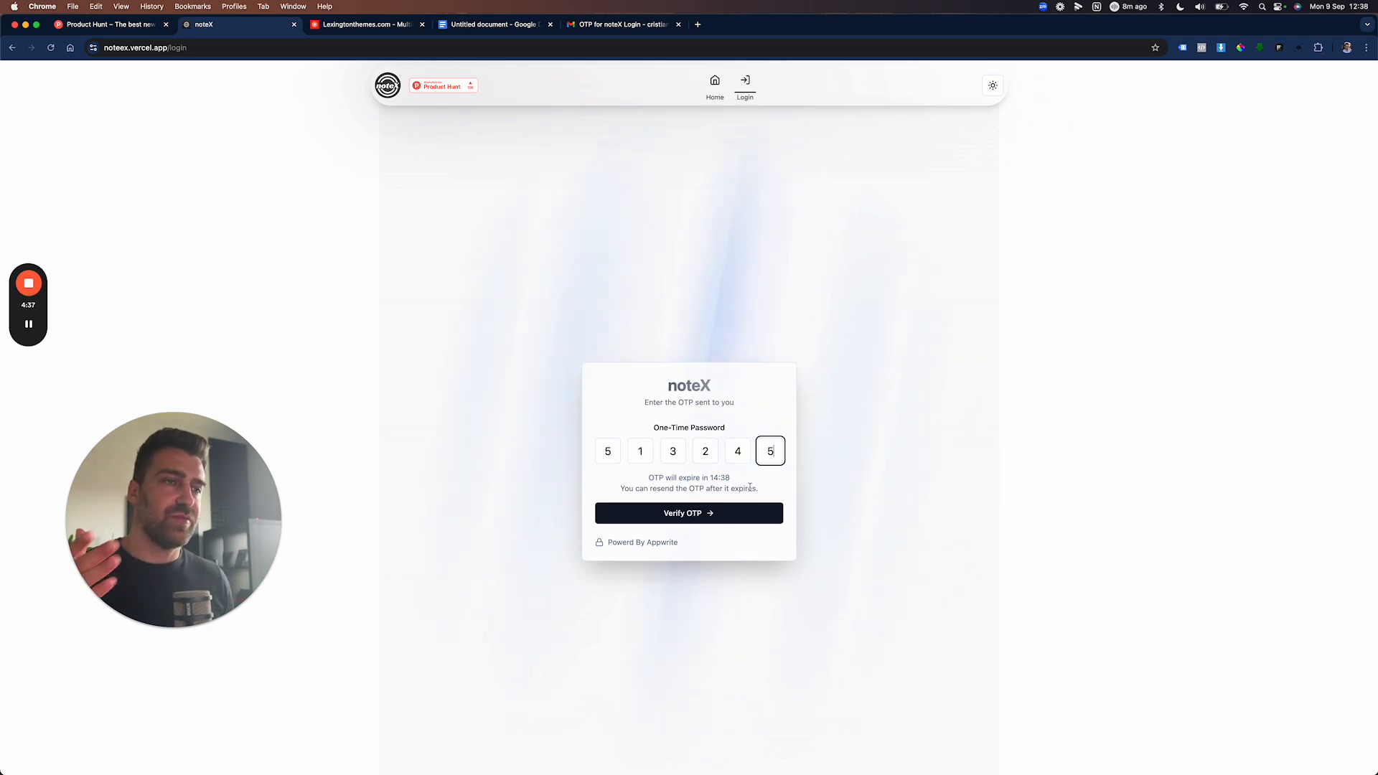
{"action": "mouse_move", "coordinate": [687, 508]}
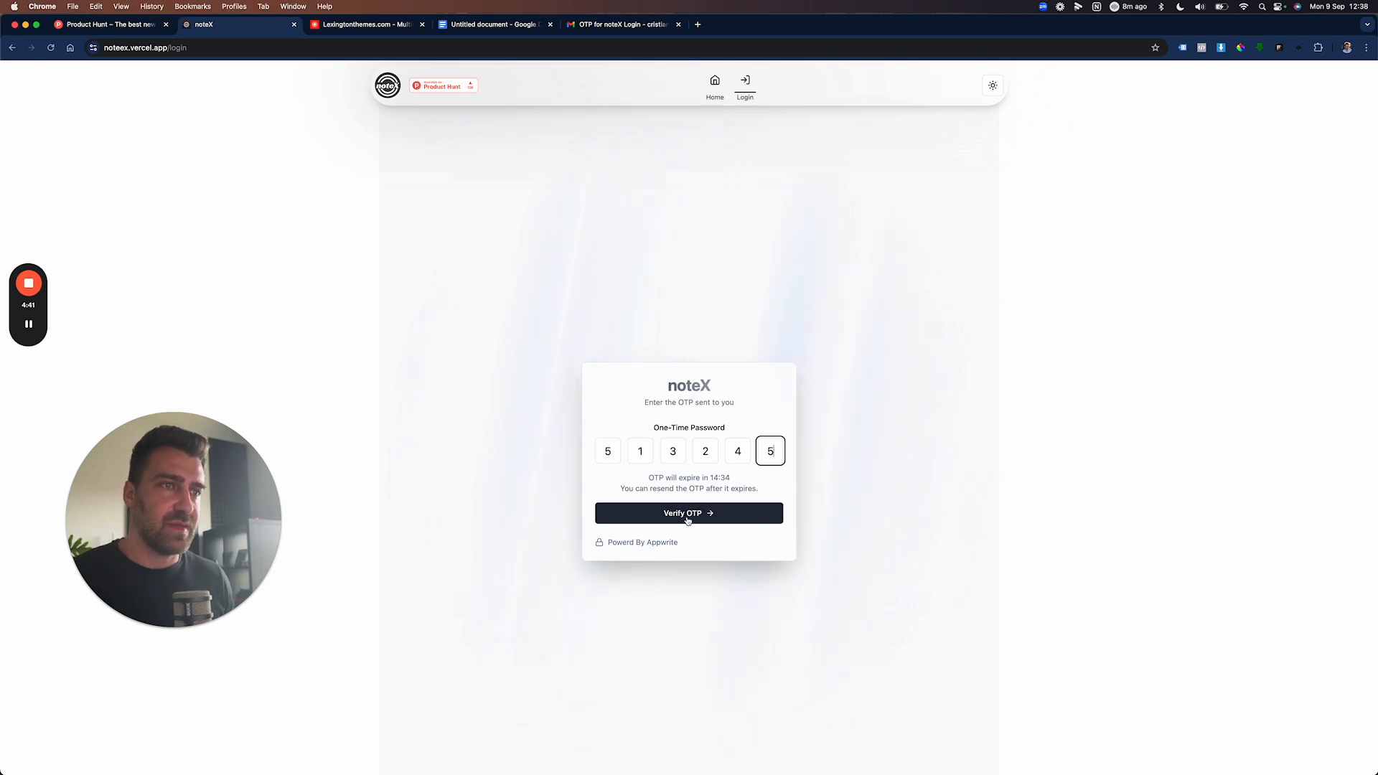
{"action": "left_click", "coordinate": [689, 512]}
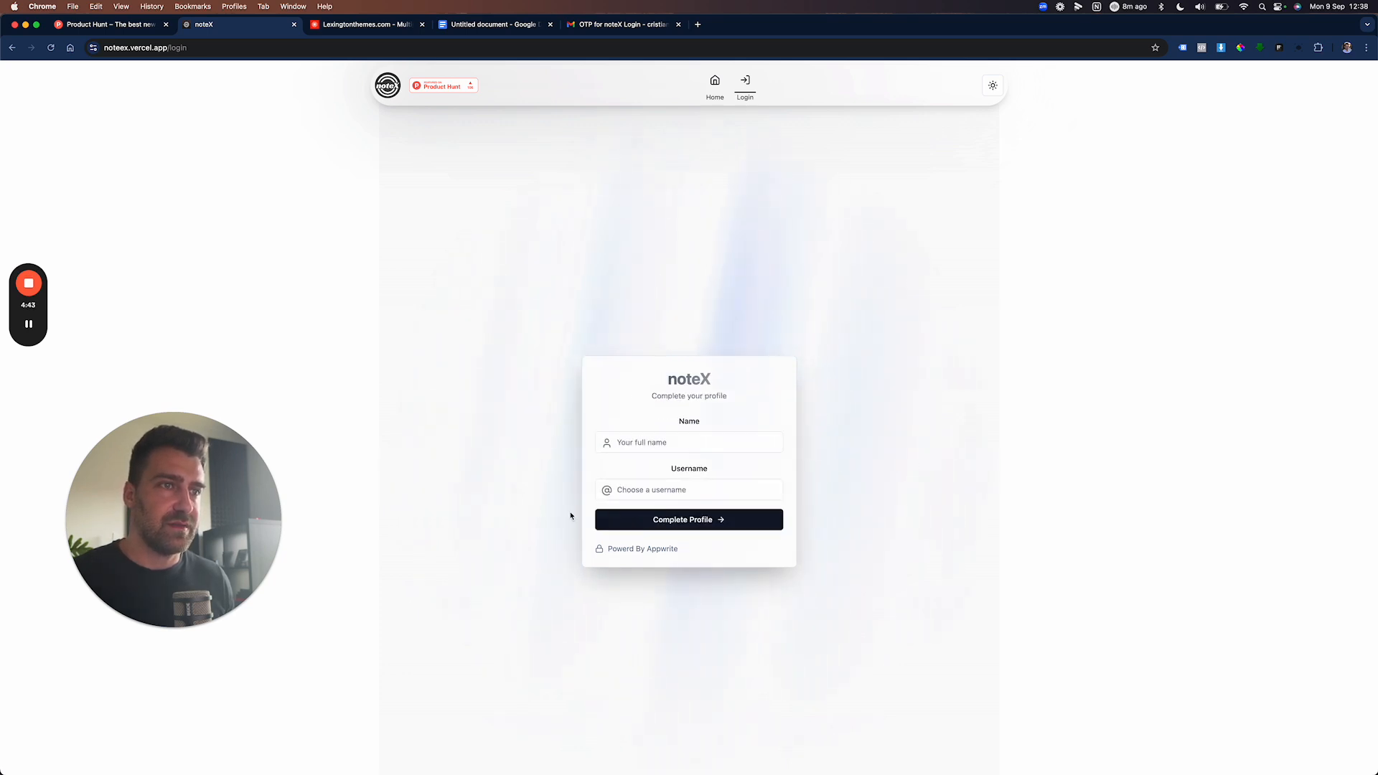
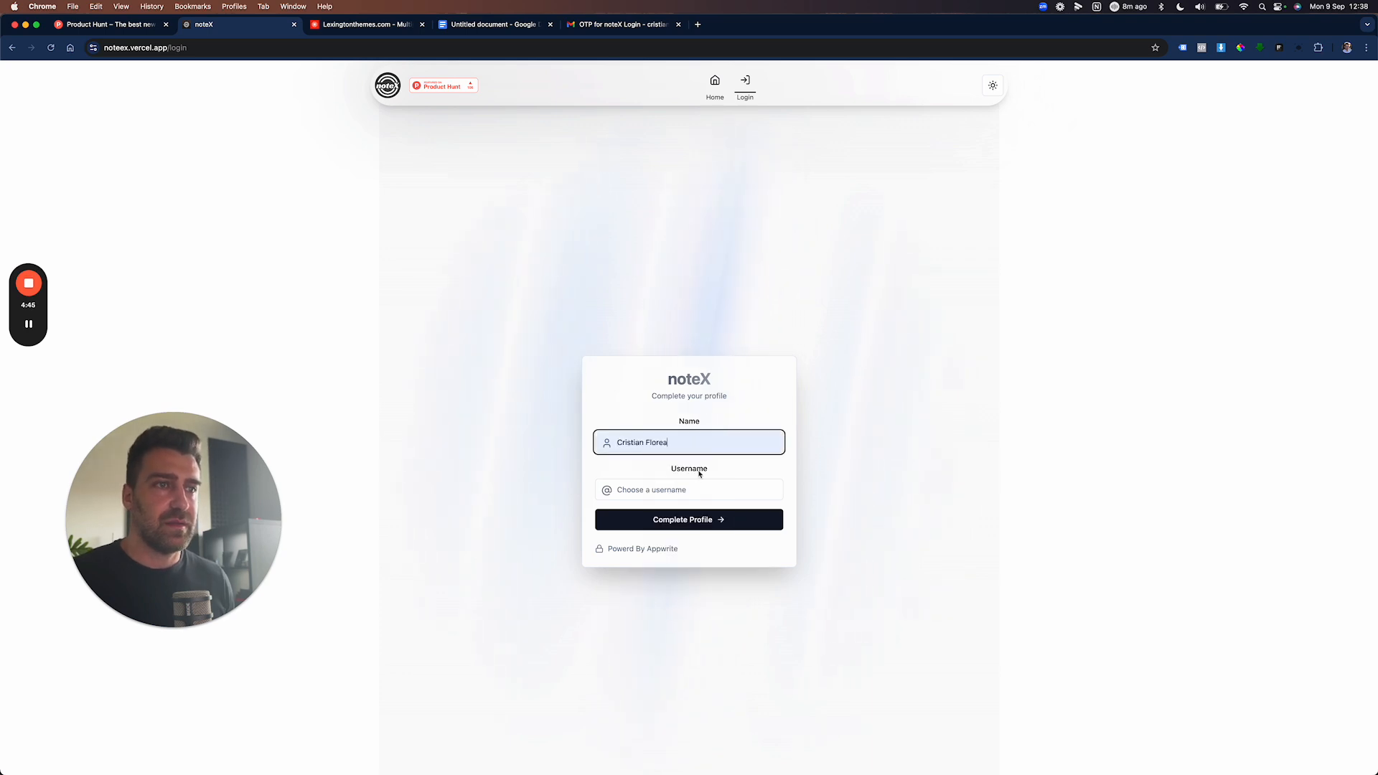
{"action": "left_click", "coordinate": [689, 489]}
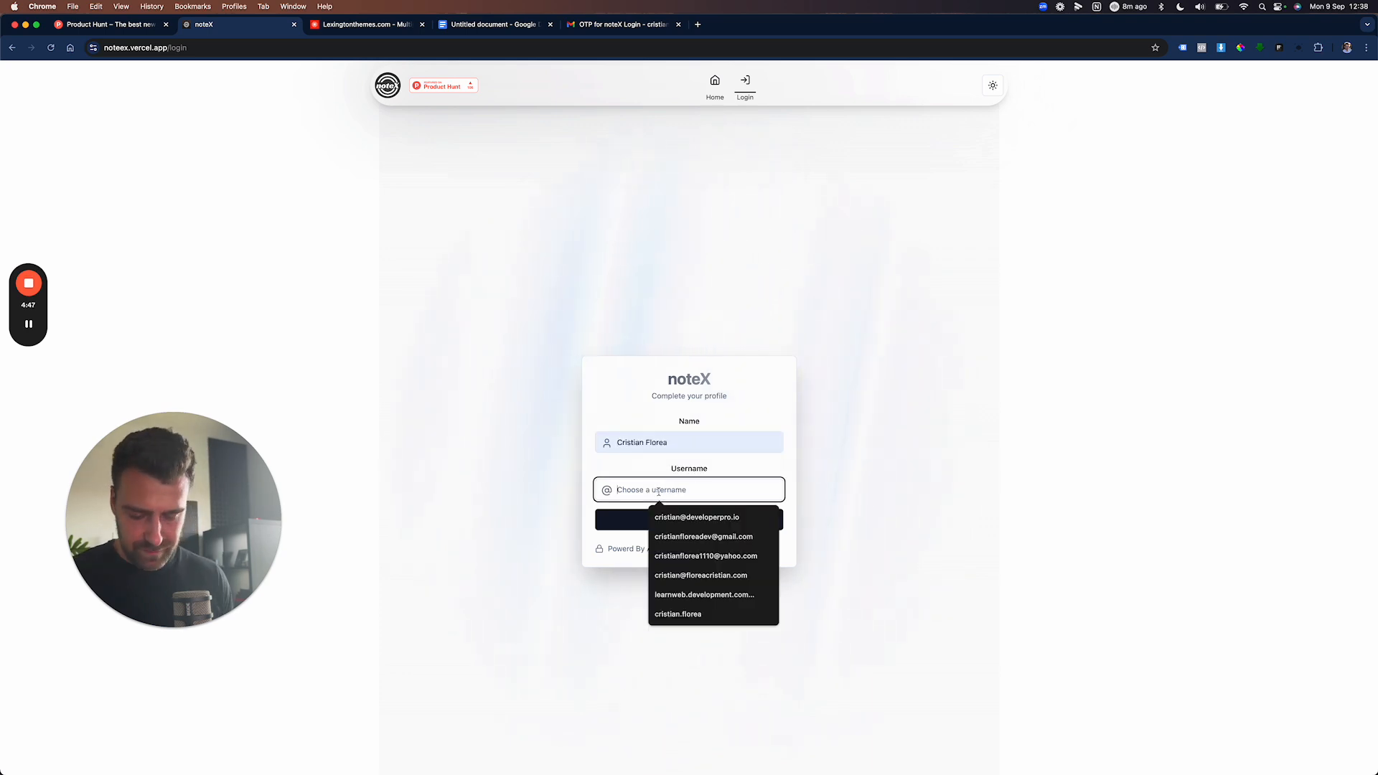
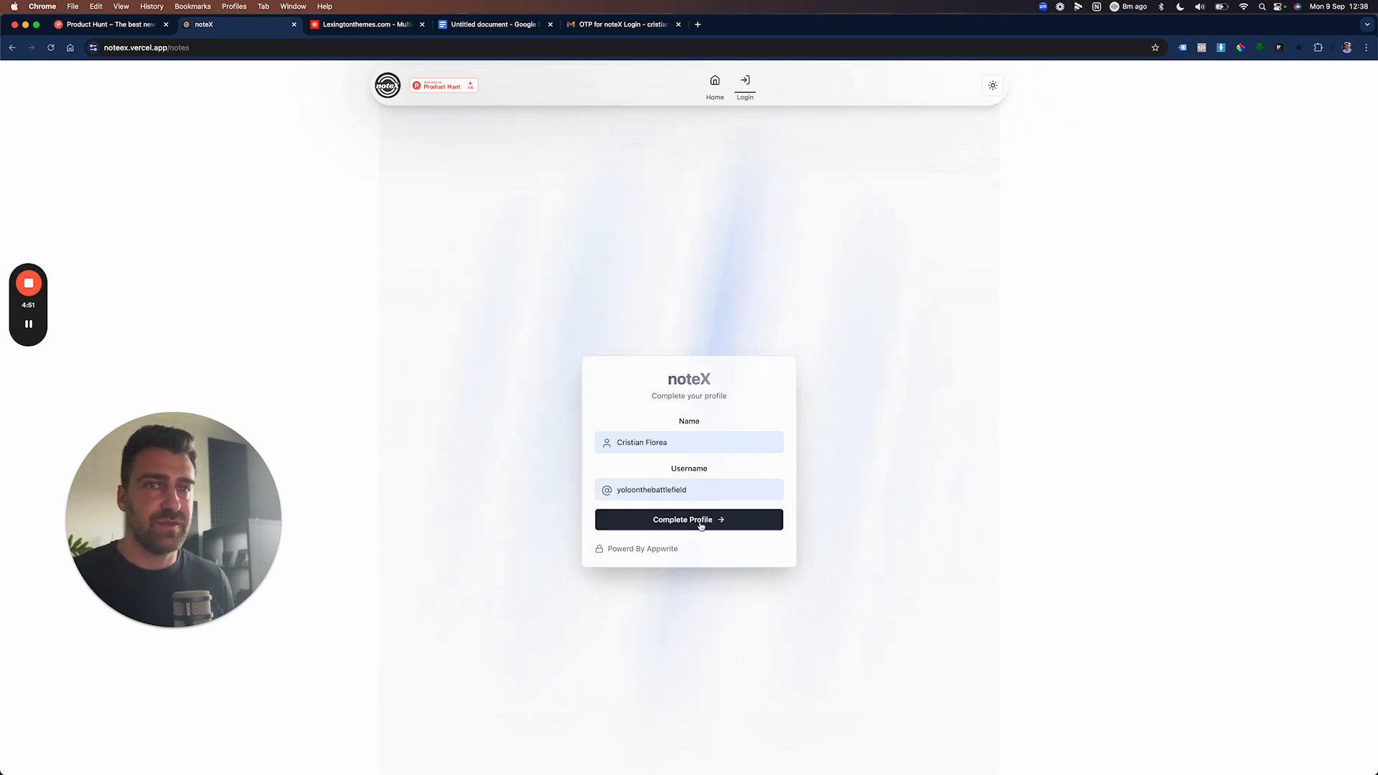
{"action": "left_click", "coordinate": [689, 519]}
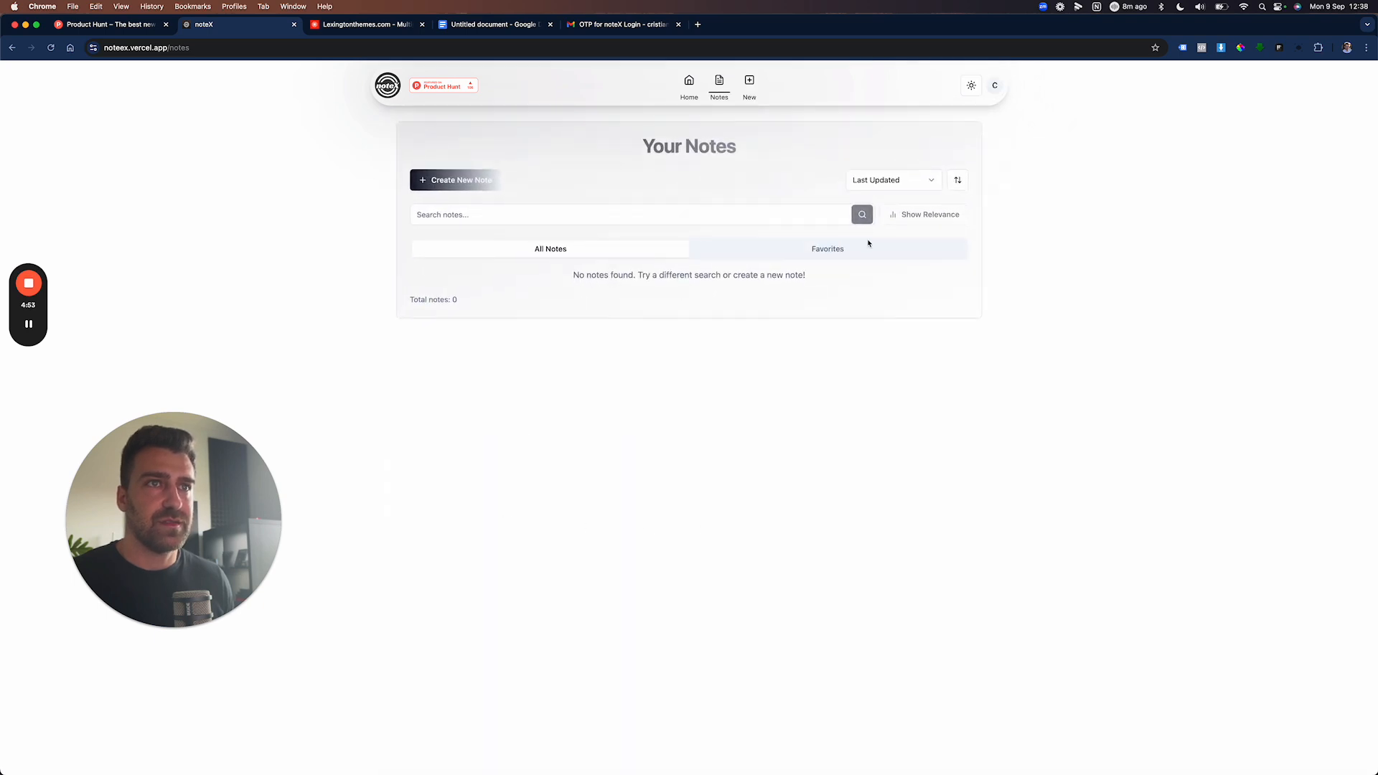
{"action": "mouse_move", "coordinate": [666, 521]}
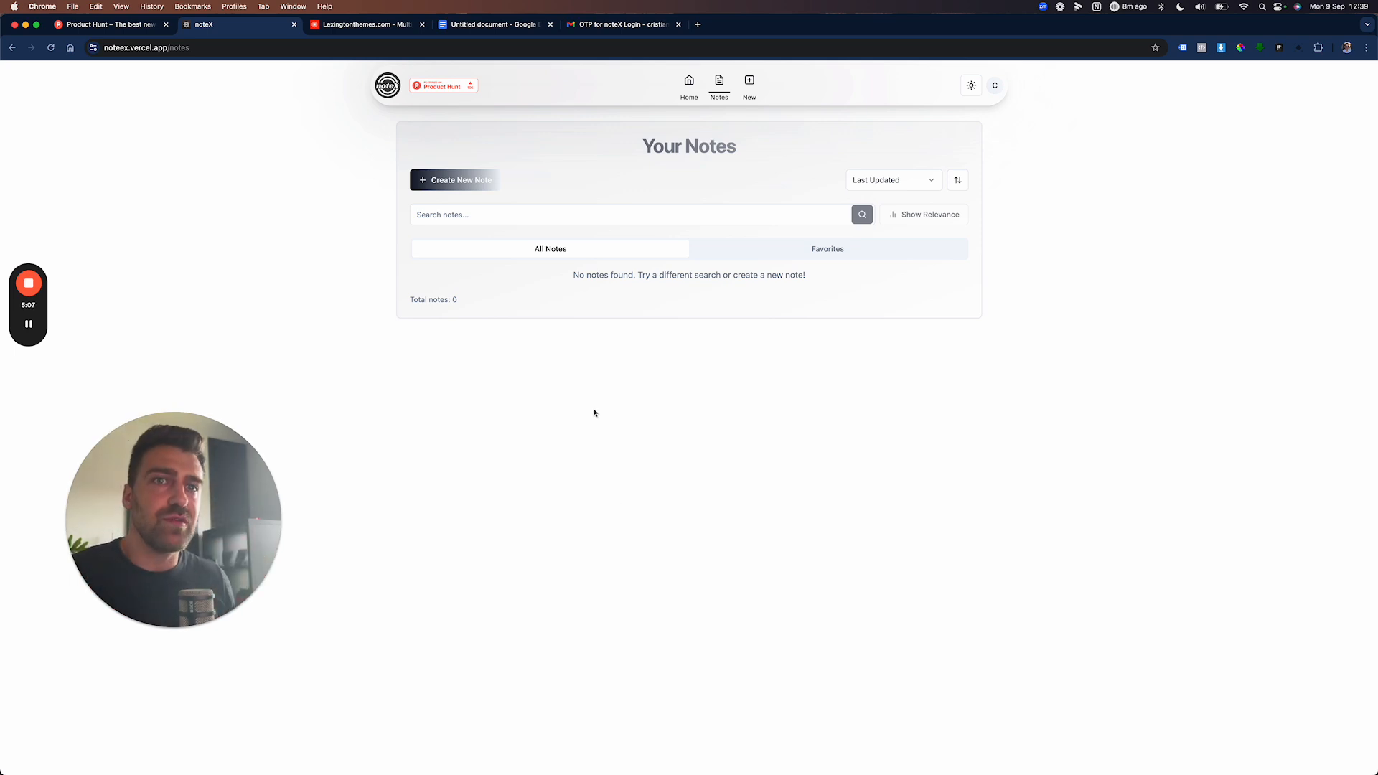
{"action": "mouse_move", "coordinate": [485, 284]}
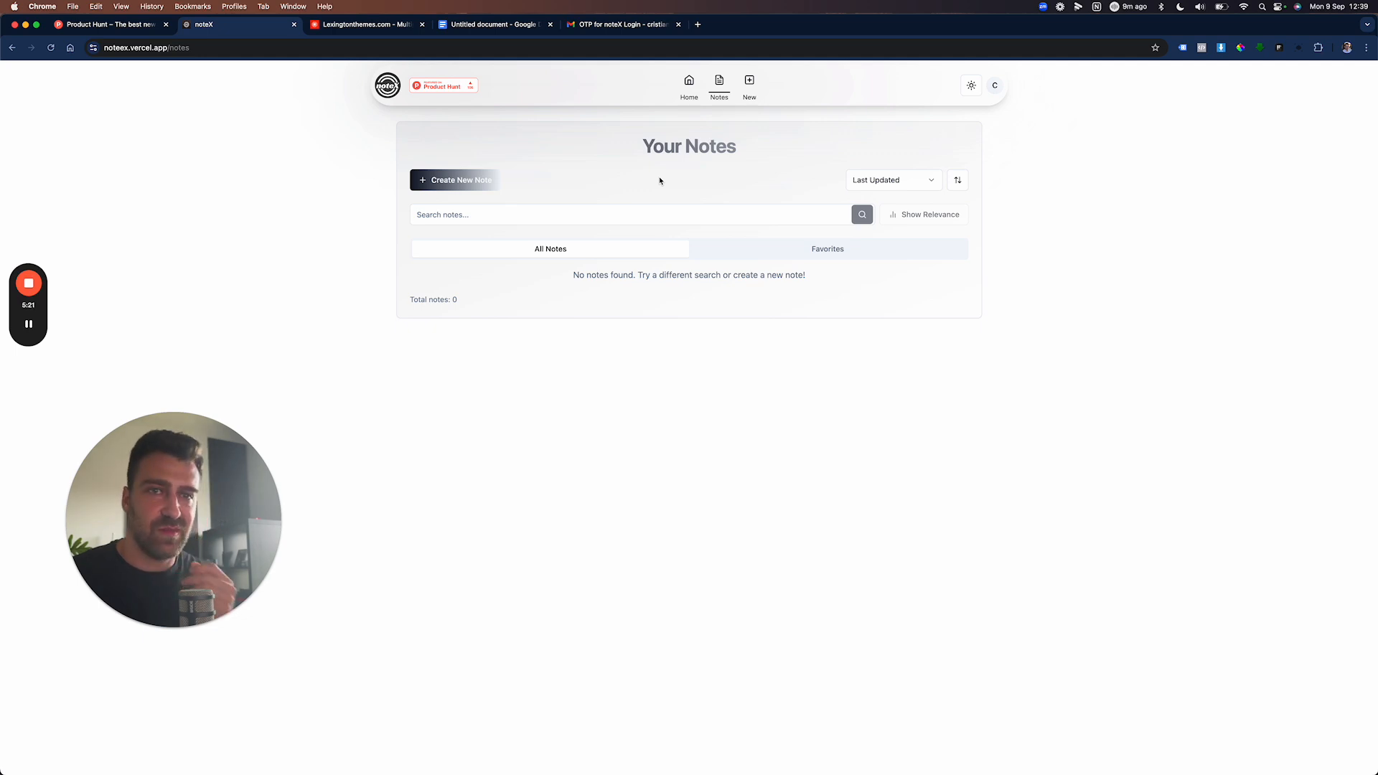
{"action": "mouse_move", "coordinate": [680, 165]}
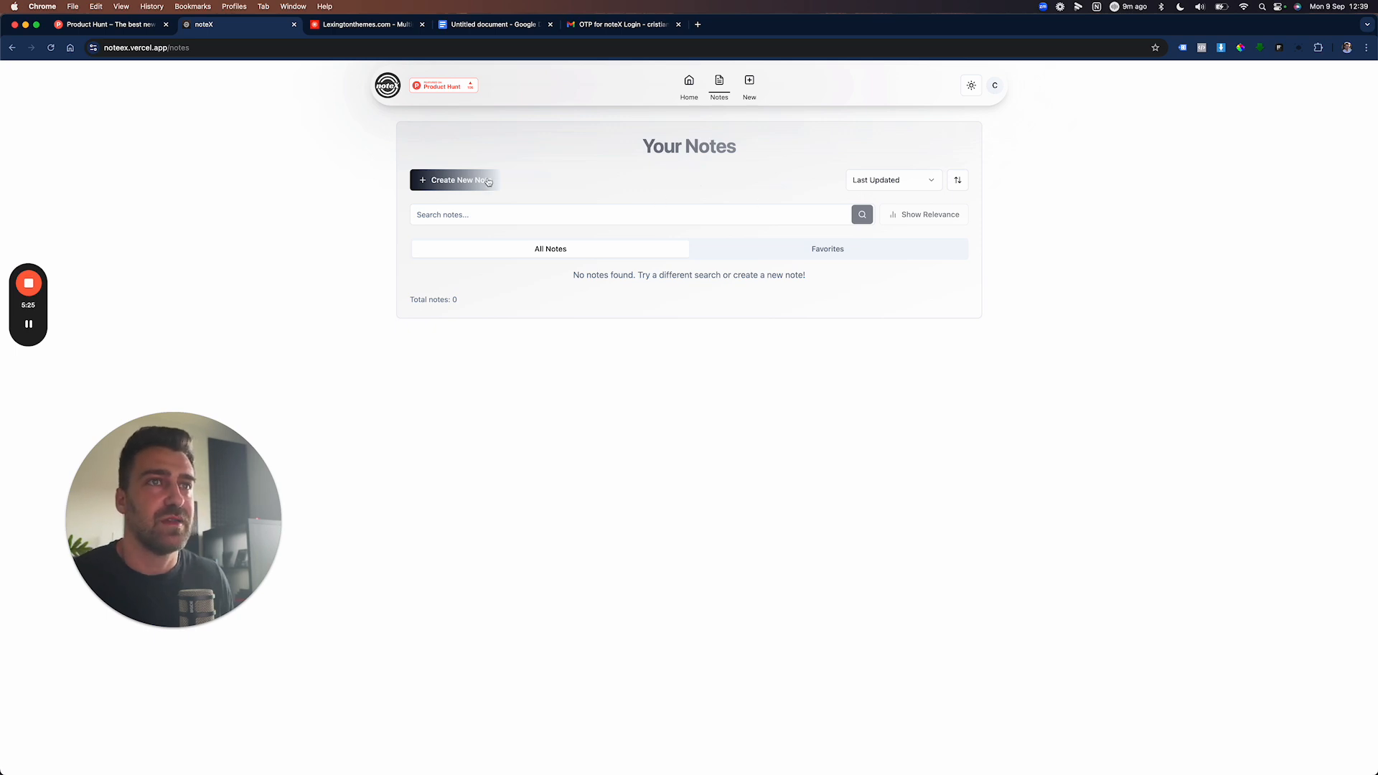
{"action": "mouse_move", "coordinate": [746, 274]}
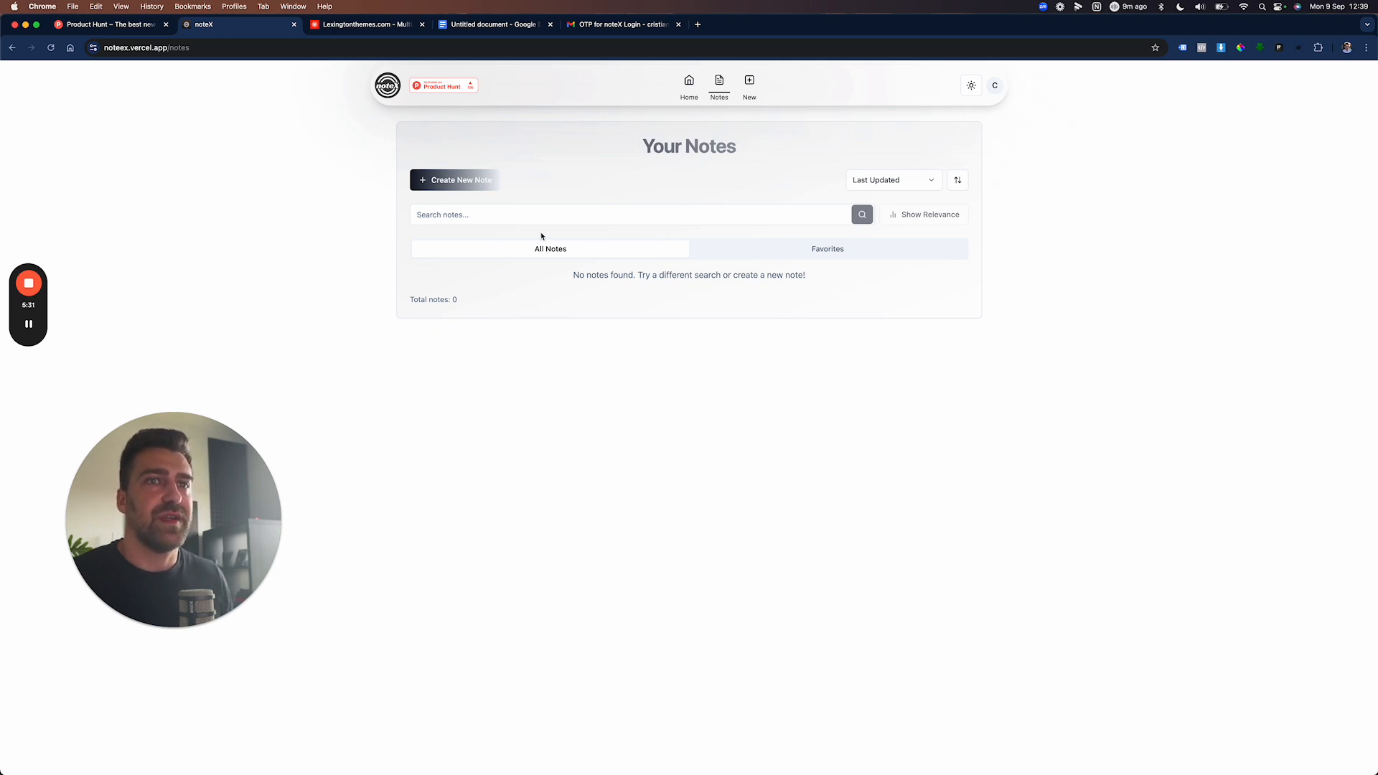
{"action": "mouse_move", "coordinate": [643, 232]}
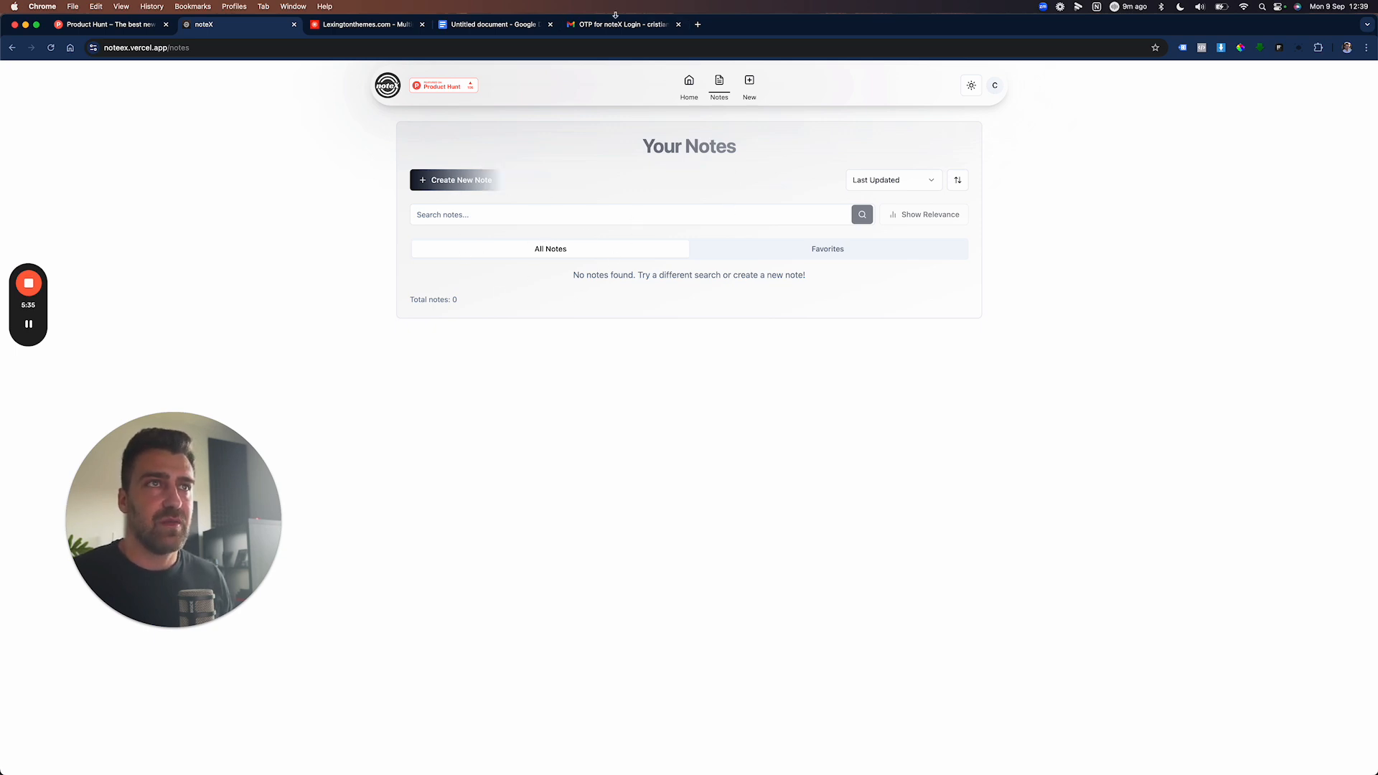
- Add a 'Create a note' bullet with a sub-point about the home-page button, checking noteX
{"action": "left_click", "coordinate": [500, 25]}
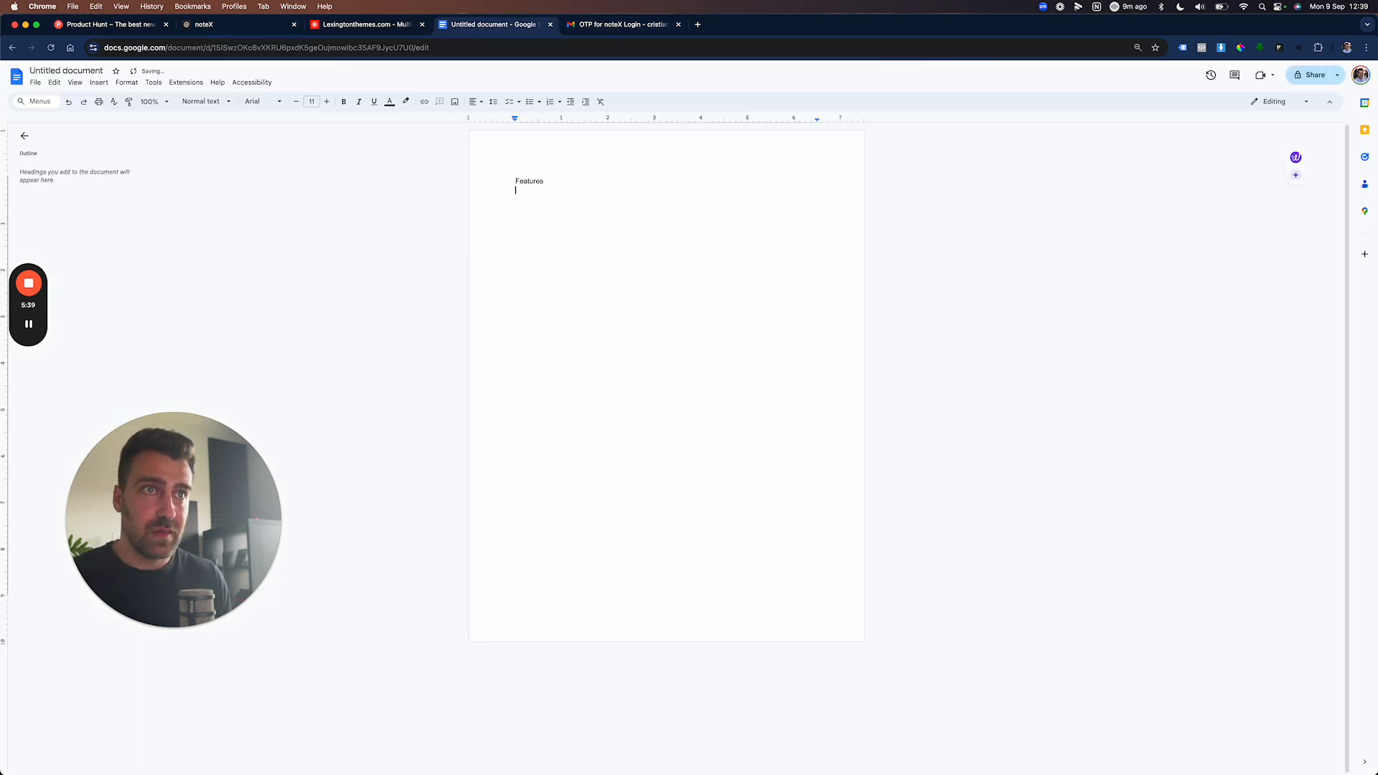
{"action": "type", "text": "creat"}
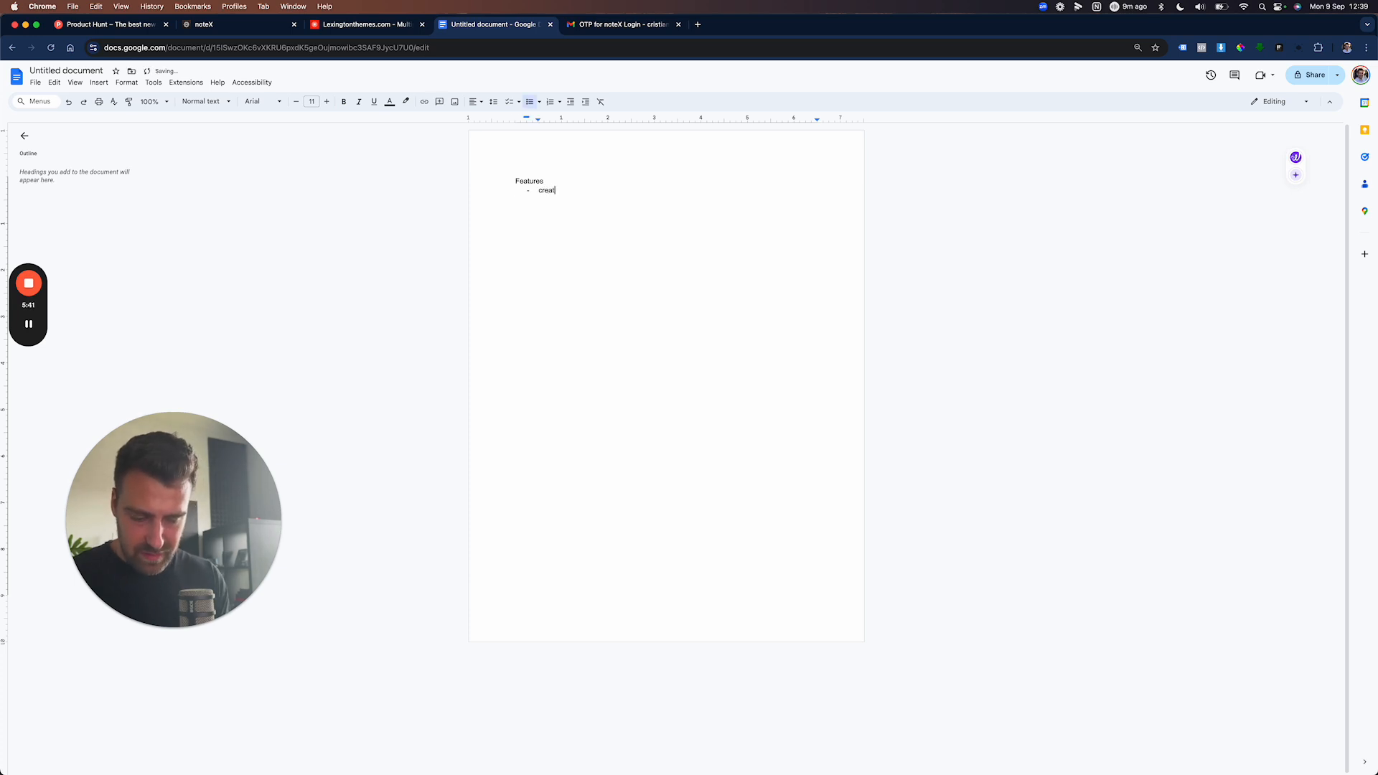
{"action": "type", "text": "Create a note"}
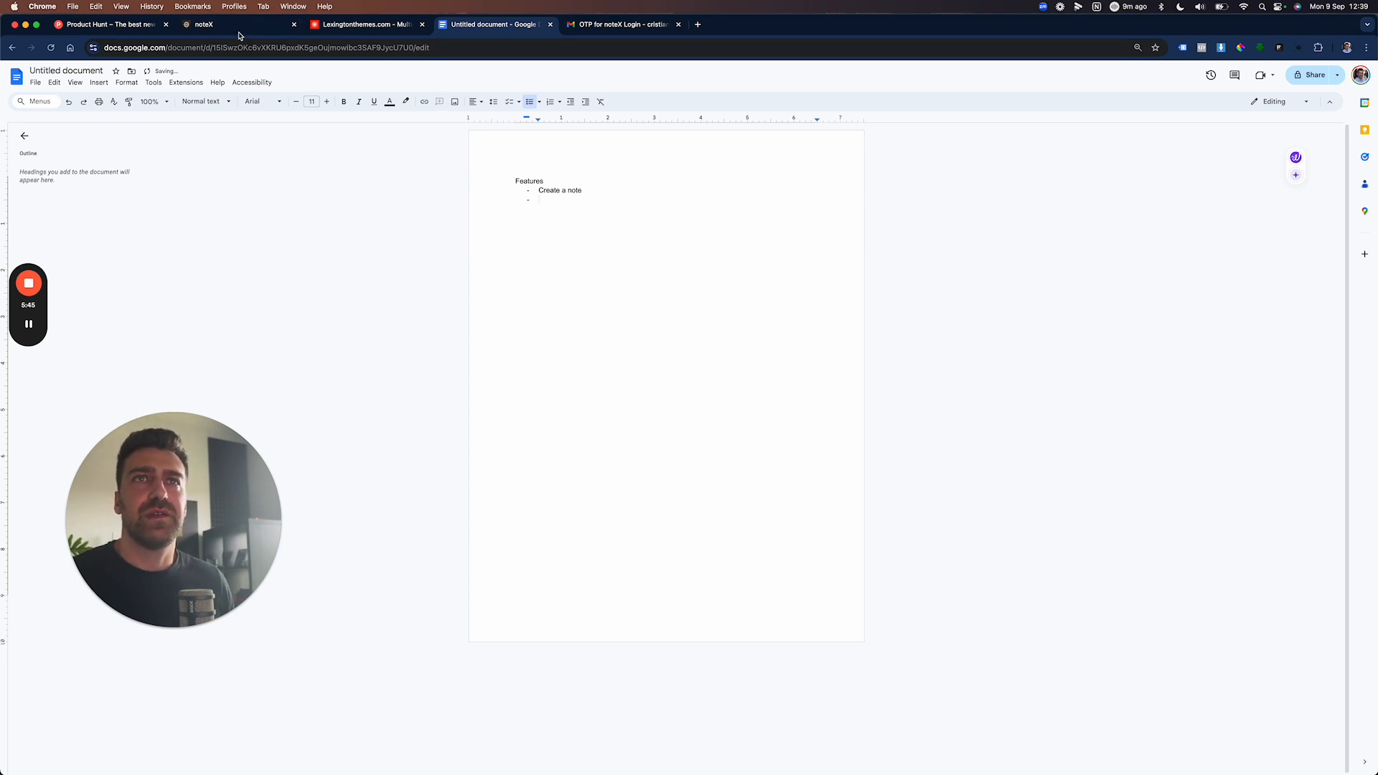
{"action": "left_click", "coordinate": [208, 45]}
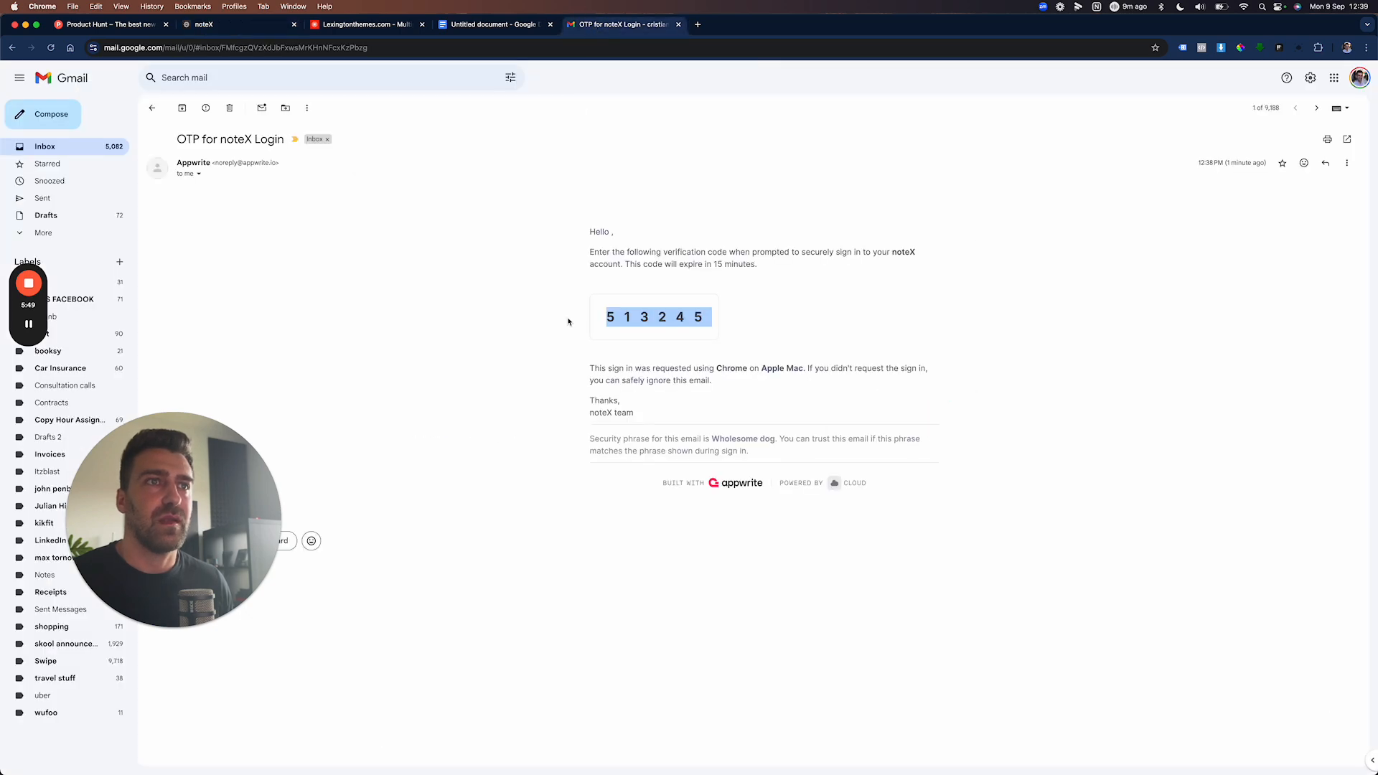
{"action": "left_click", "coordinate": [499, 25]}
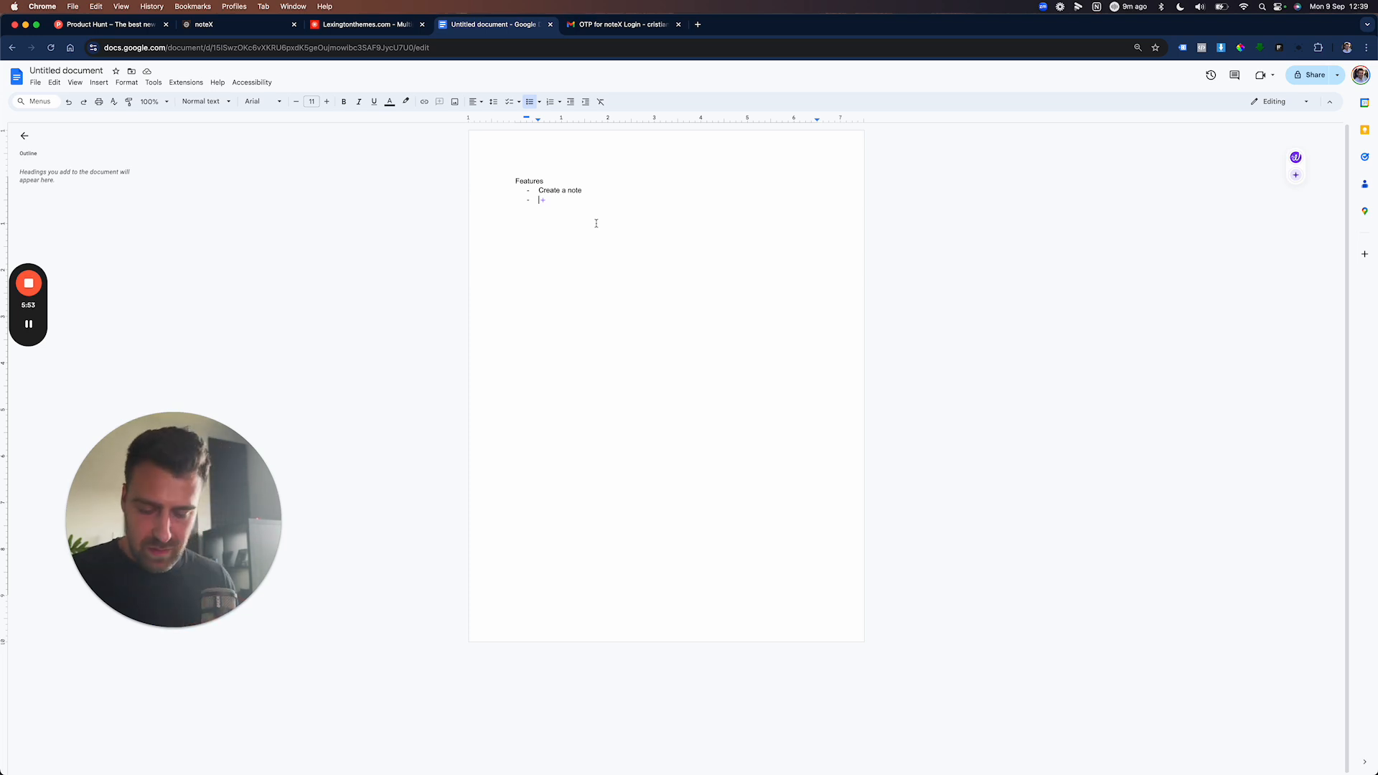
{"action": "type", "text": "Button should be on the"}
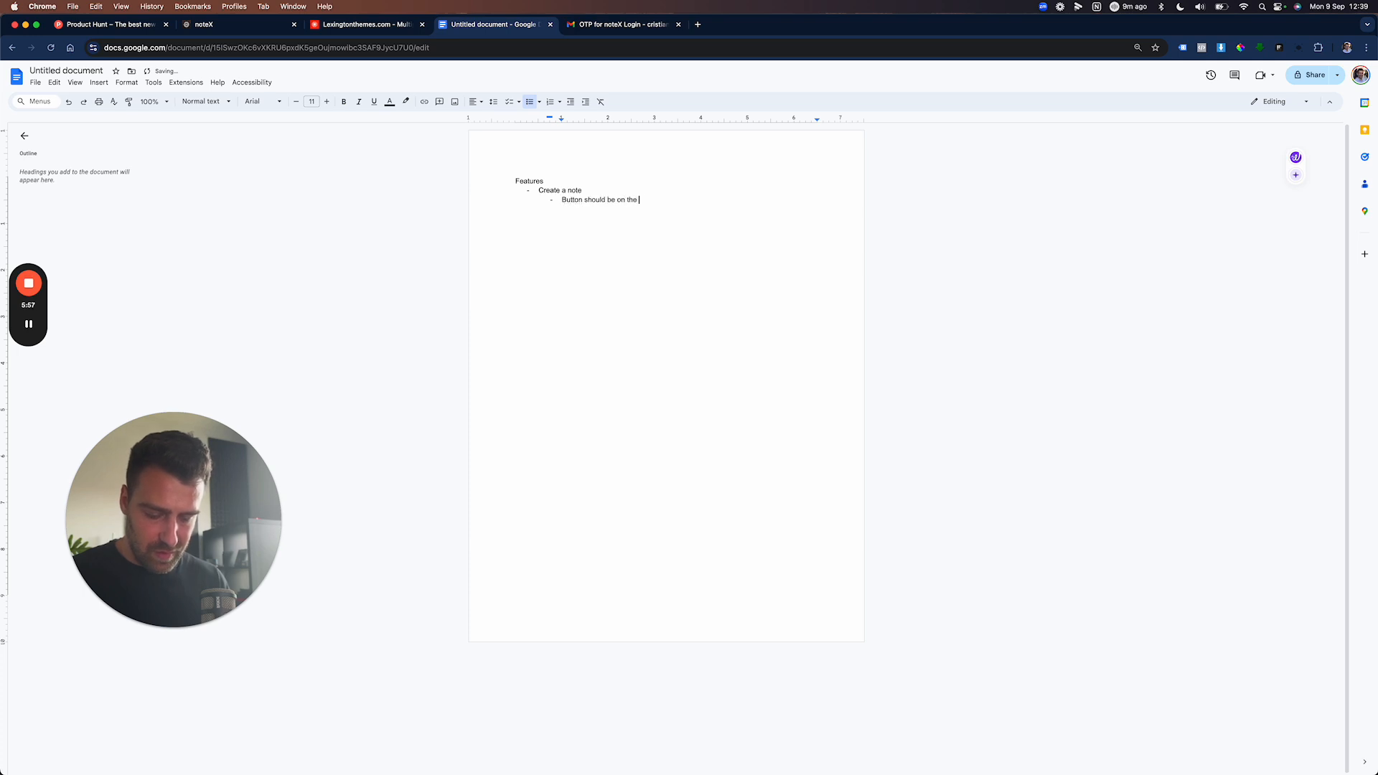
{"action": "type", "text": "home page and when clicked it should redirect to a new page"}
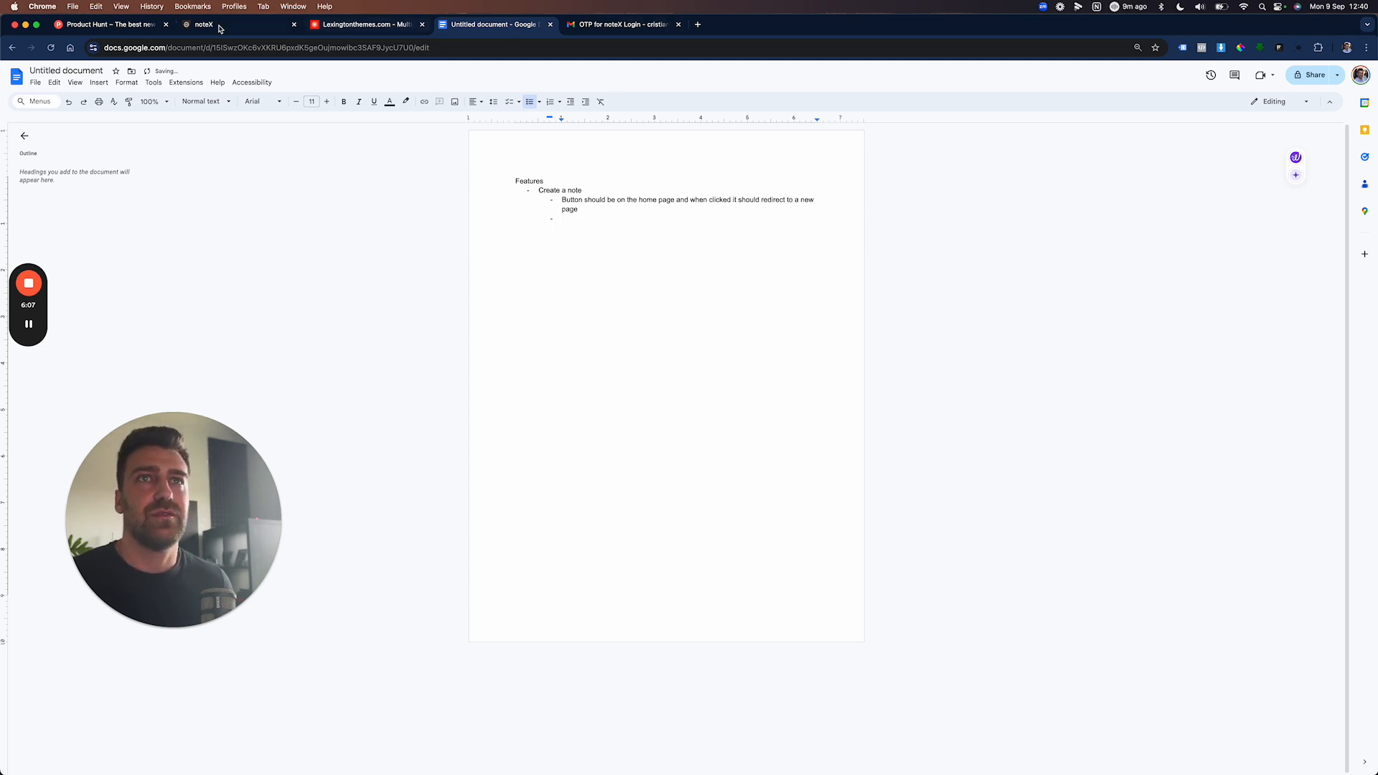
- Add sub-points for the rich text editor and using AI to generate a title and improve text
{"action": "left_click", "coordinate": [208, 45]}
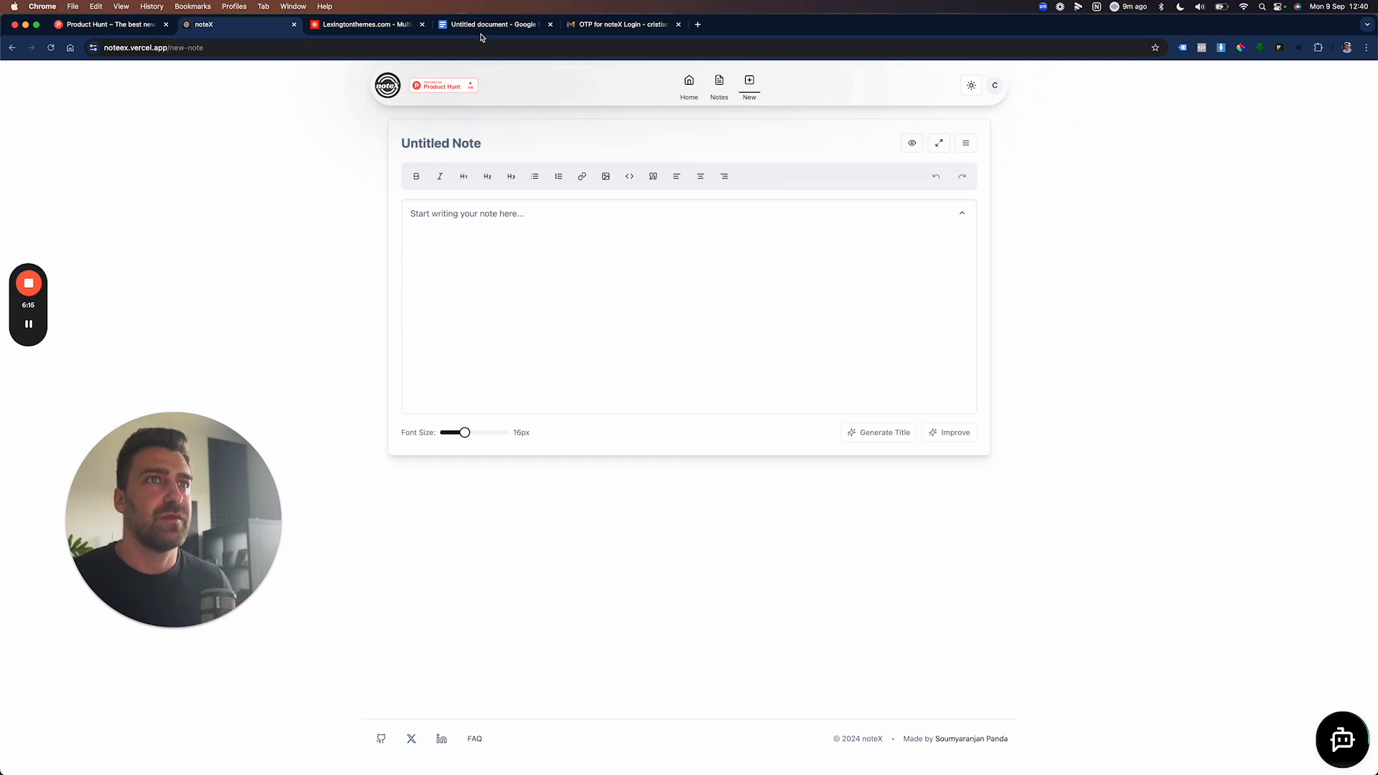
{"action": "left_click", "coordinate": [500, 26]}
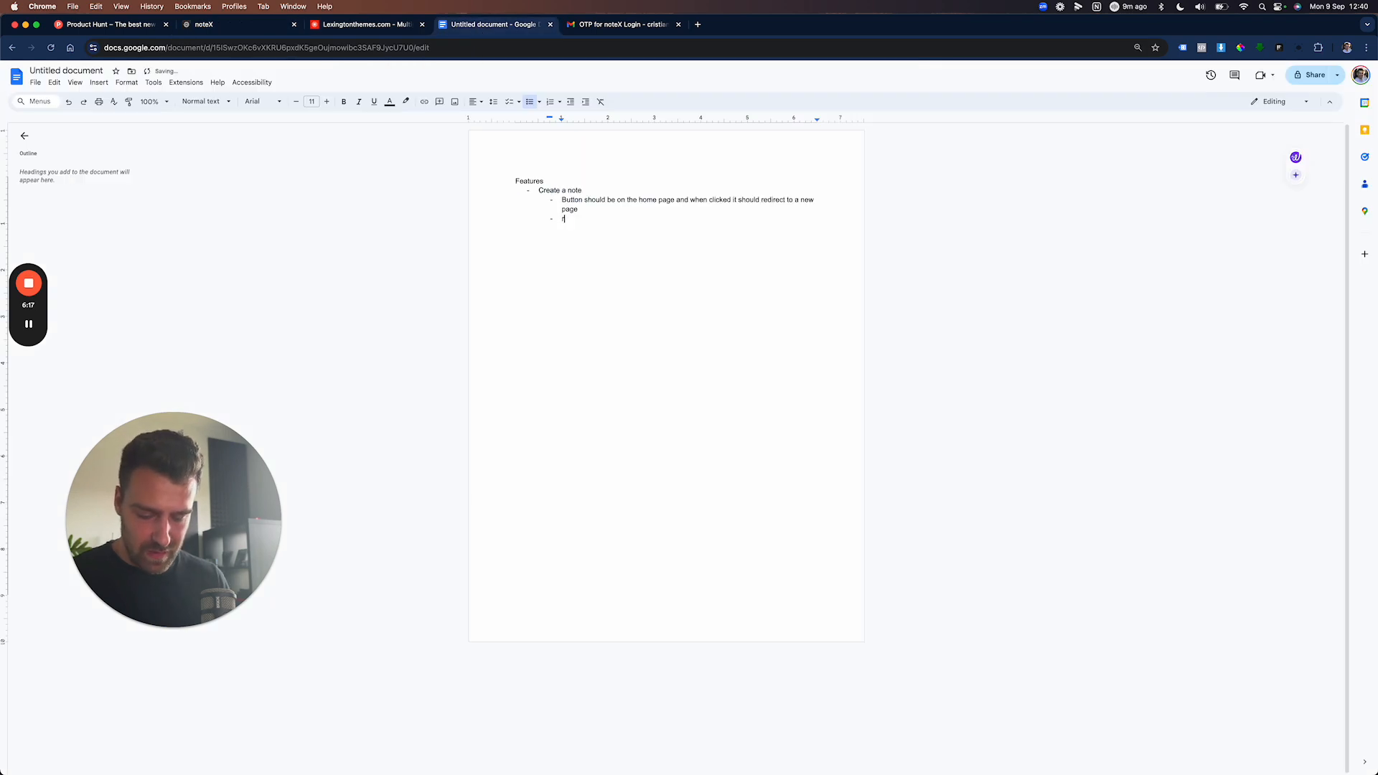
{"action": "type", "text": "Rich text editor"}
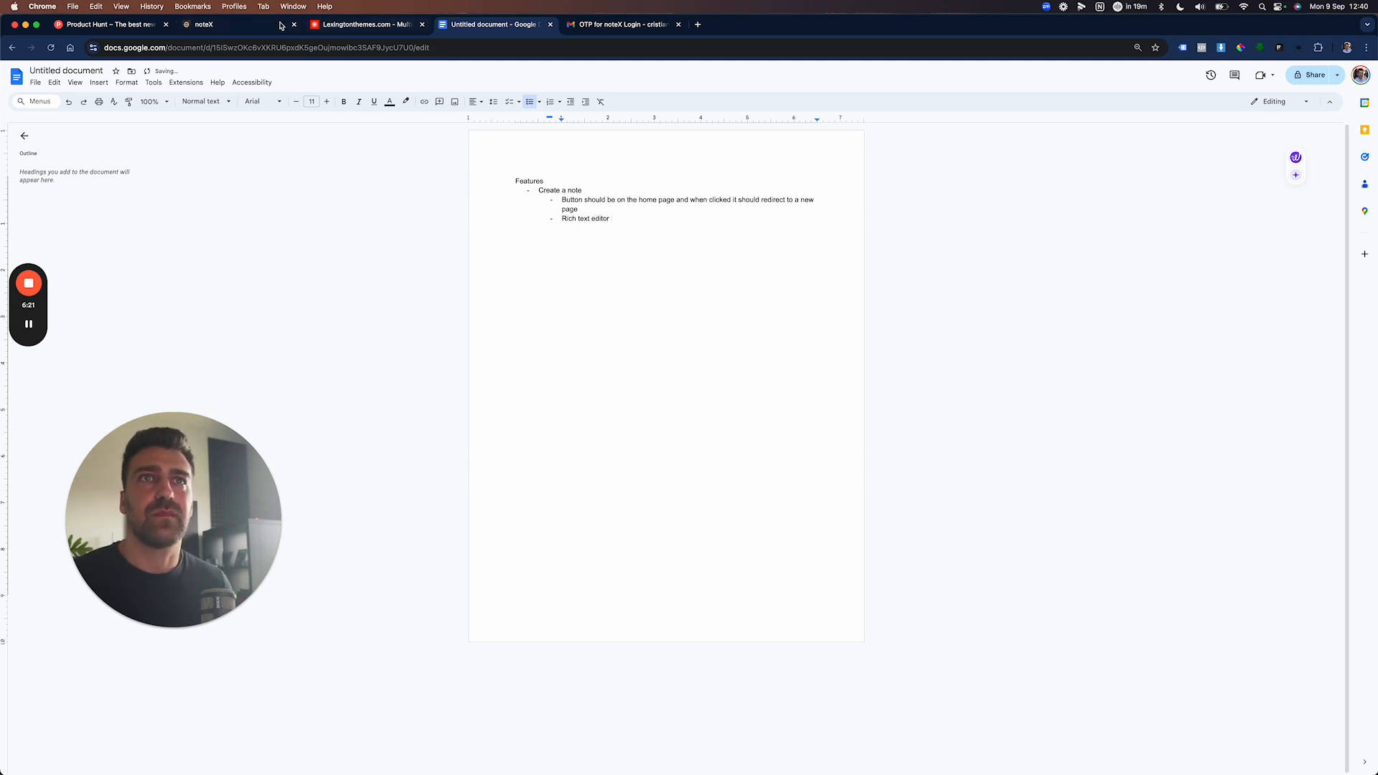
{"action": "left_click", "coordinate": [206, 25]}
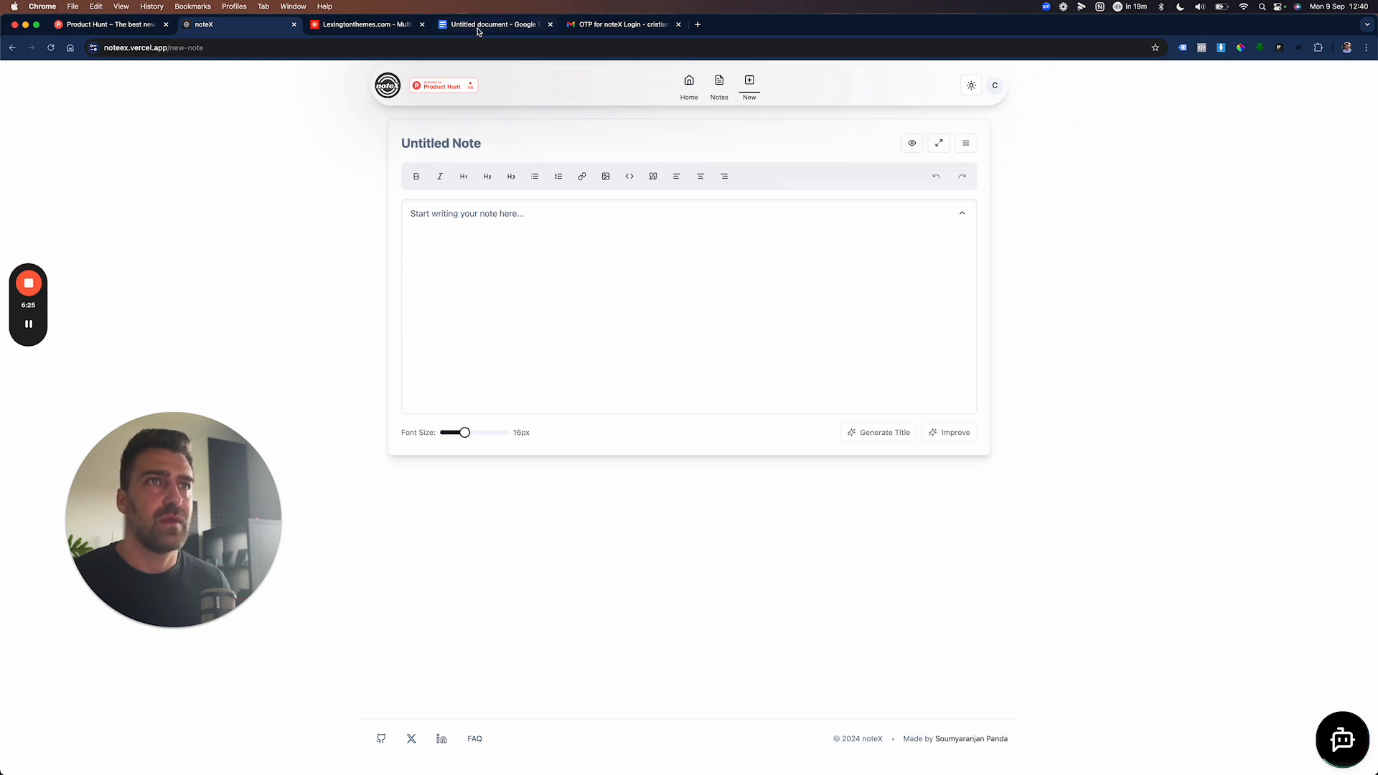
{"action": "left_click", "coordinate": [491, 26]}
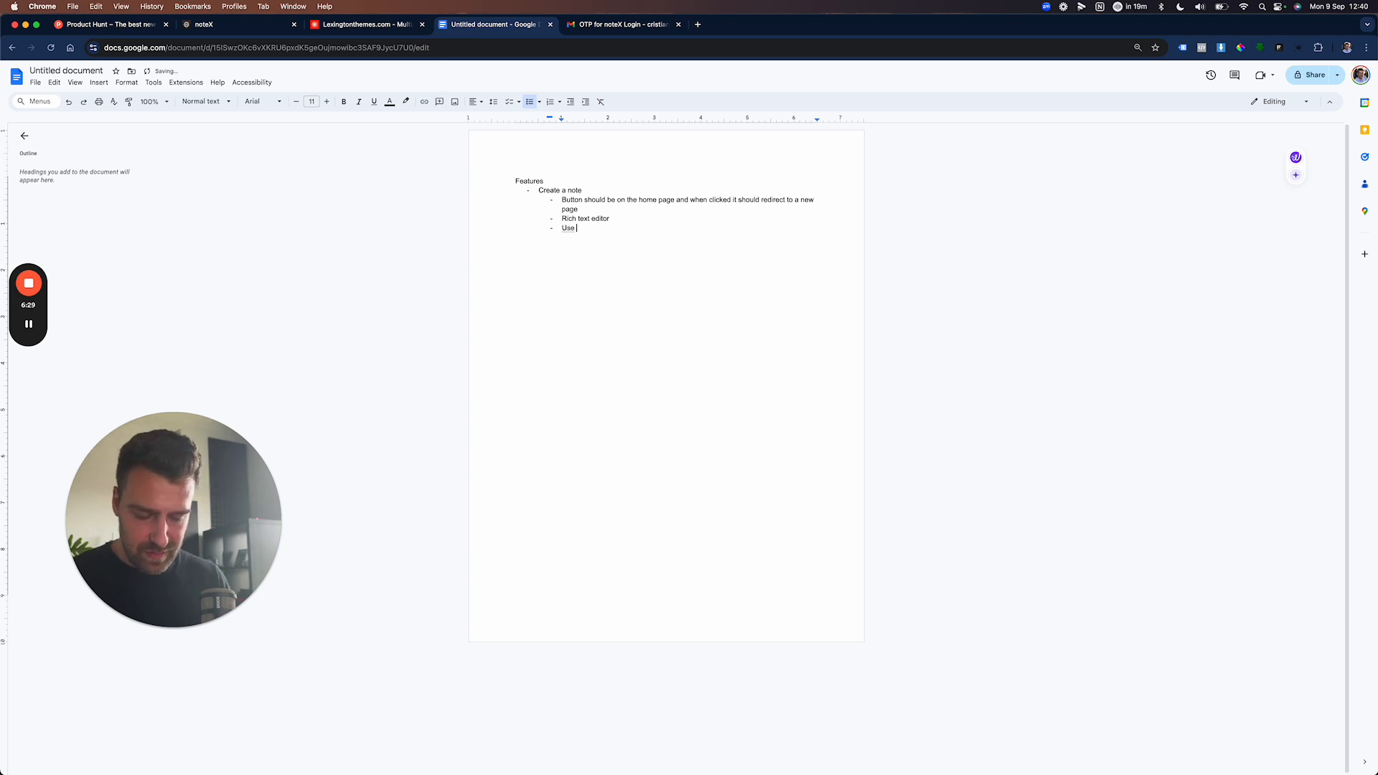
{"action": "type", "text": "AI to generate"}
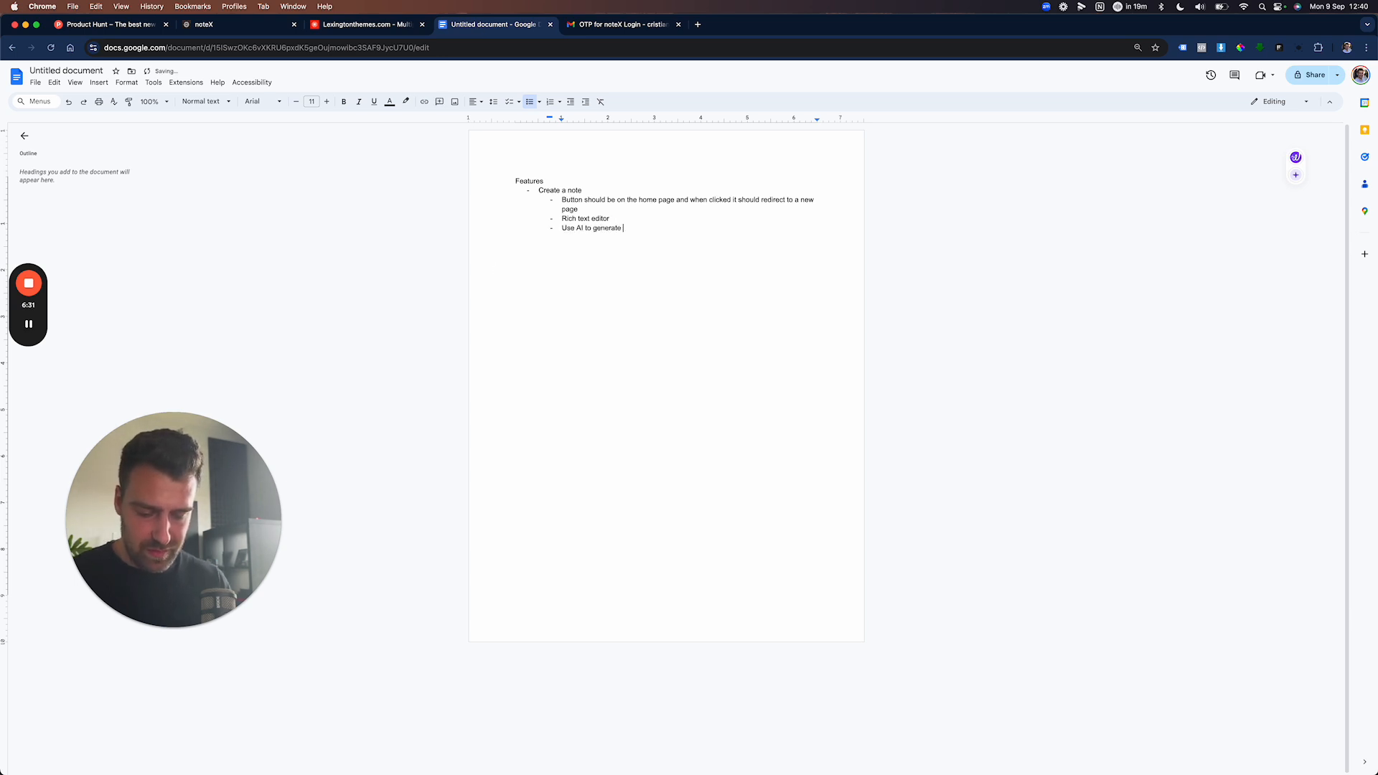
{"action": "type", "text": "a title"}
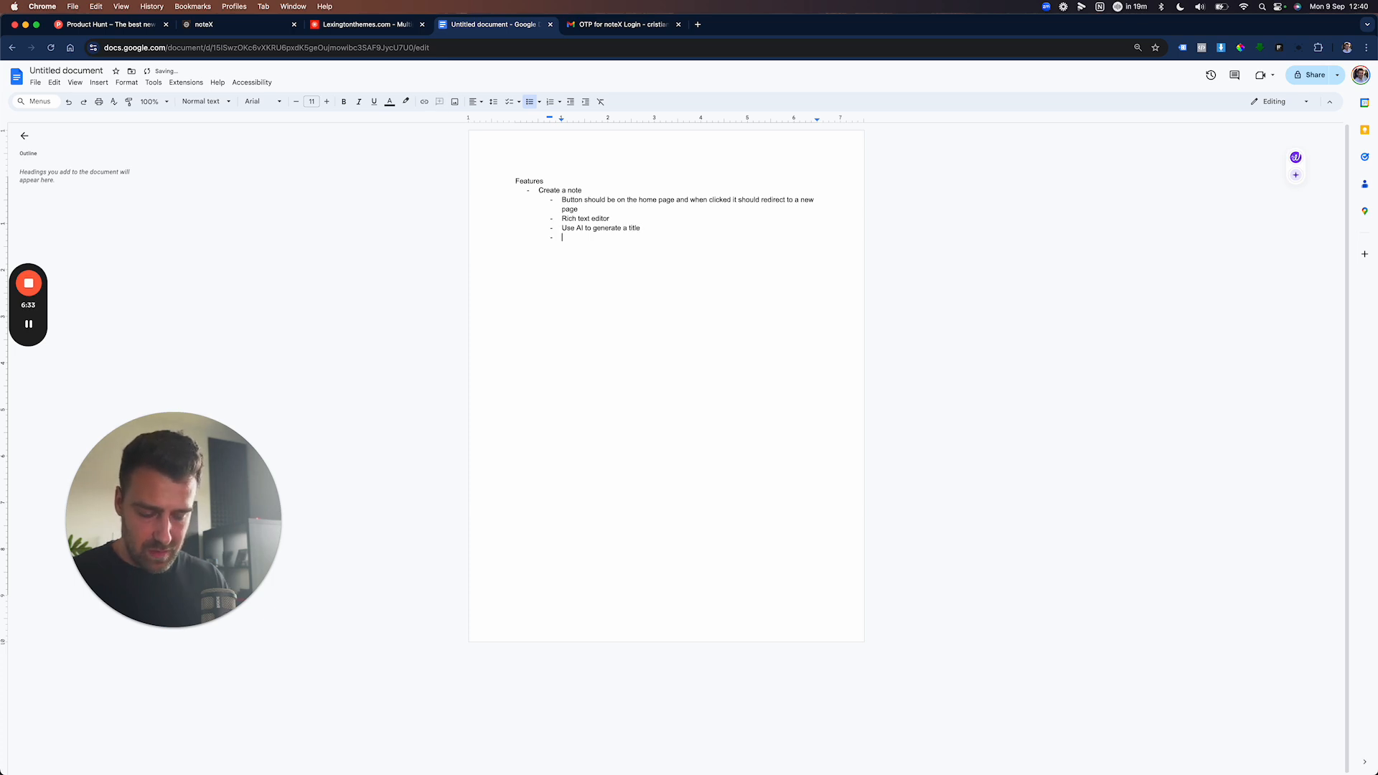
{"action": "type", "text": "Use"}
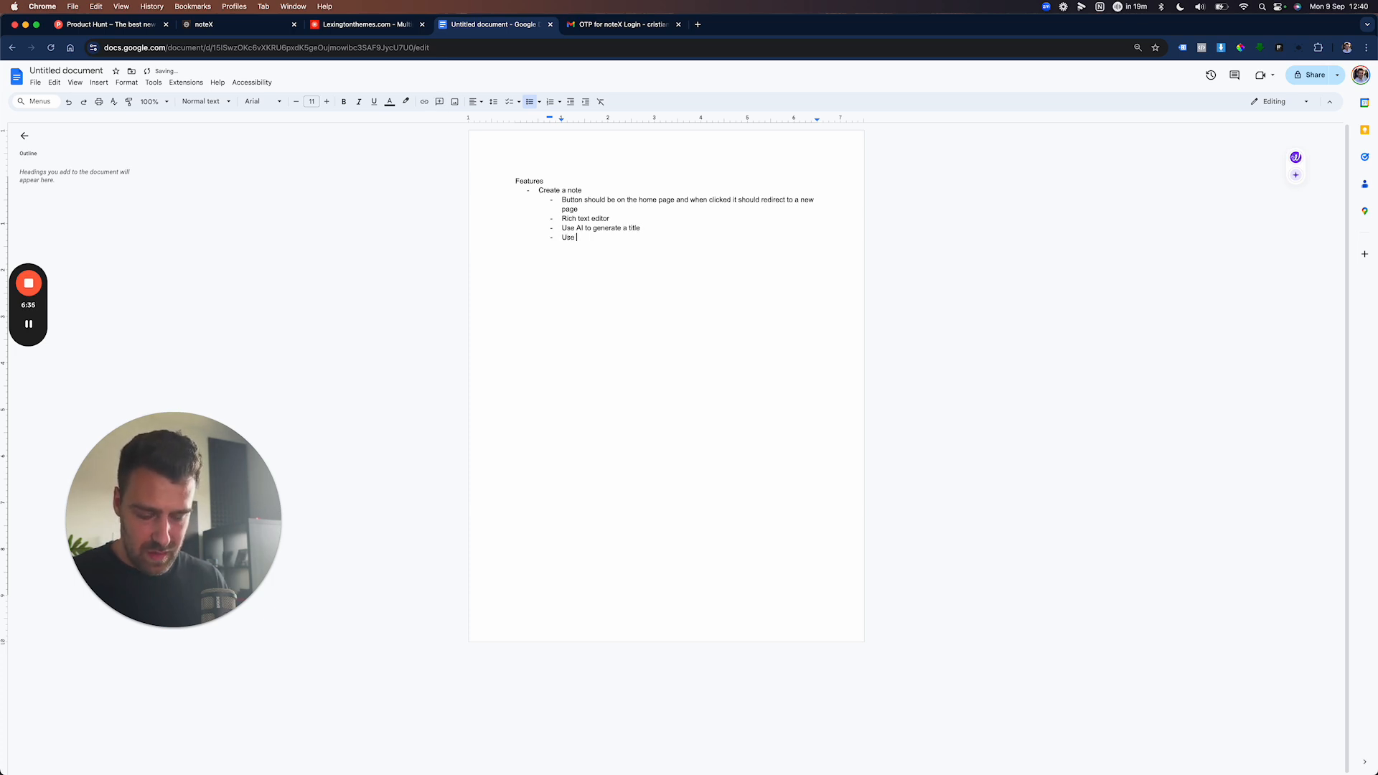
{"action": "type", "text": "AI to improve the text"}
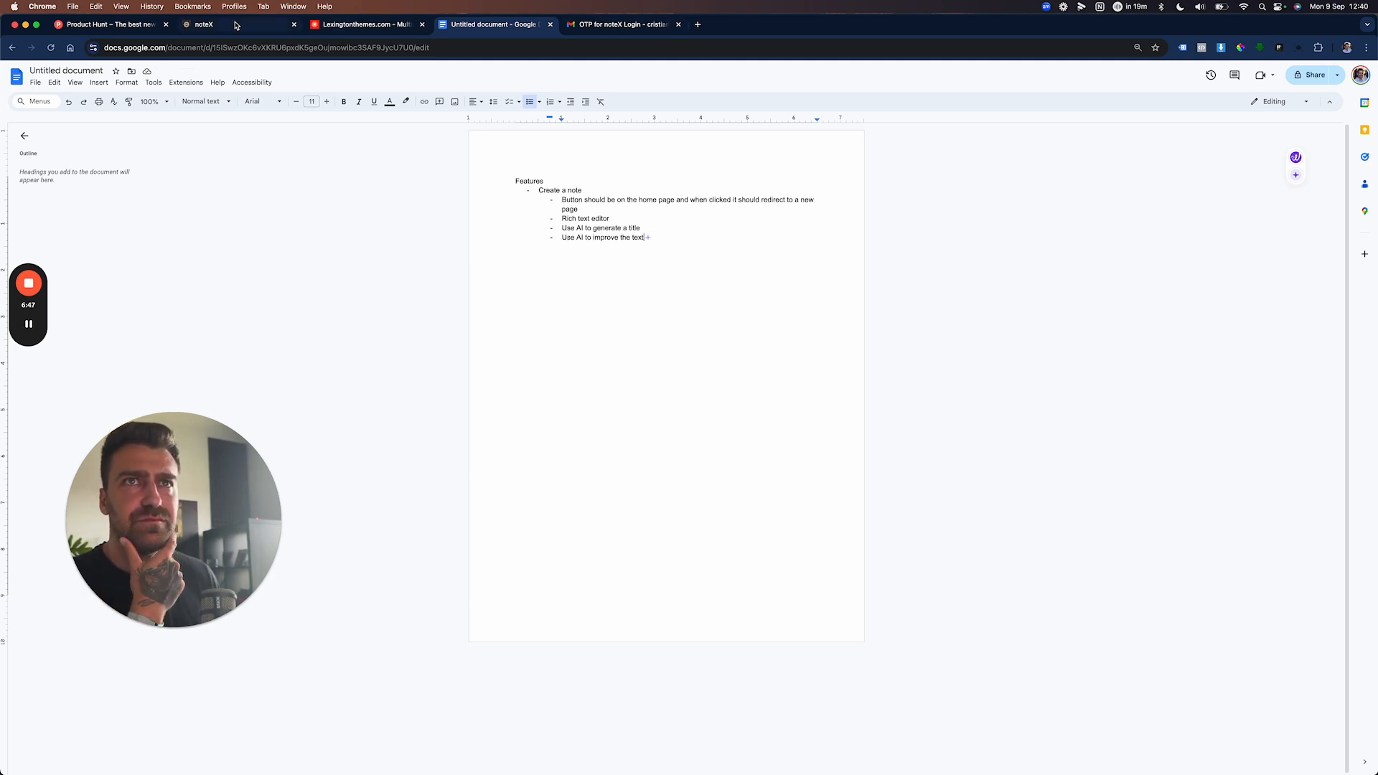
- Add an 'Undo and redo button (history)' sub-point after checking the noteX editor again
{"action": "left_click", "coordinate": [204, 45]}
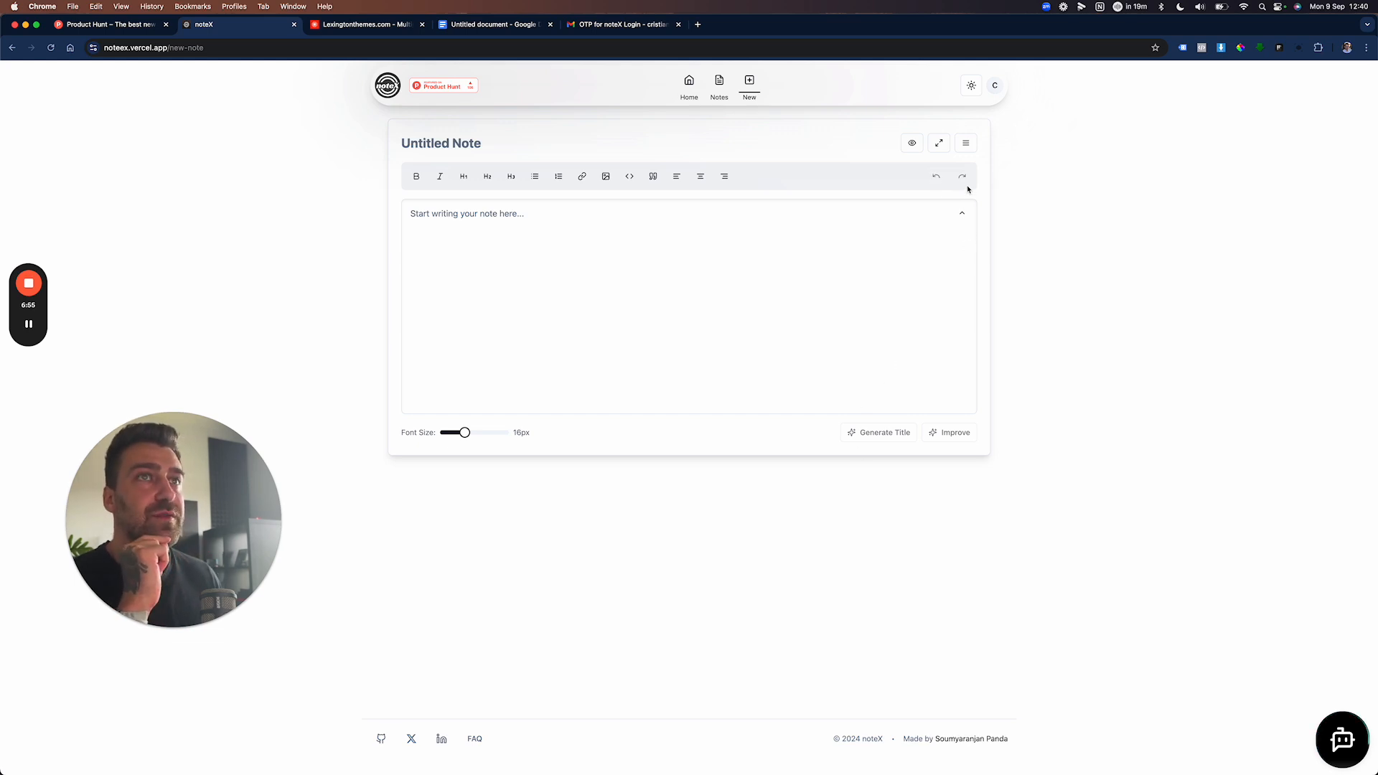
{"action": "left_click", "coordinate": [497, 26]}
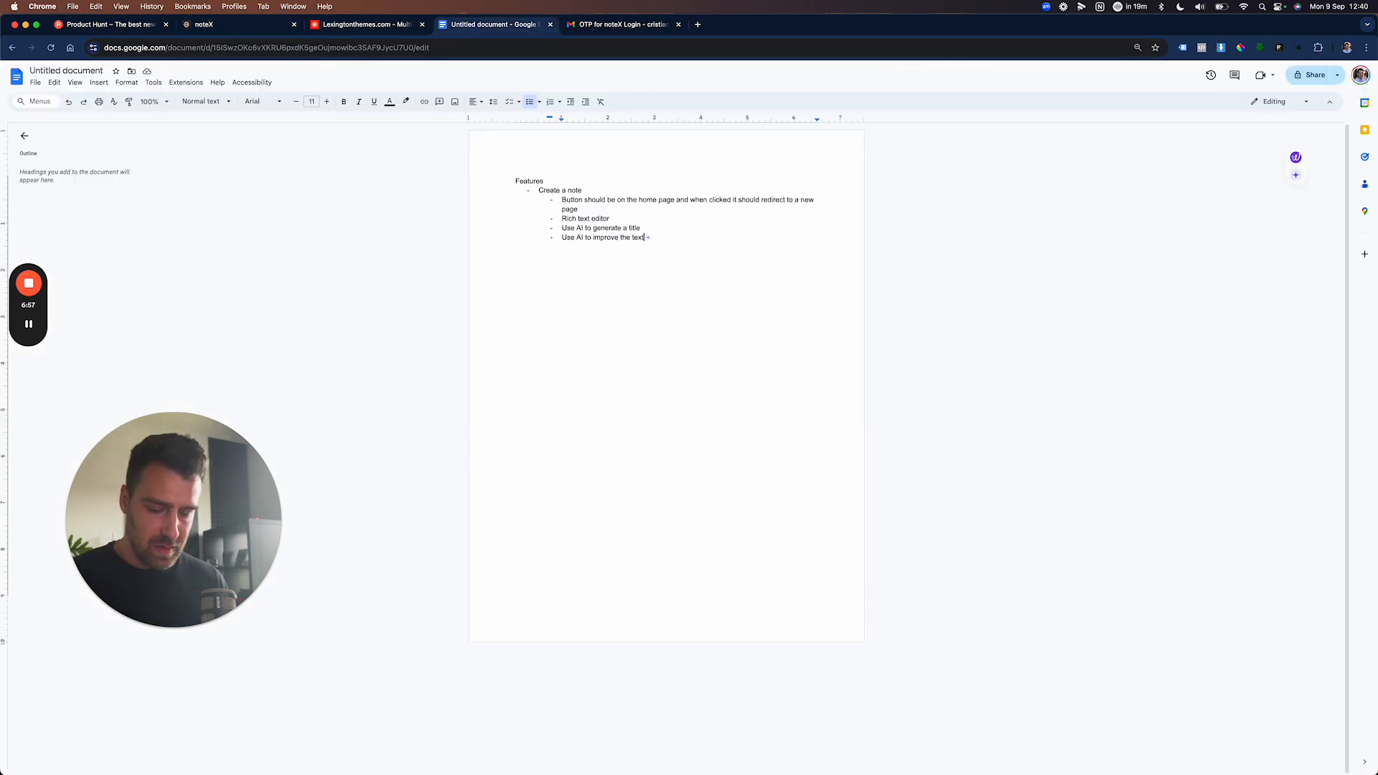
{"action": "type", "text": "Undo and re"}
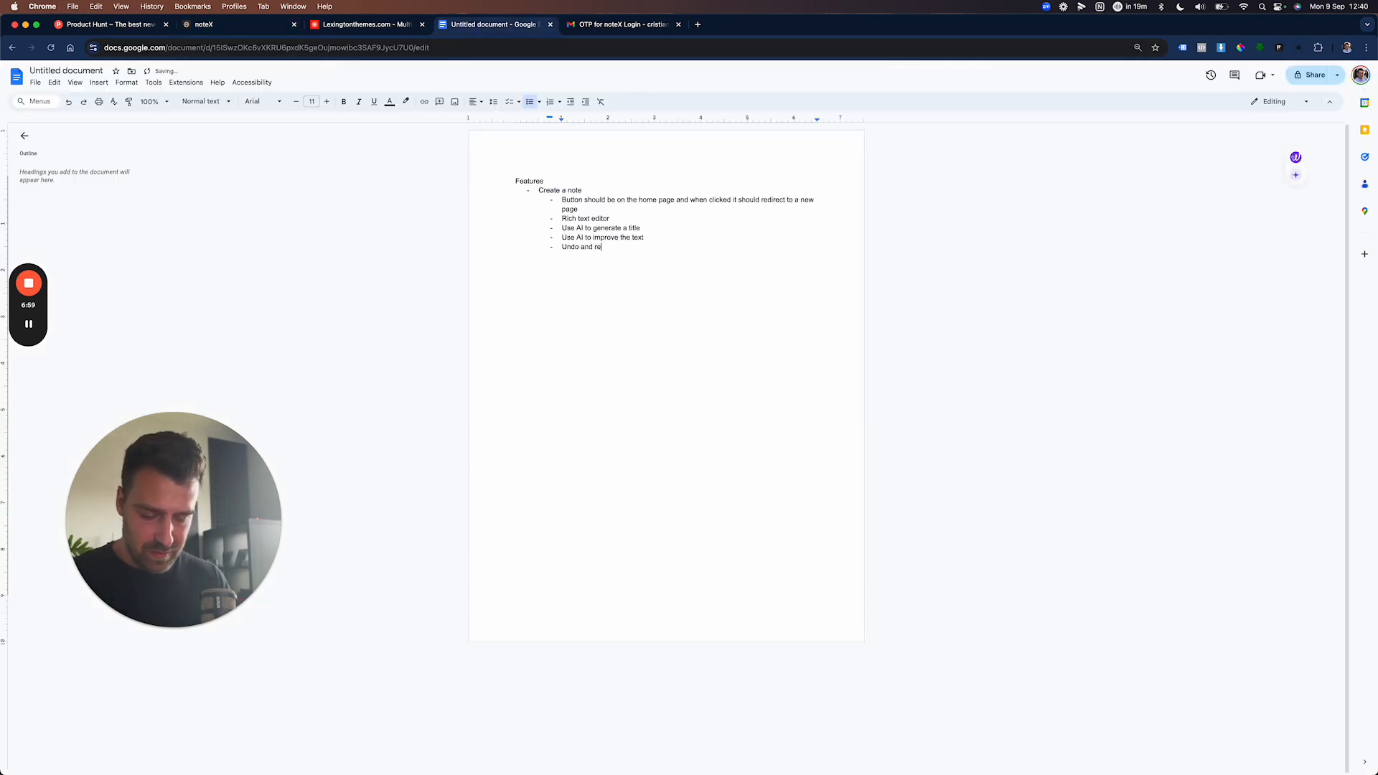
{"action": "type", "text": "do button"}
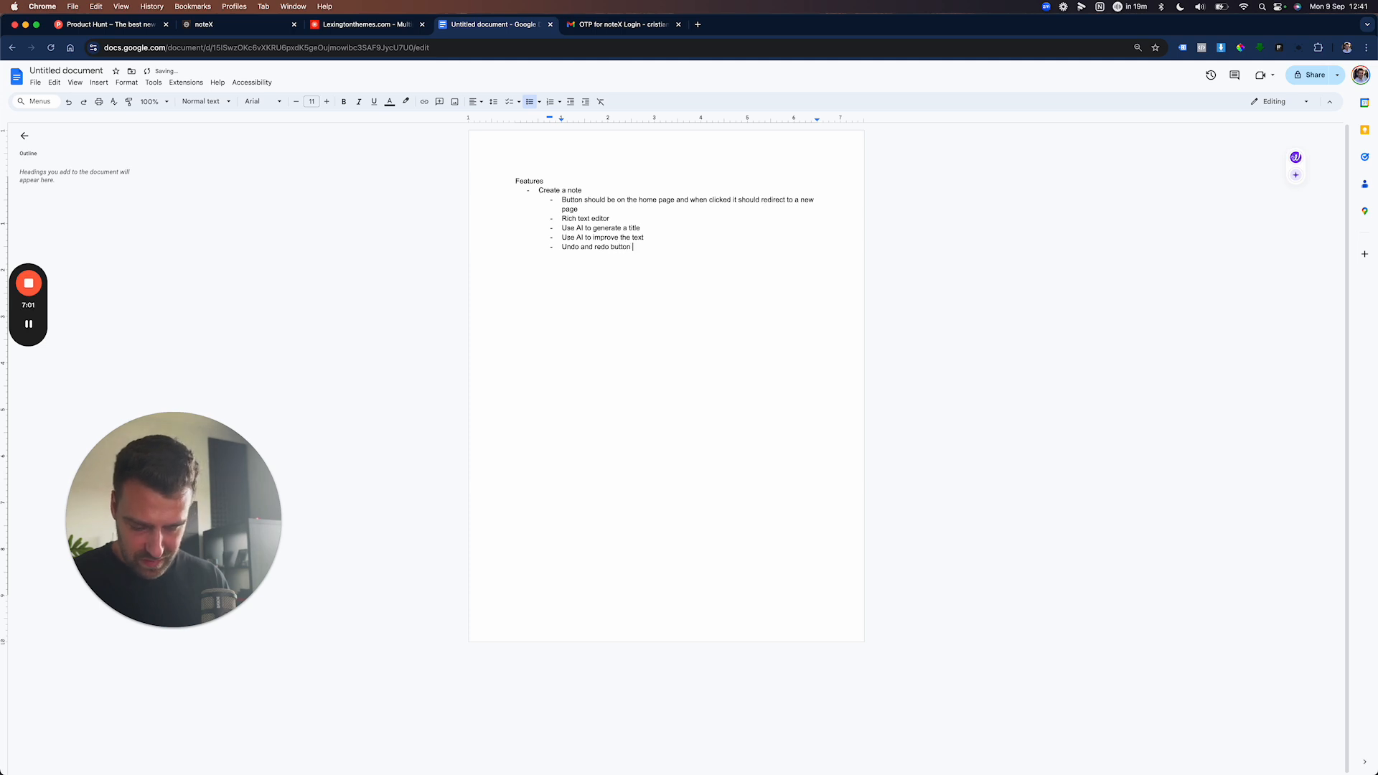
{"action": "type", "text": "(history"}
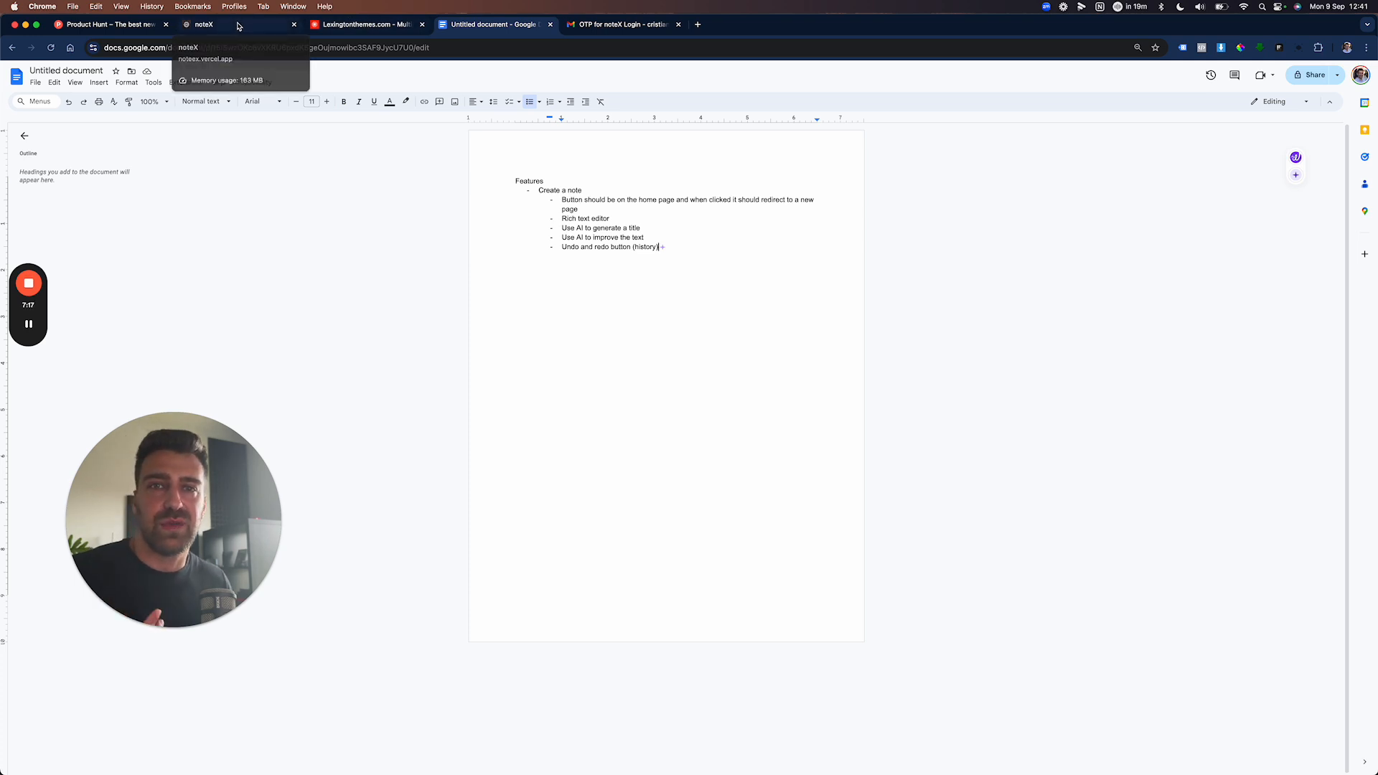
{"action": "left_click", "coordinate": [204, 26]}
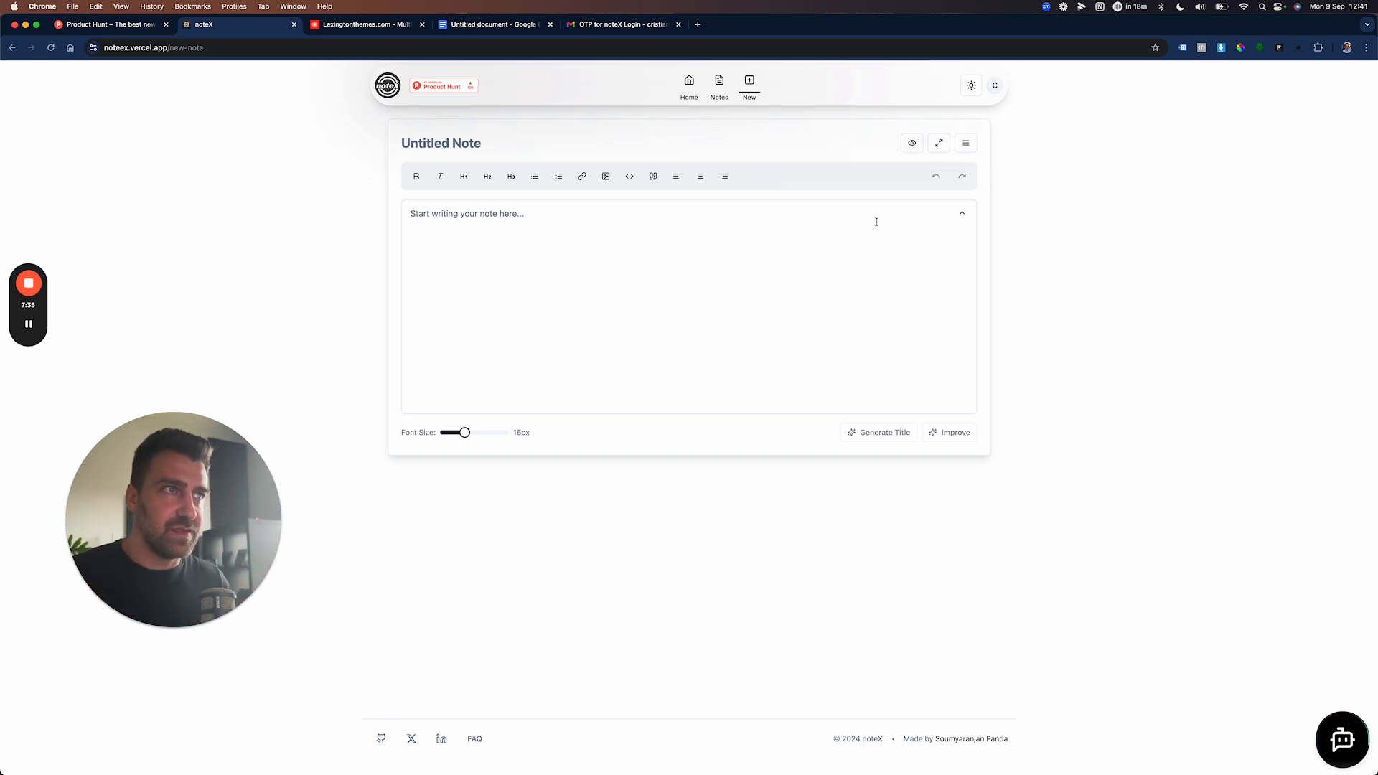
{"action": "mouse_move", "coordinate": [965, 142]}
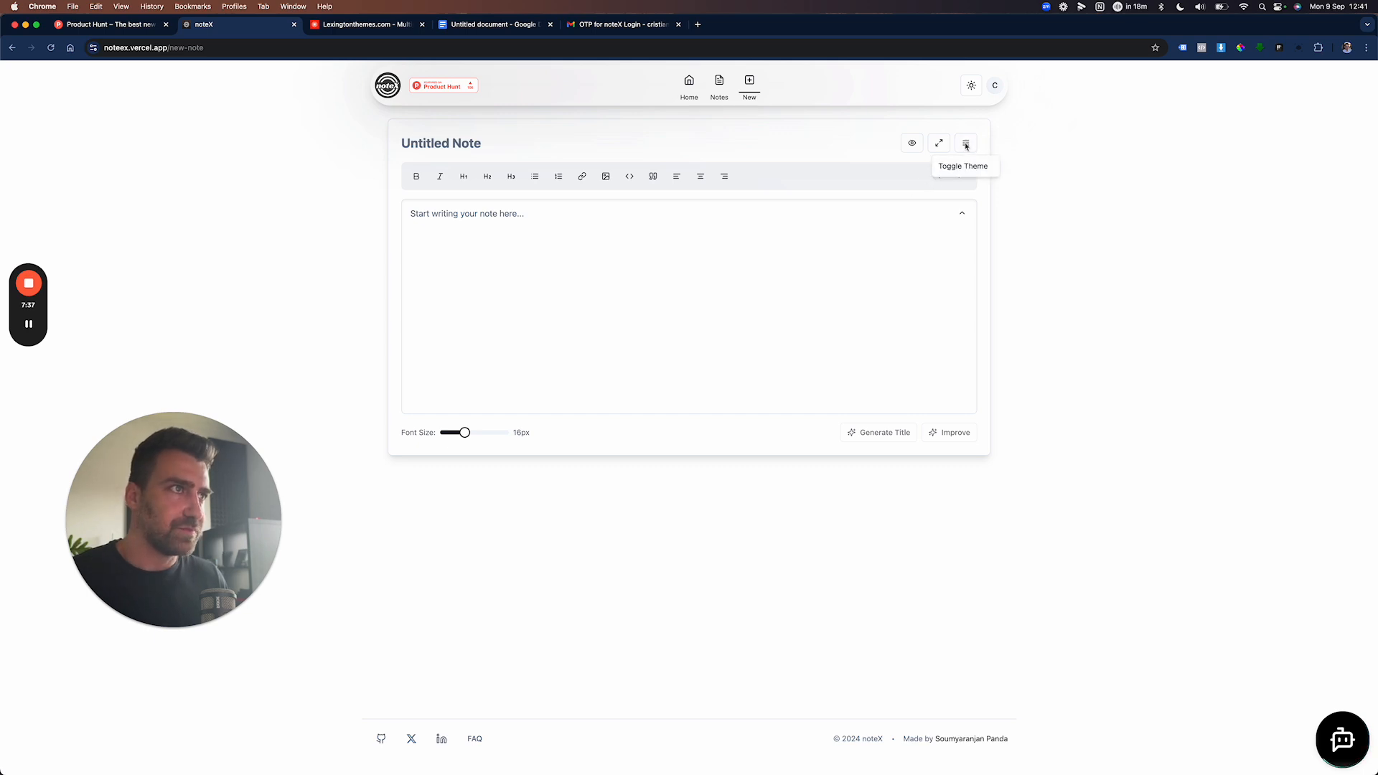
- Toggle noteX's editor to dark and back, then add a 'Toggle editor theme' bullet in Docs
{"action": "left_click", "coordinate": [964, 142]}
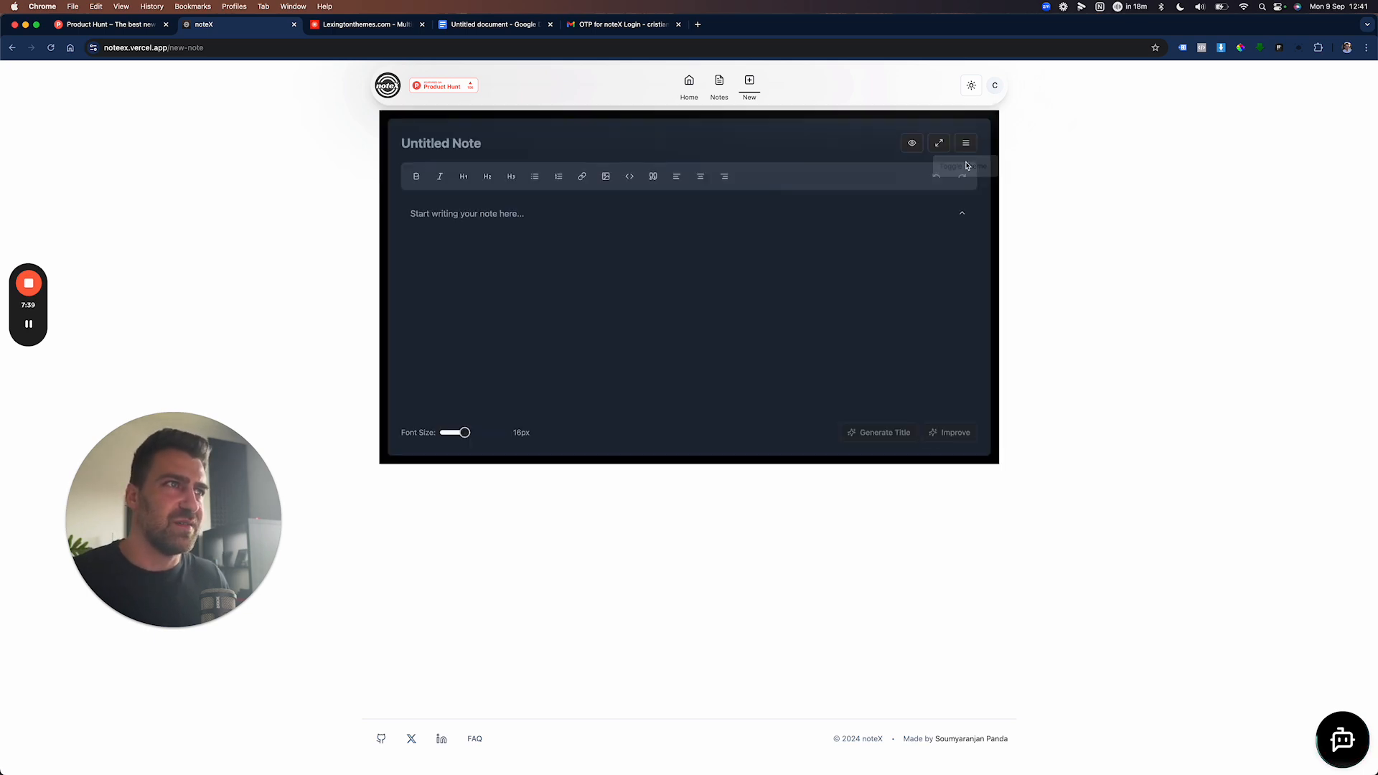
{"action": "left_click", "coordinate": [971, 85]}
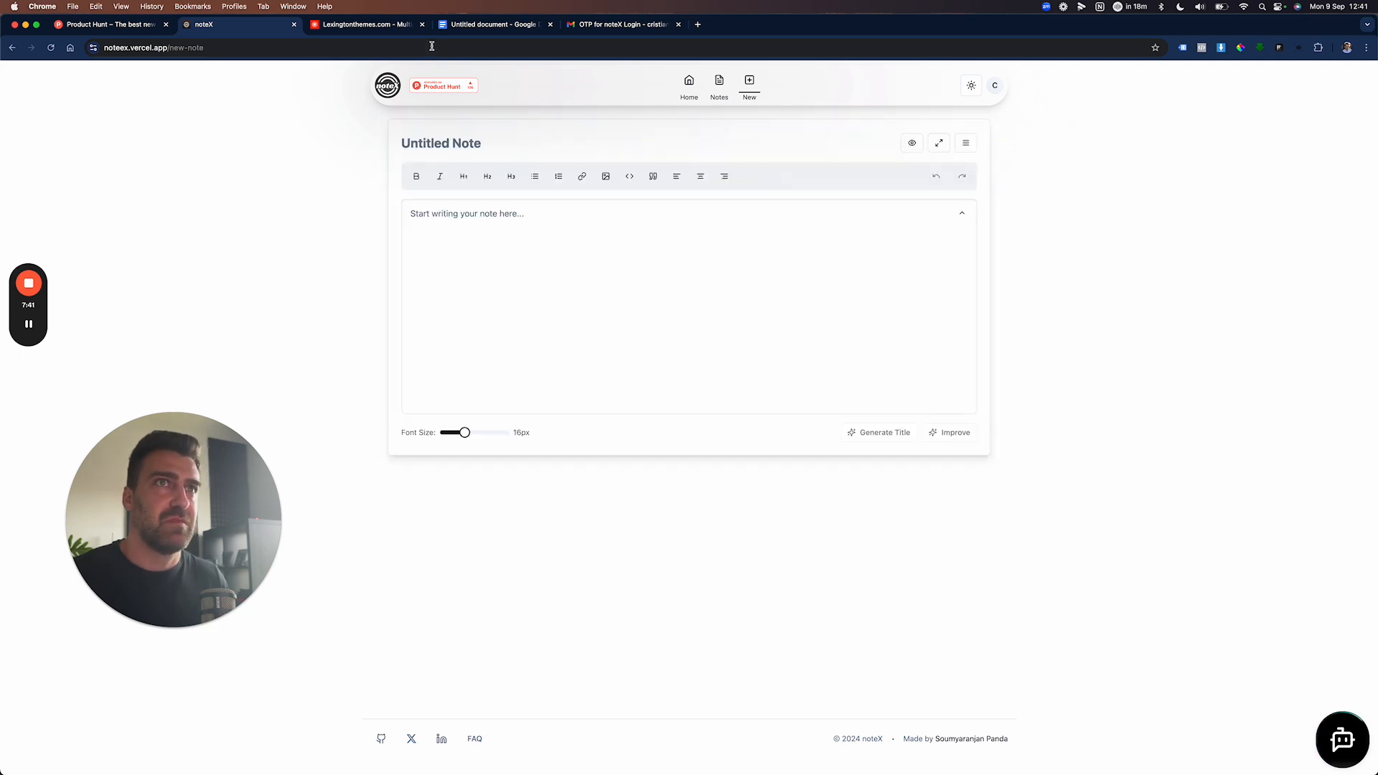
{"action": "left_click", "coordinate": [500, 26]}
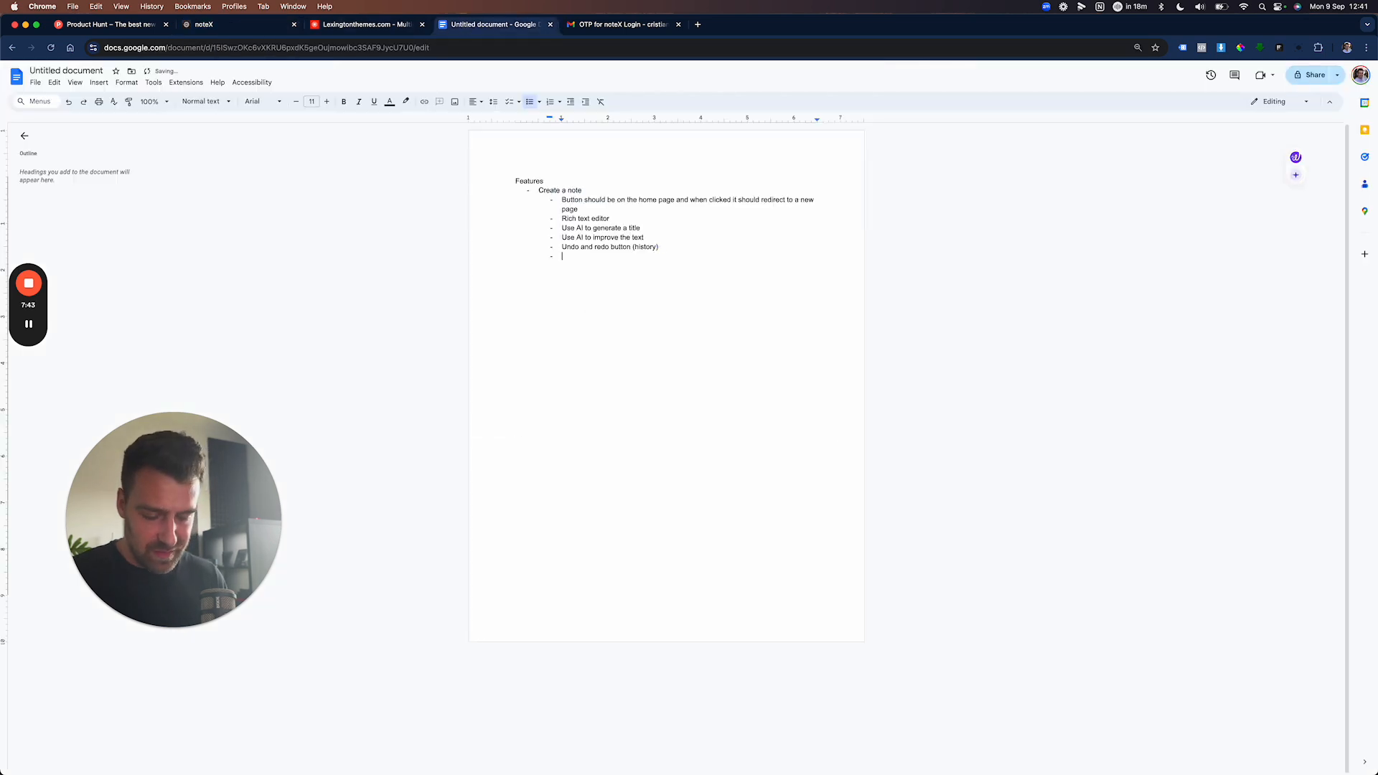
{"action": "type", "text": "Toggle e"}
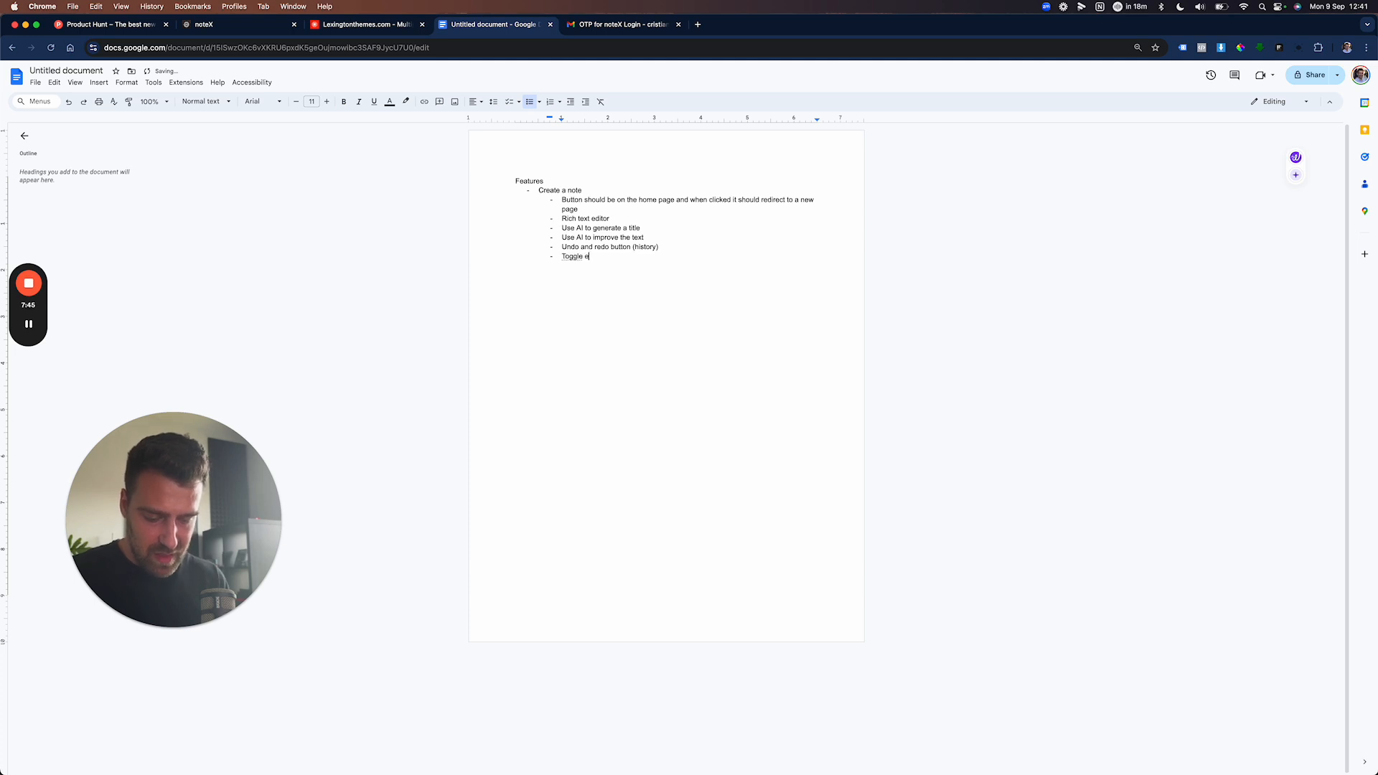
{"action": "type", "text": "ditor theme"}
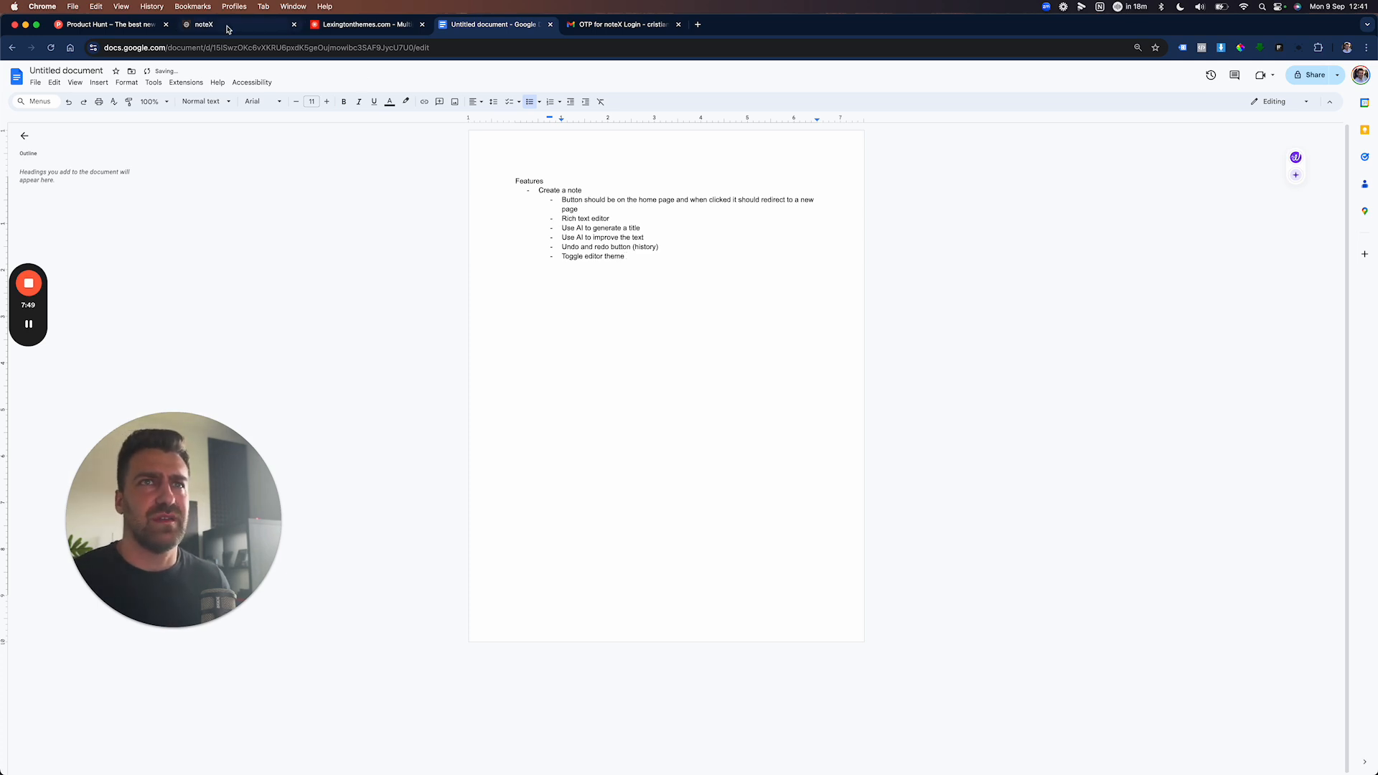
{"action": "left_click", "coordinate": [204, 24]}
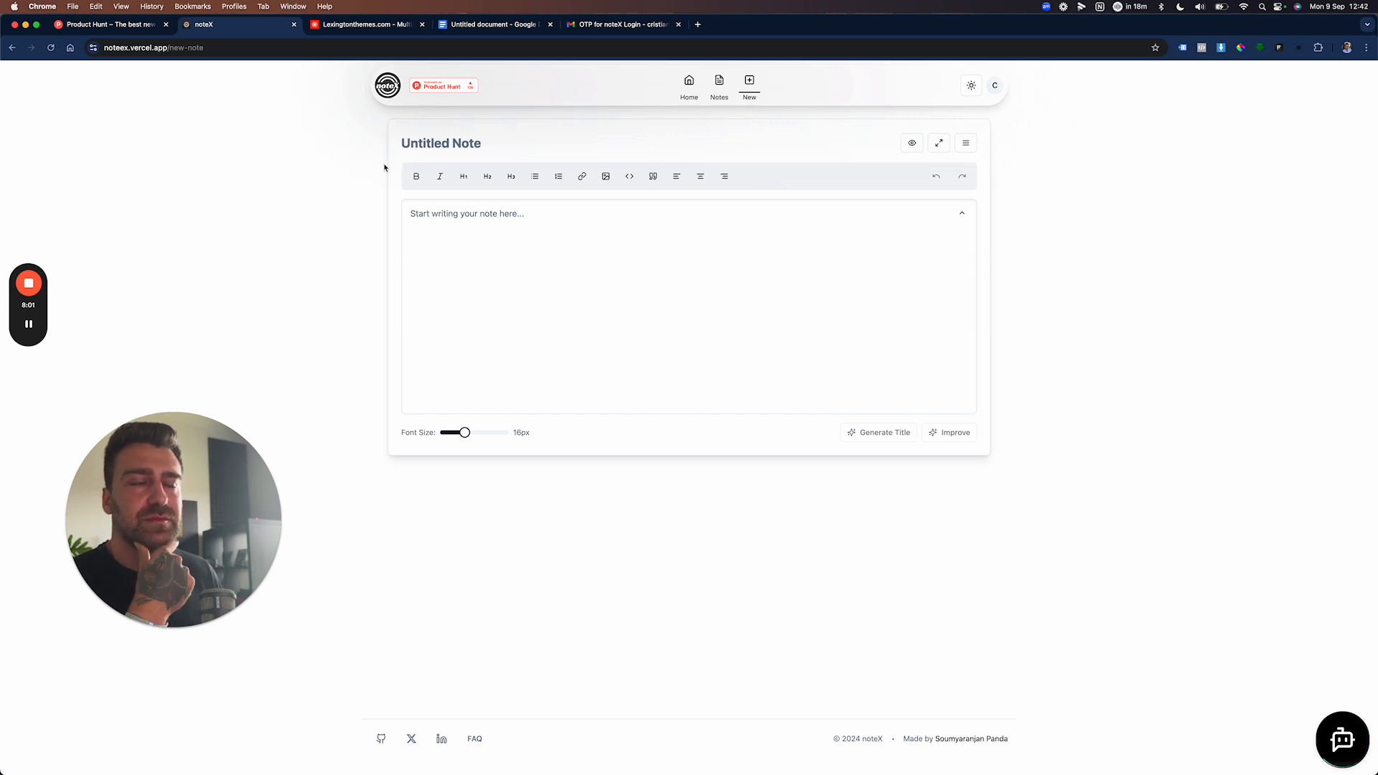
{"action": "mouse_move", "coordinate": [204, 232]}
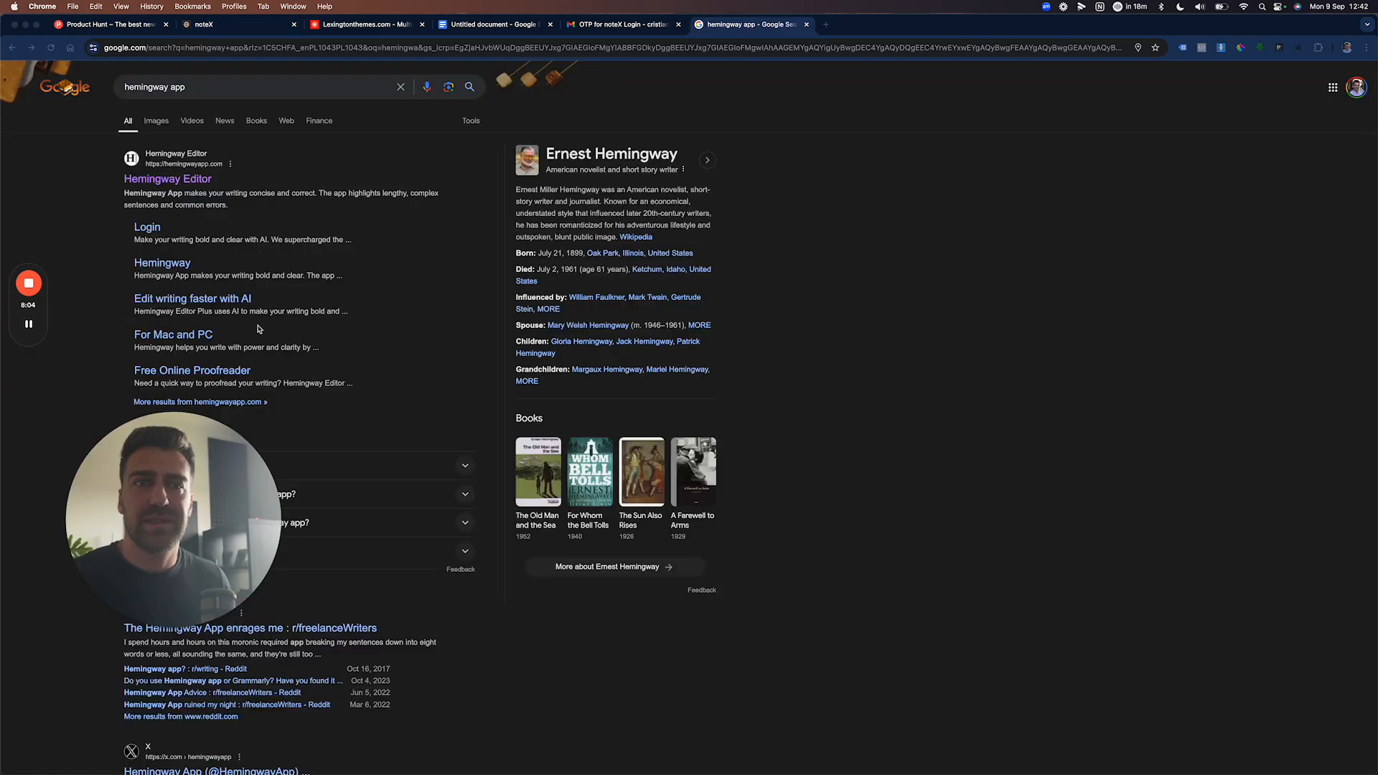
- Open the Hemingway Editor from the Google results for Hemingway app
{"action": "left_click", "coordinate": [167, 178]}
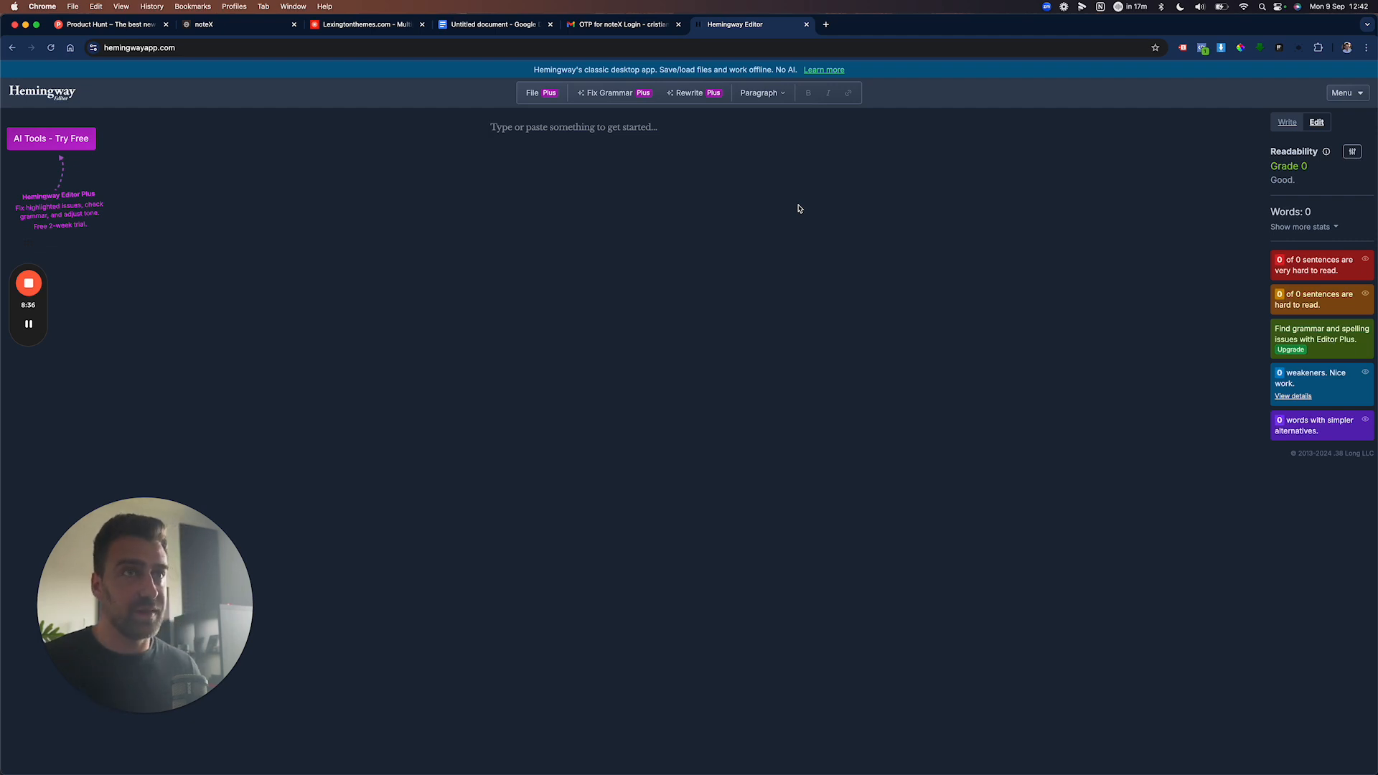
- Write a long run-on test sentence about losing focus and leaving the website to see its readability rating
{"action": "type", "text": "this is a really"}
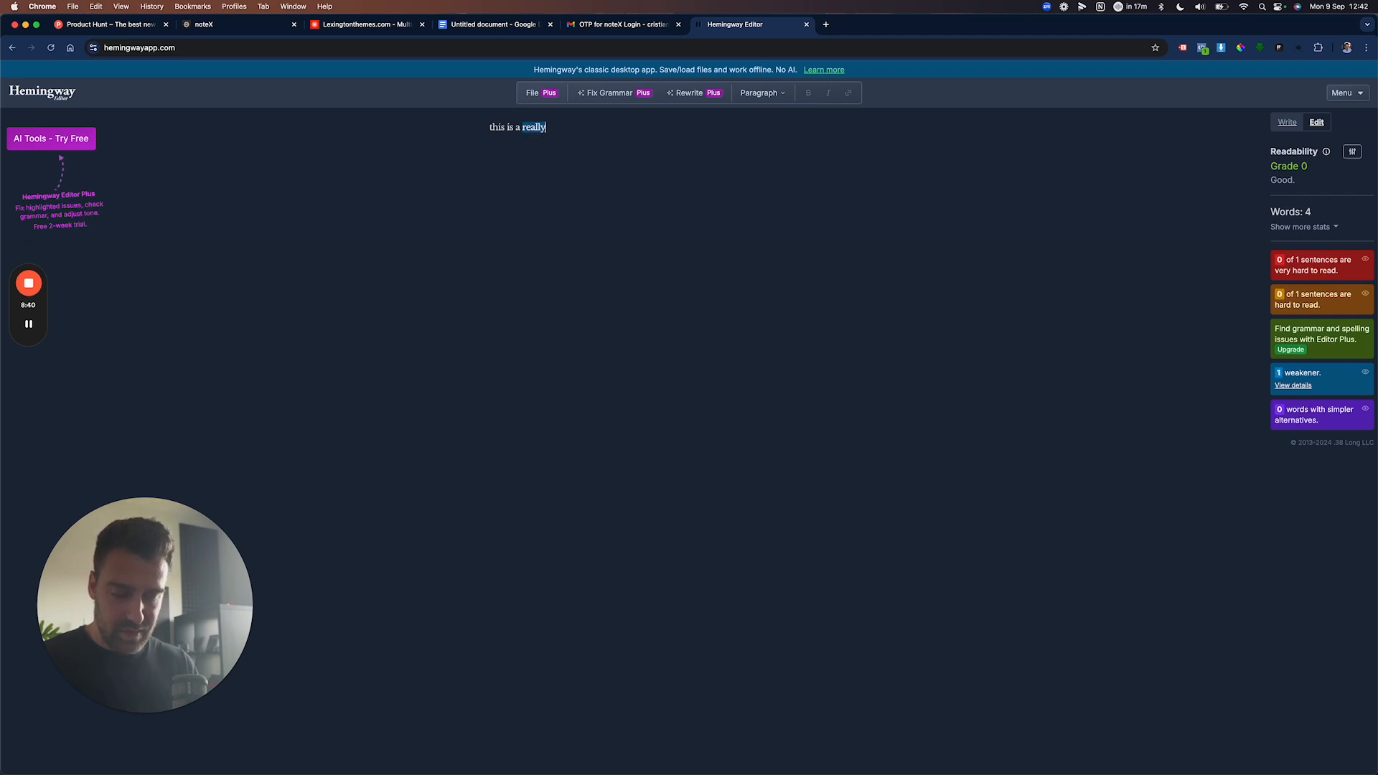
{"action": "type", "text": "complicated"}
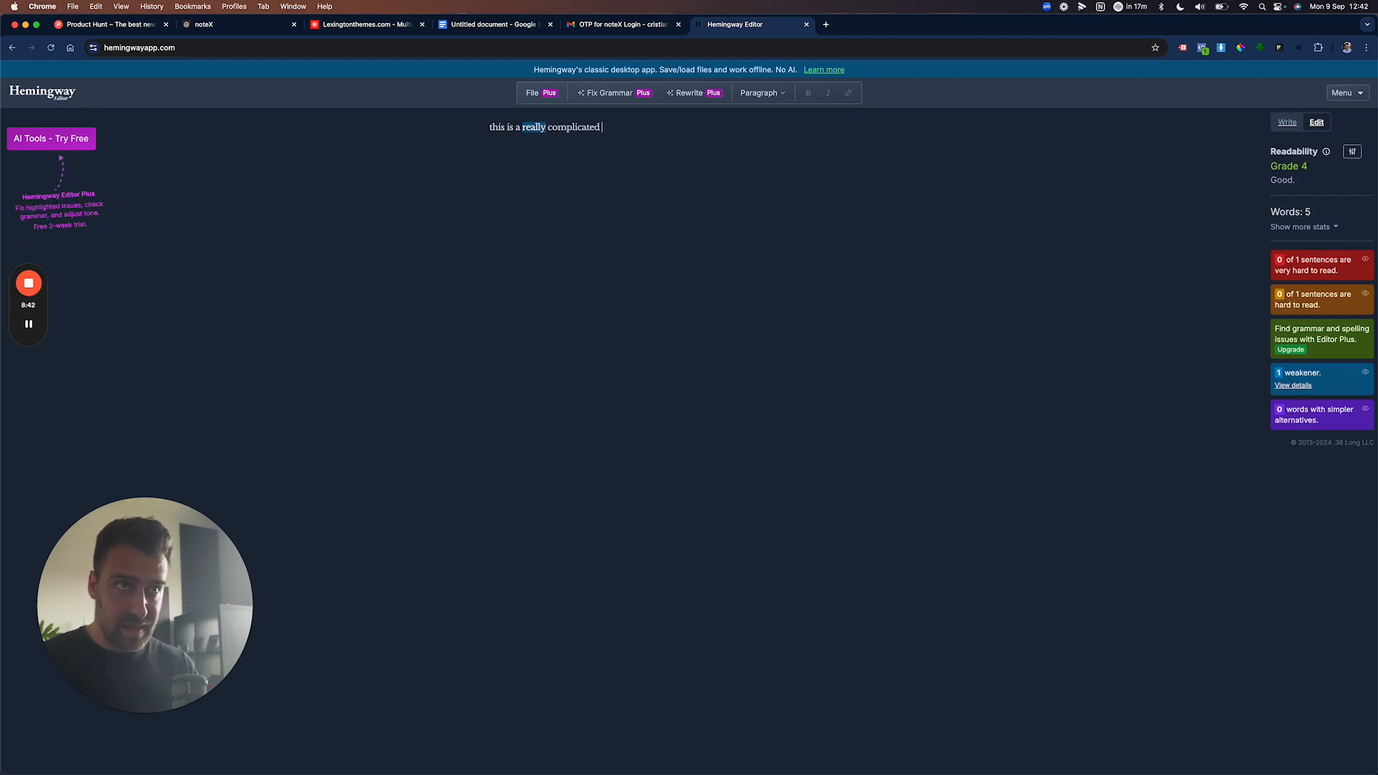
{"action": "type", "text": "sentence that should not be very long but in rea"}
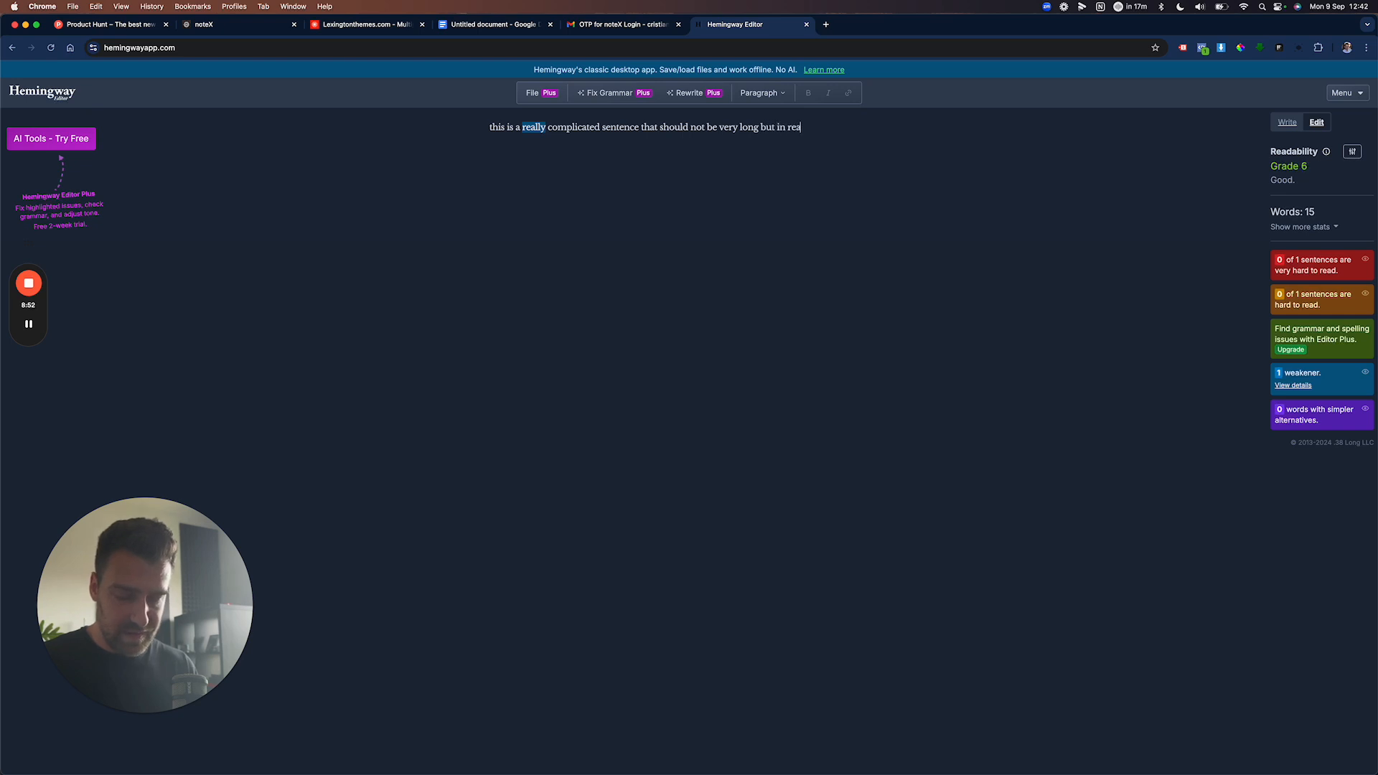
{"action": "type", "text": "lity it is too long and"}
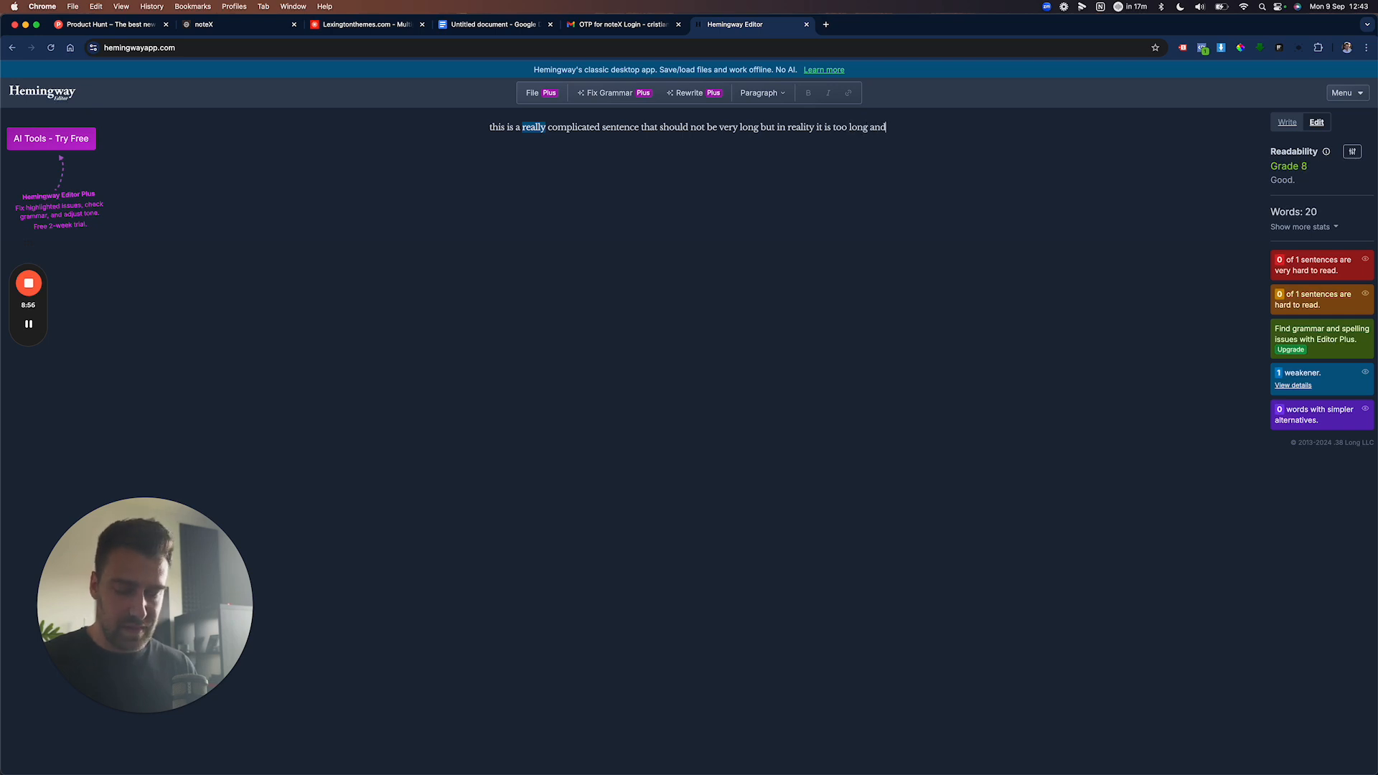
{"action": "type", "text": "sometimes people will lose f"}
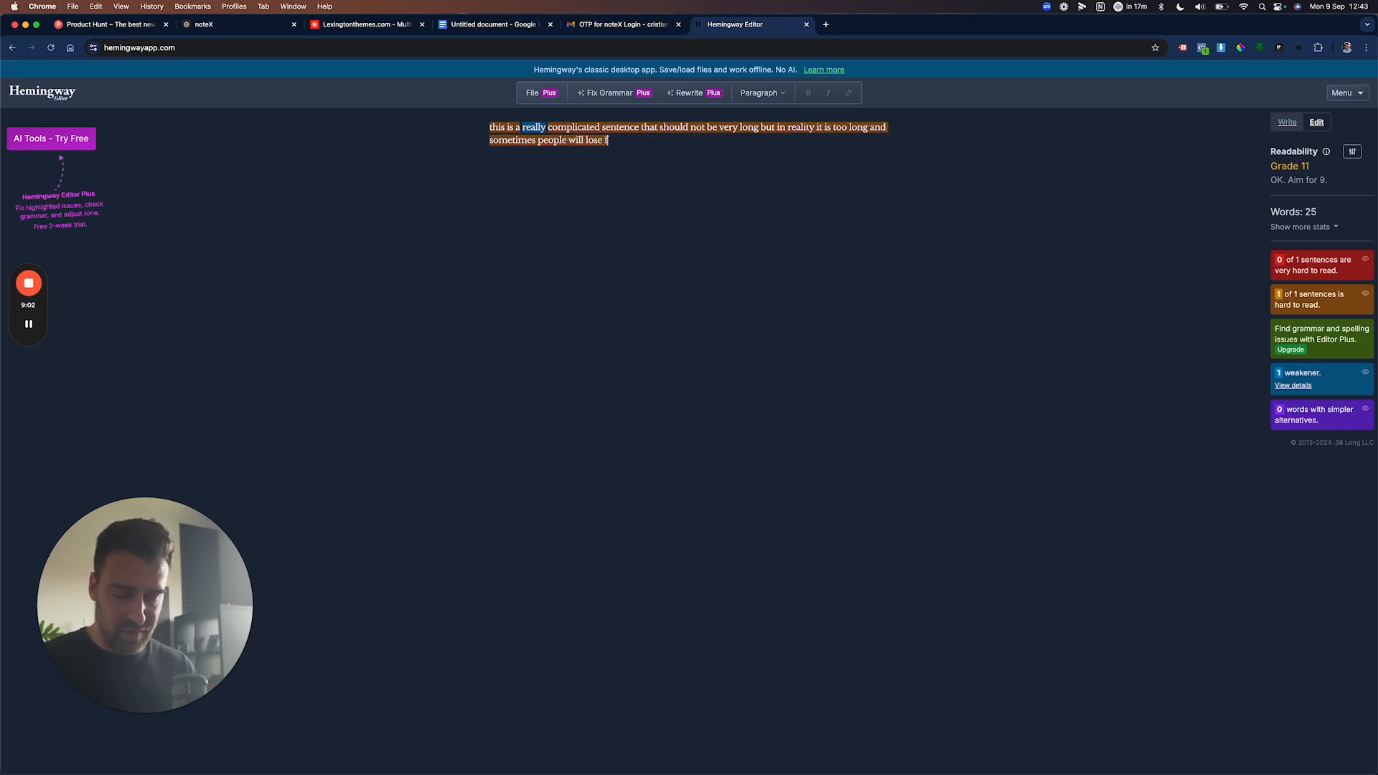
{"action": "type", "text": "ocus while tr"}
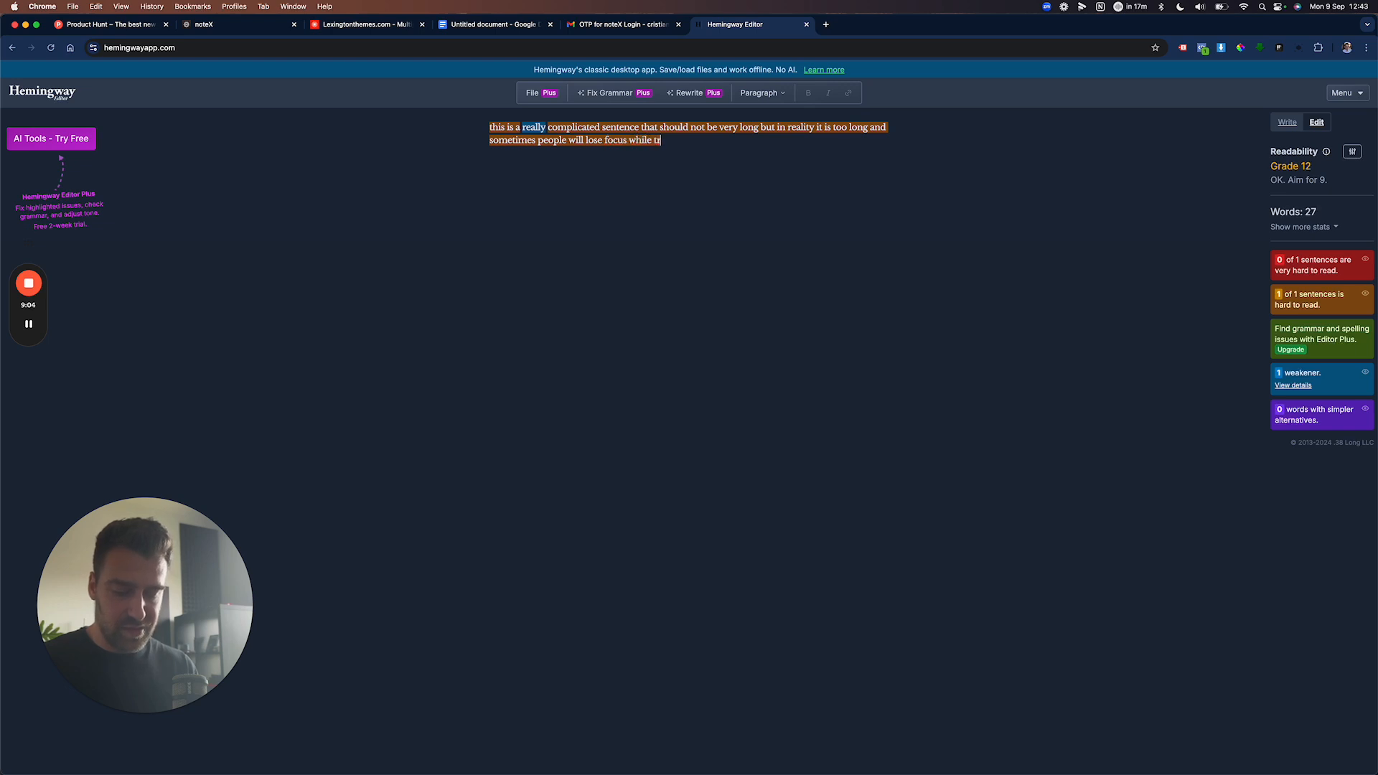
{"action": "type", "text": "ying to read m"}
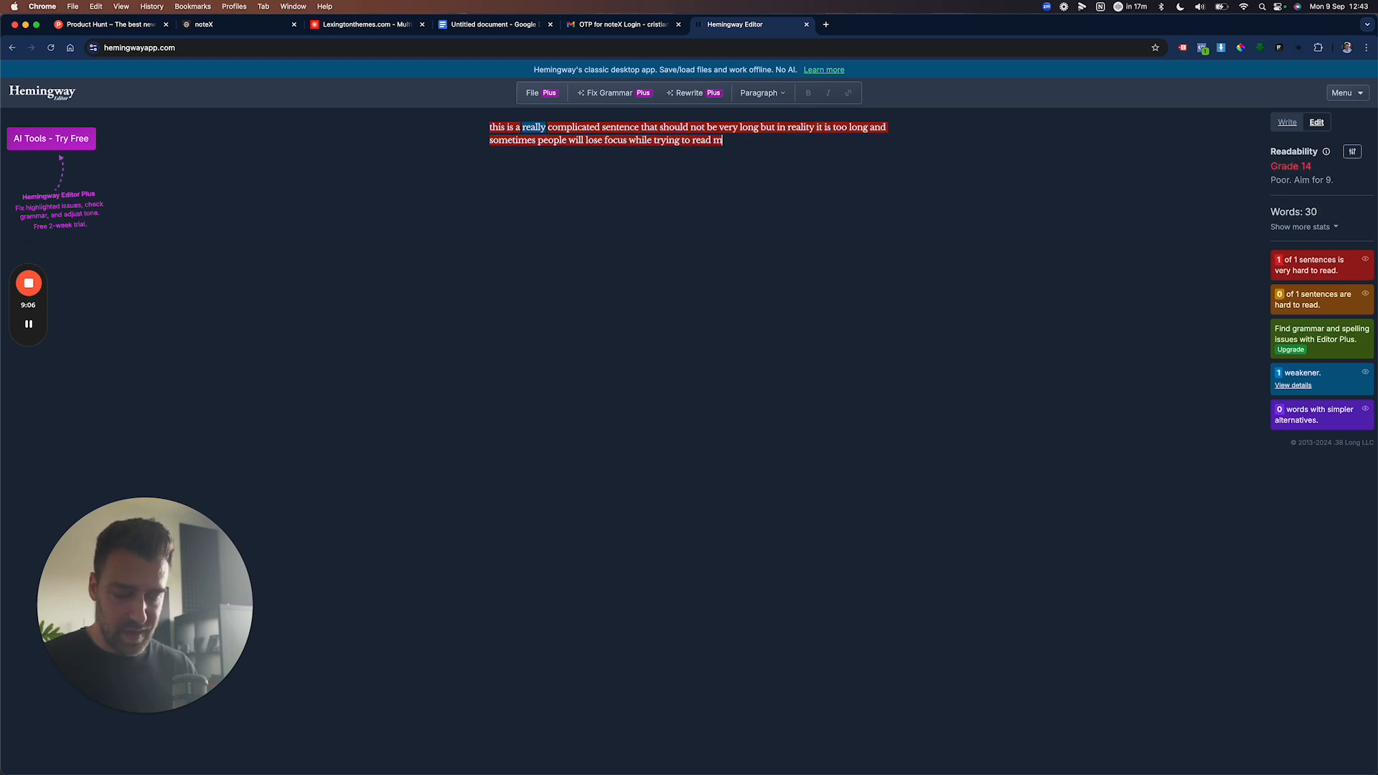
{"action": "type", "text": "y long sentence and maybe"}
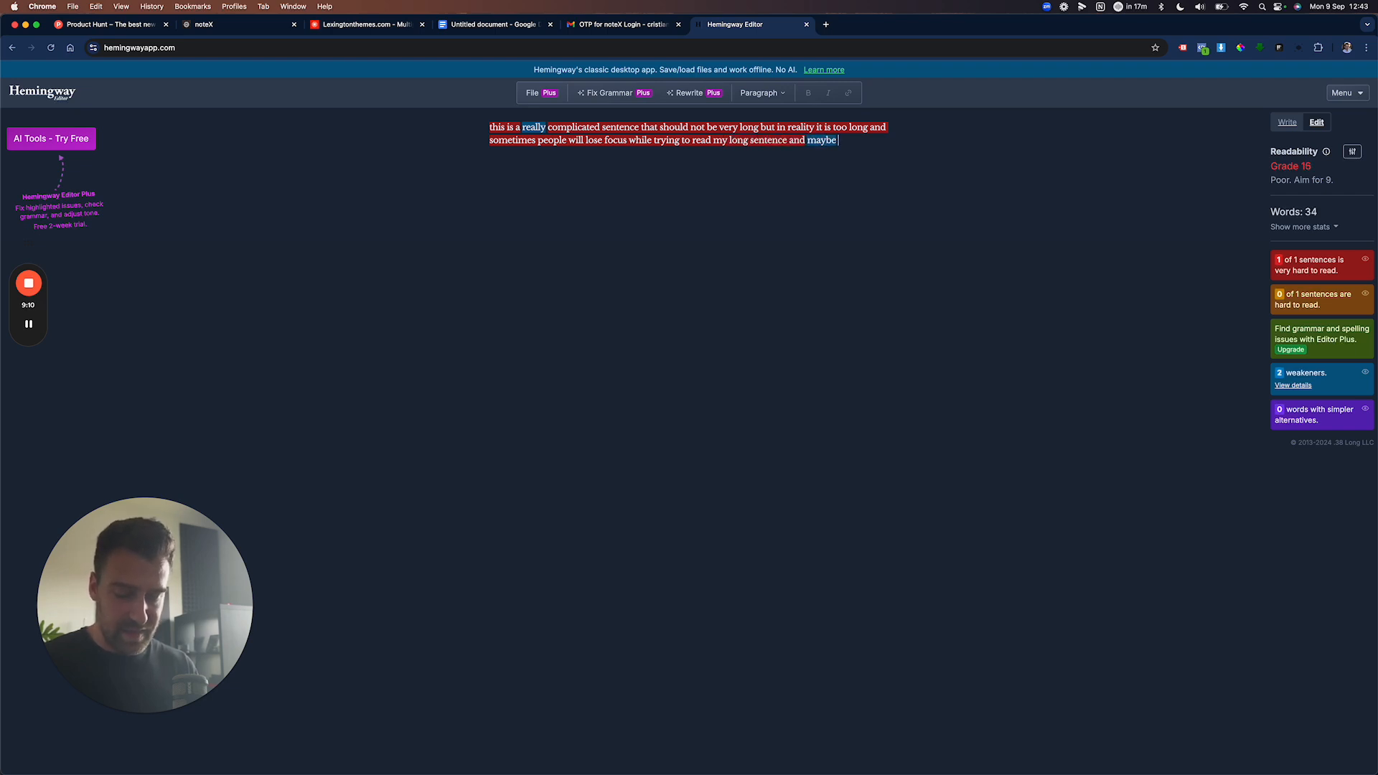
{"action": "type", "text": "leave"}
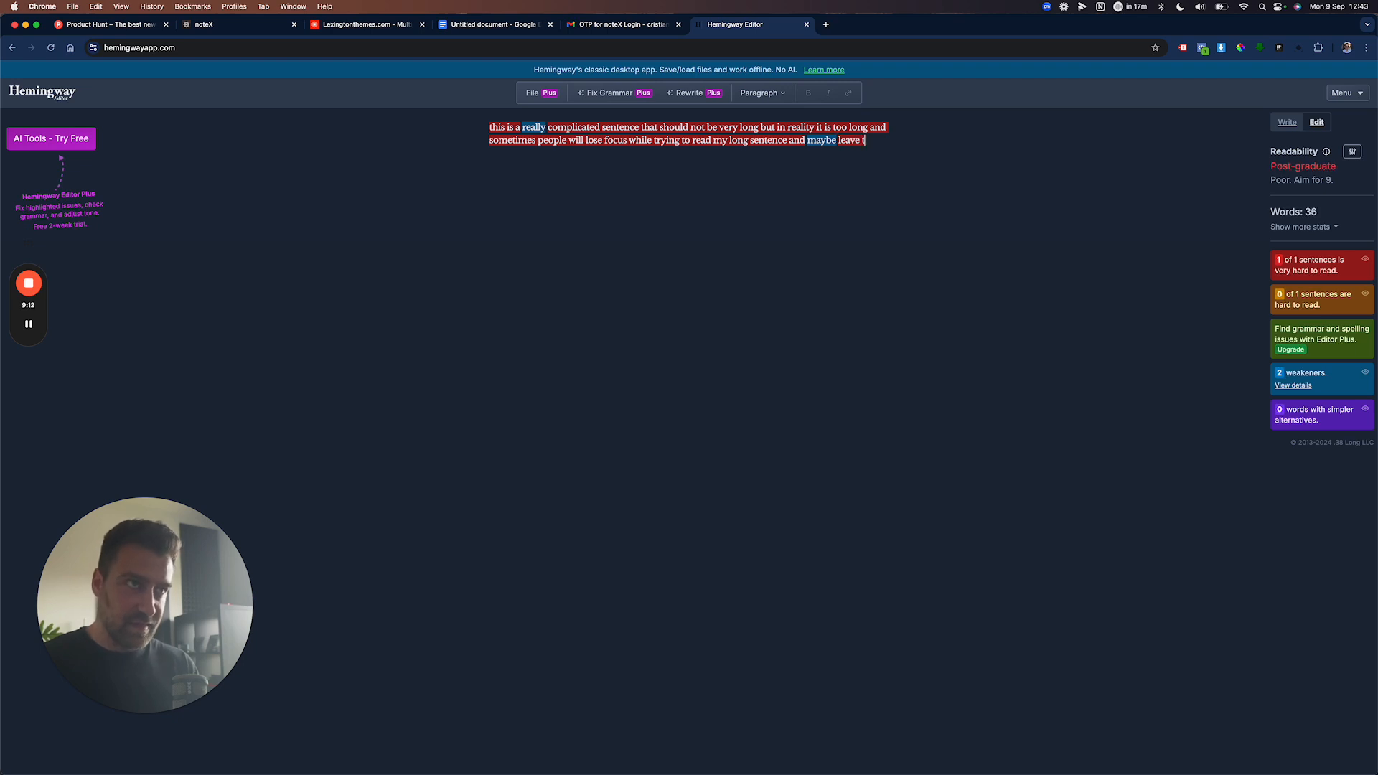
{"action": "type", "text": "the website"}
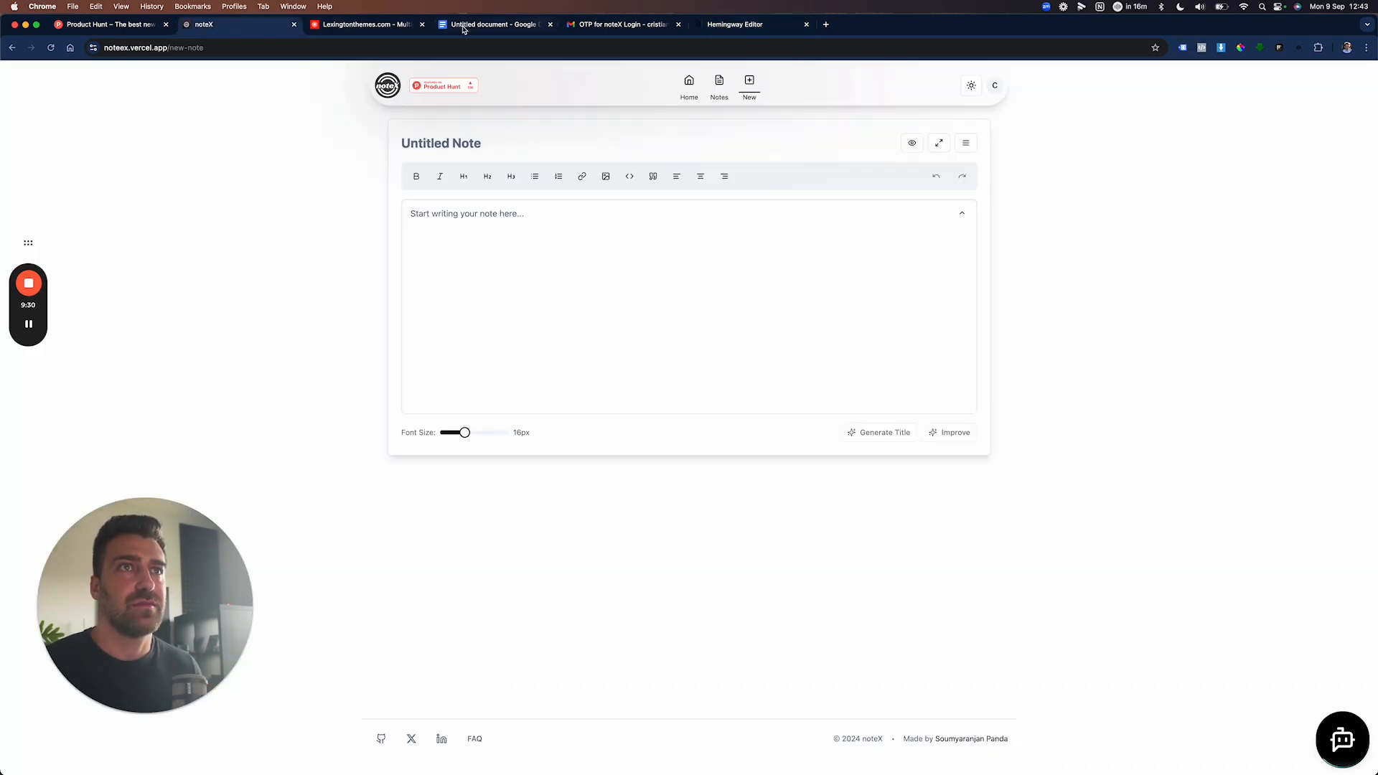
- Add the bullet 'Incorporate the hemingway app editor features.' to the Features list
{"action": "left_click", "coordinate": [494, 23]}
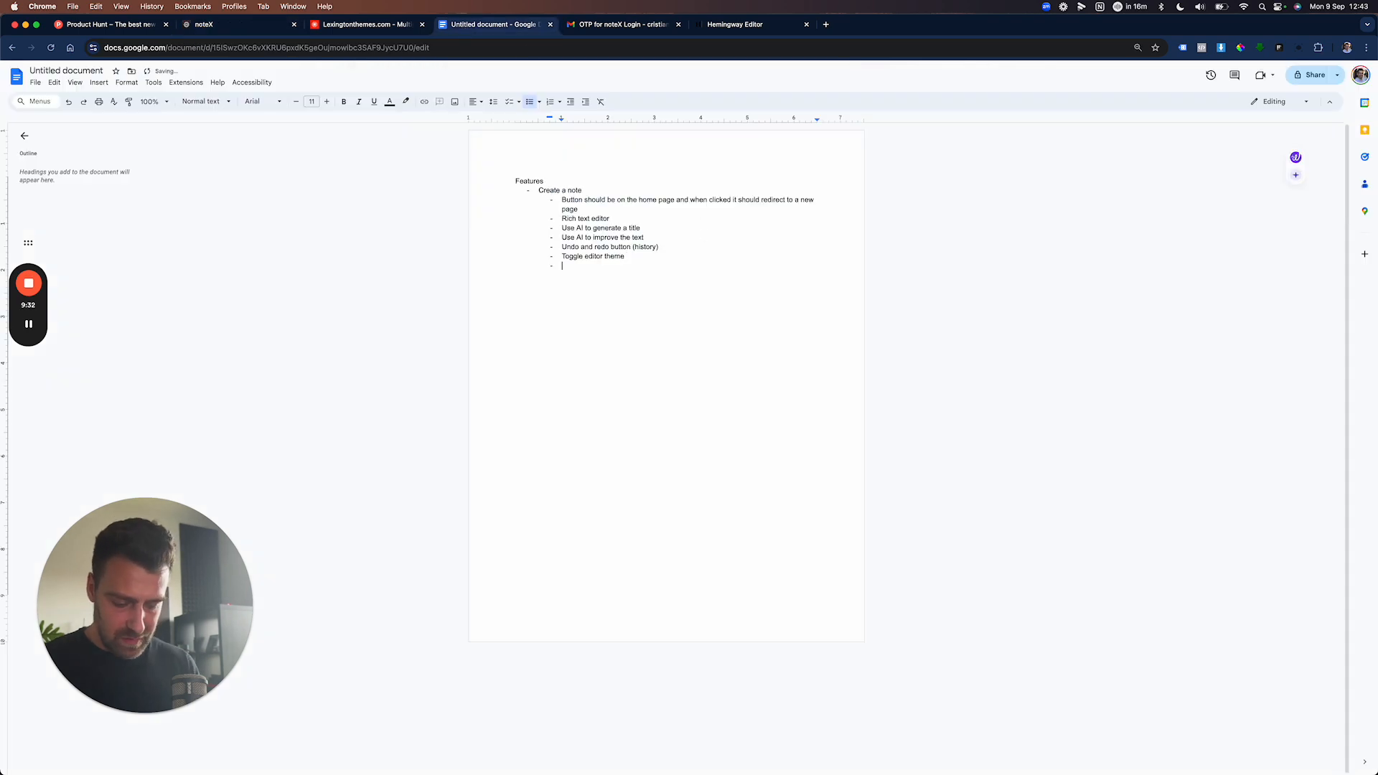
{"action": "type", "text": "inco"}
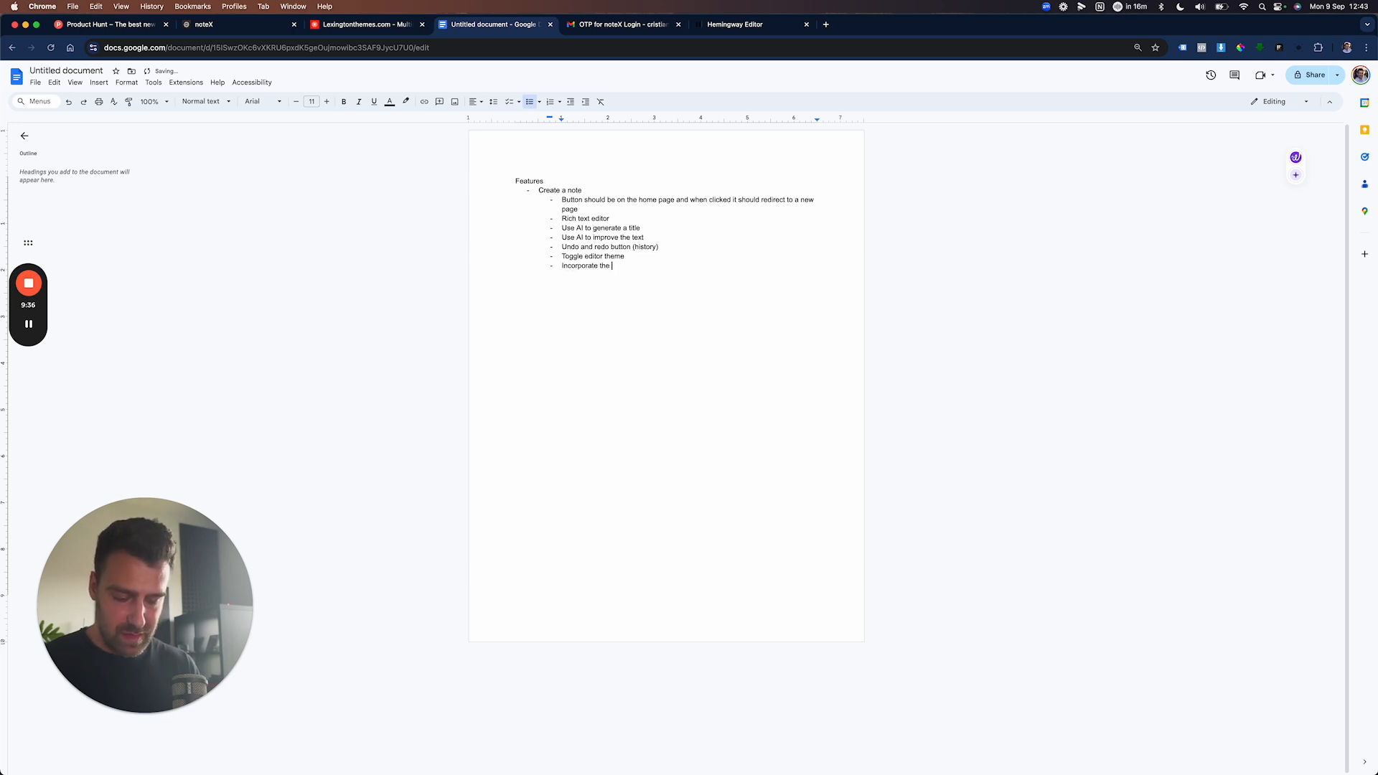
{"action": "type", "text": "hemingway app editor"}
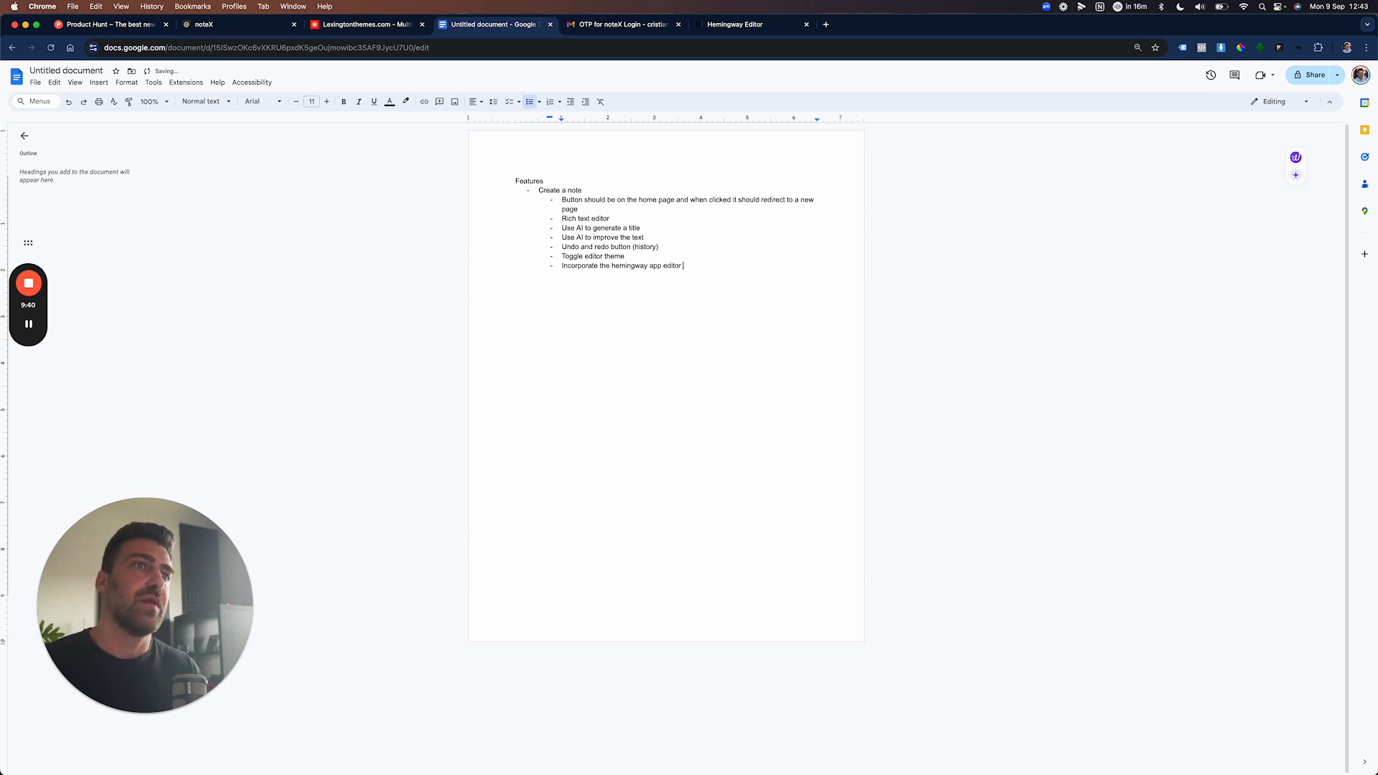
{"action": "type", "text": "features"}
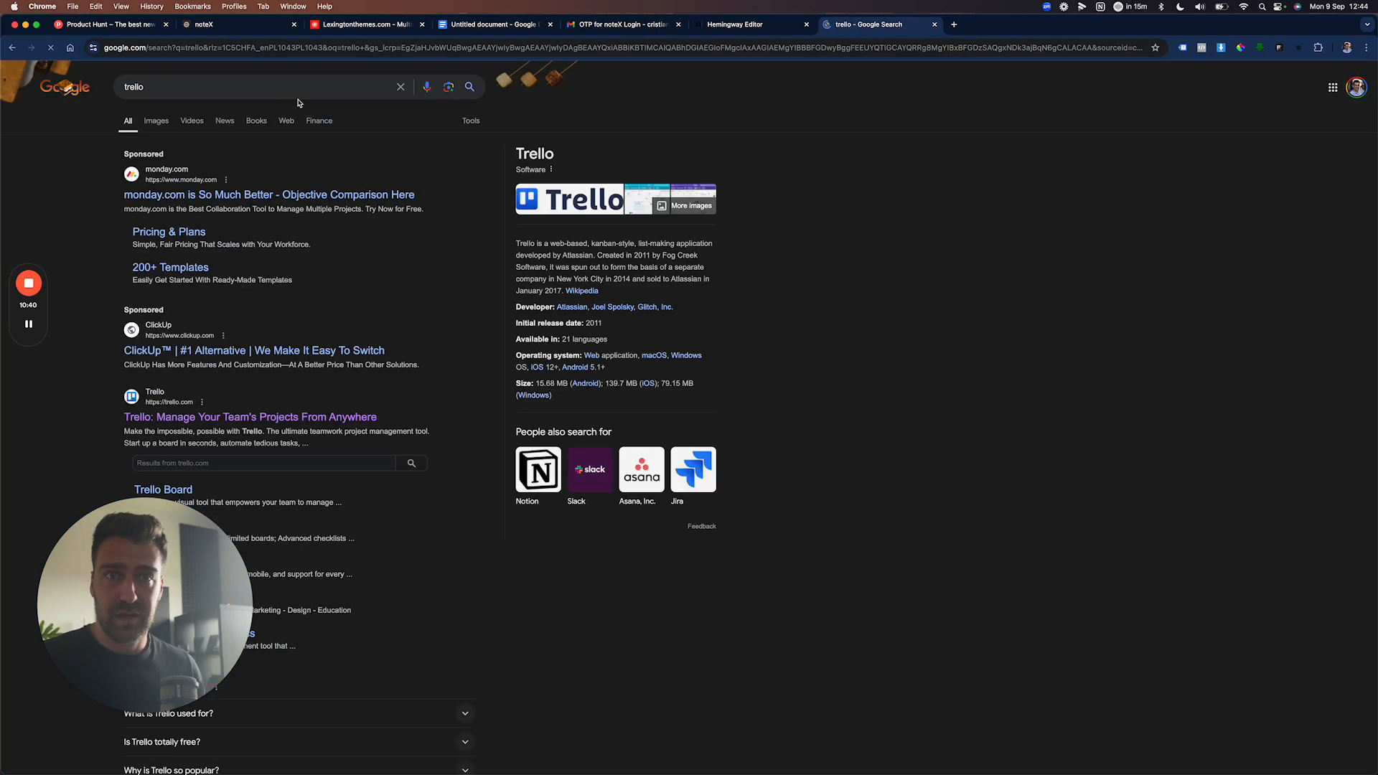
- Browse Trello board image results, previewing a kanban board, then return to the Docs list
{"action": "left_click", "coordinate": [155, 121]}
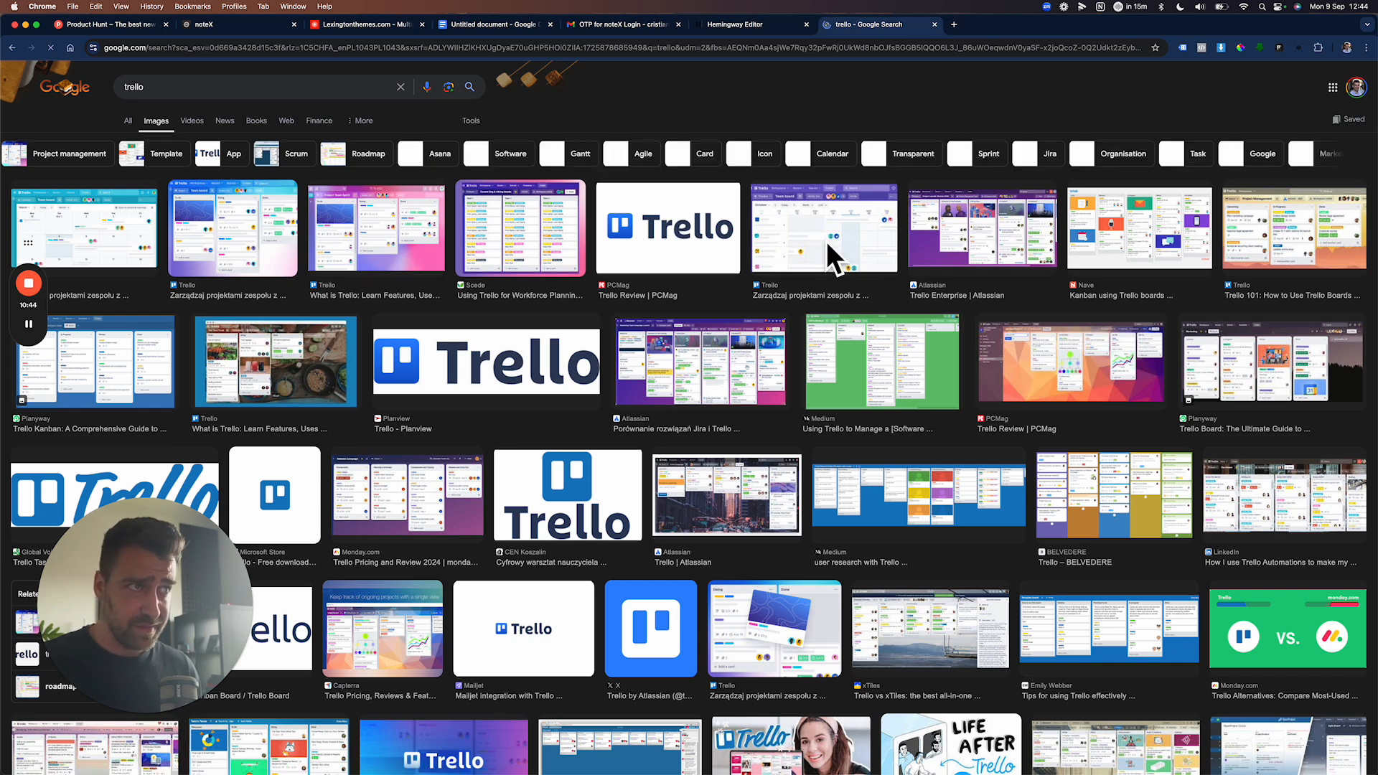
{"action": "left_click", "coordinate": [376, 228]}
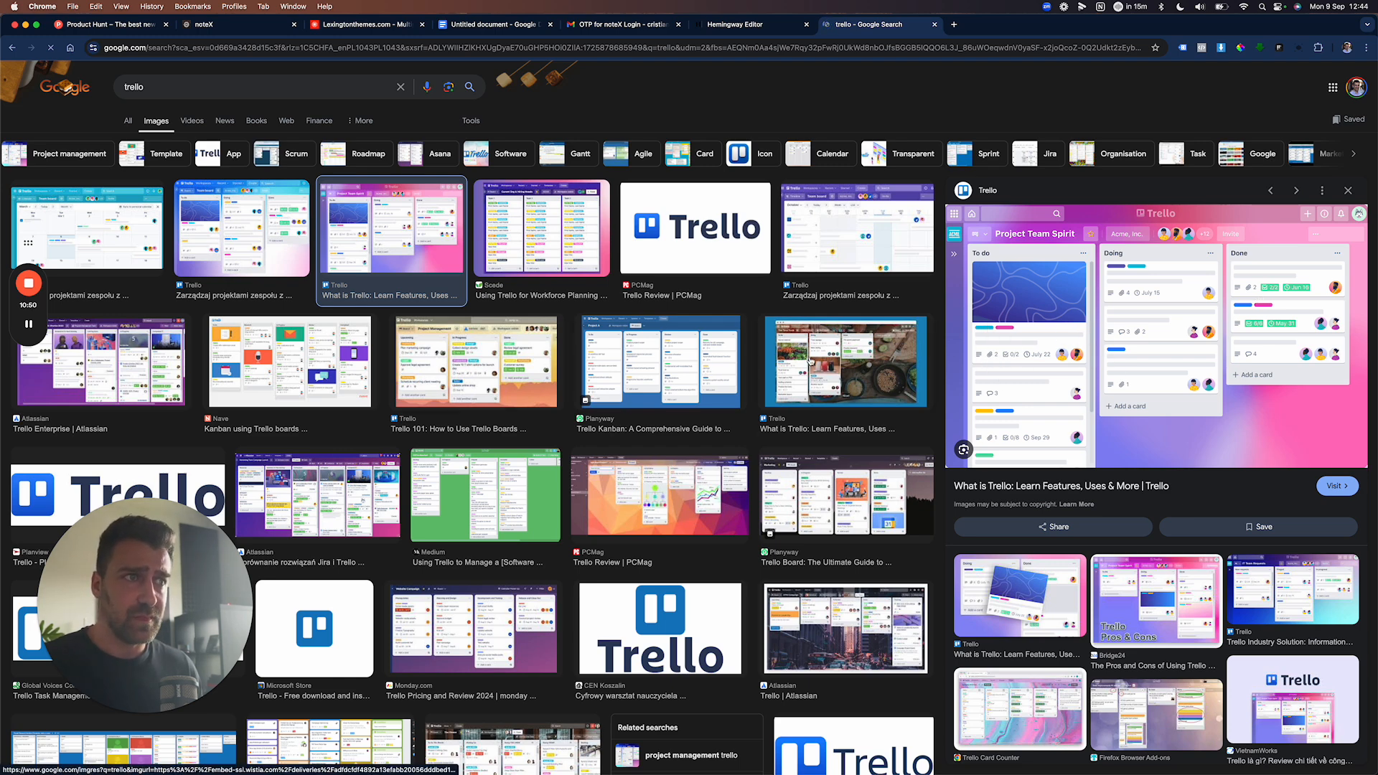
{"action": "left_click", "coordinate": [659, 360]}
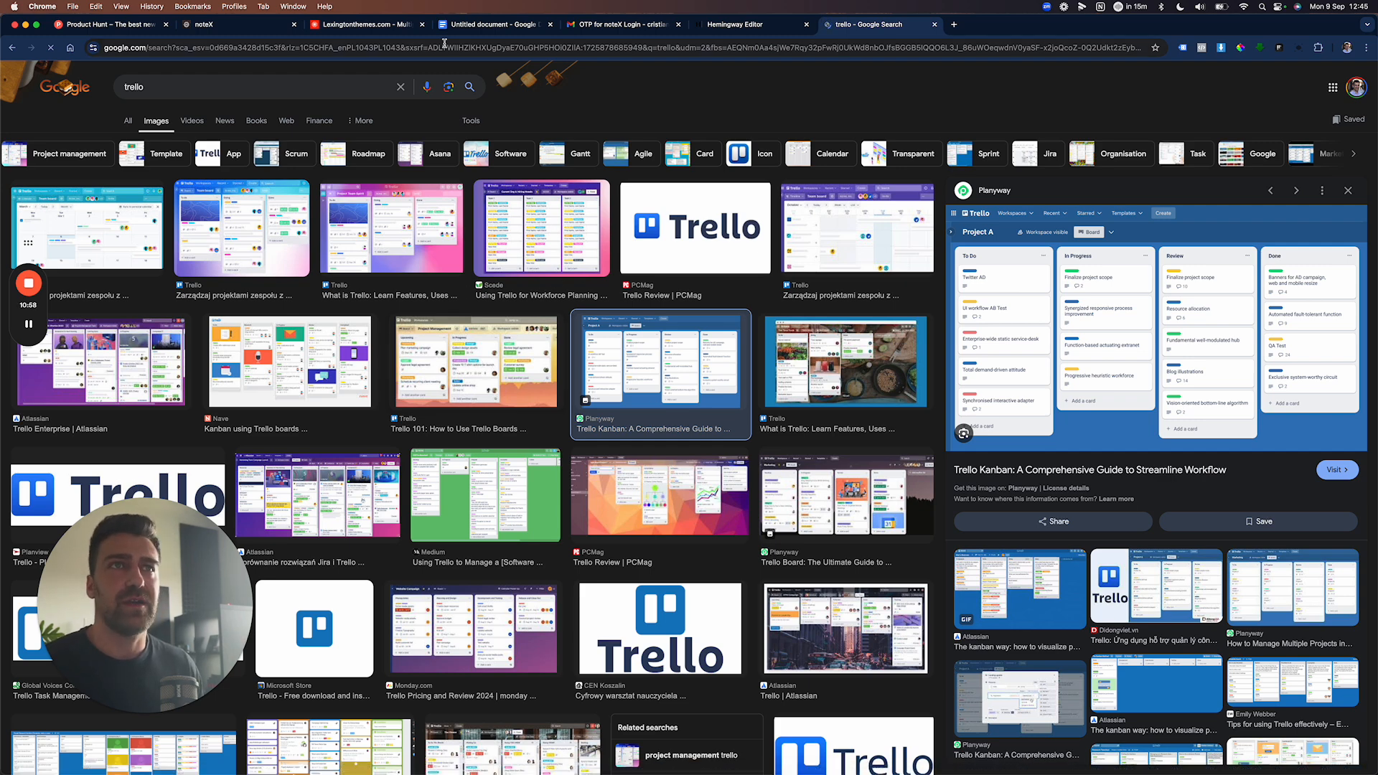
{"action": "left_click", "coordinate": [504, 23]}
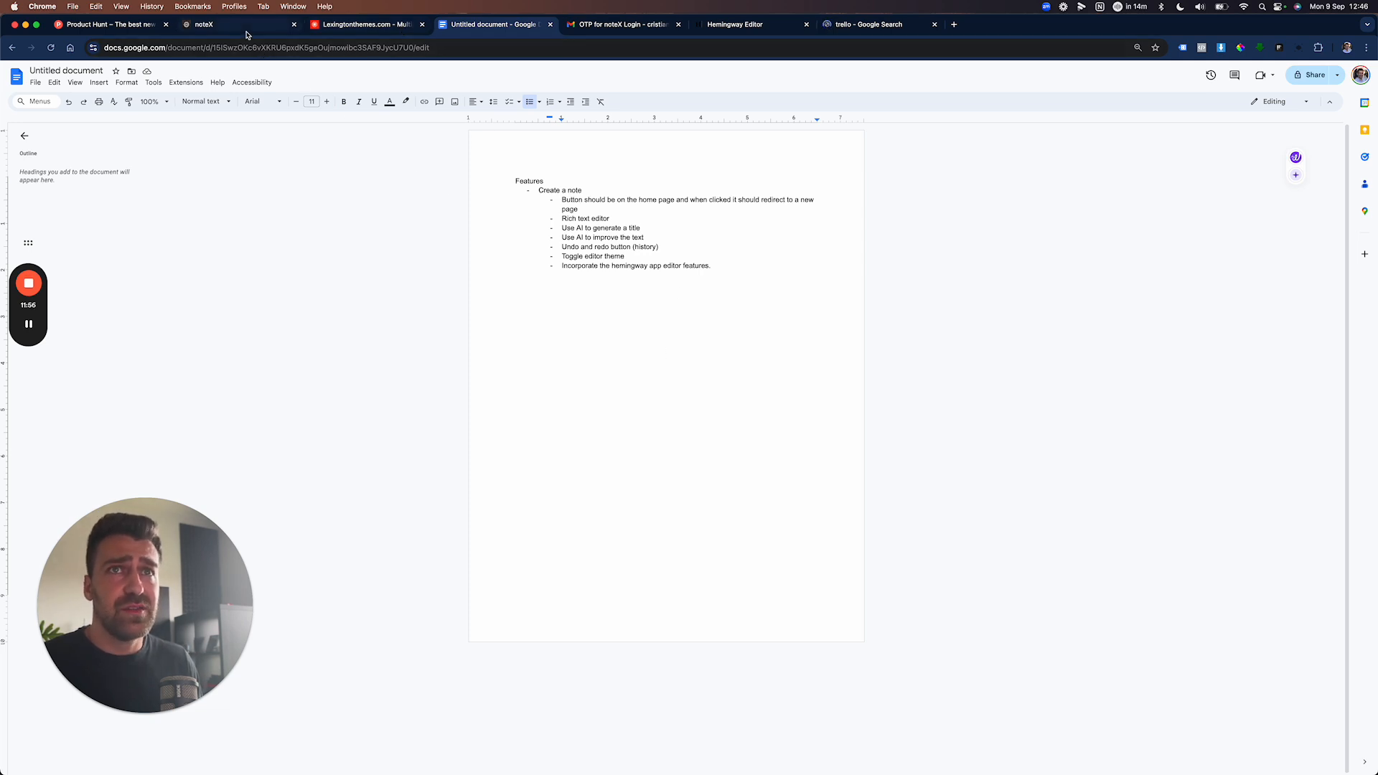
- Visit the noteX home page, then switch to the Lexington SaaS templates page
{"action": "left_click", "coordinate": [208, 25]}
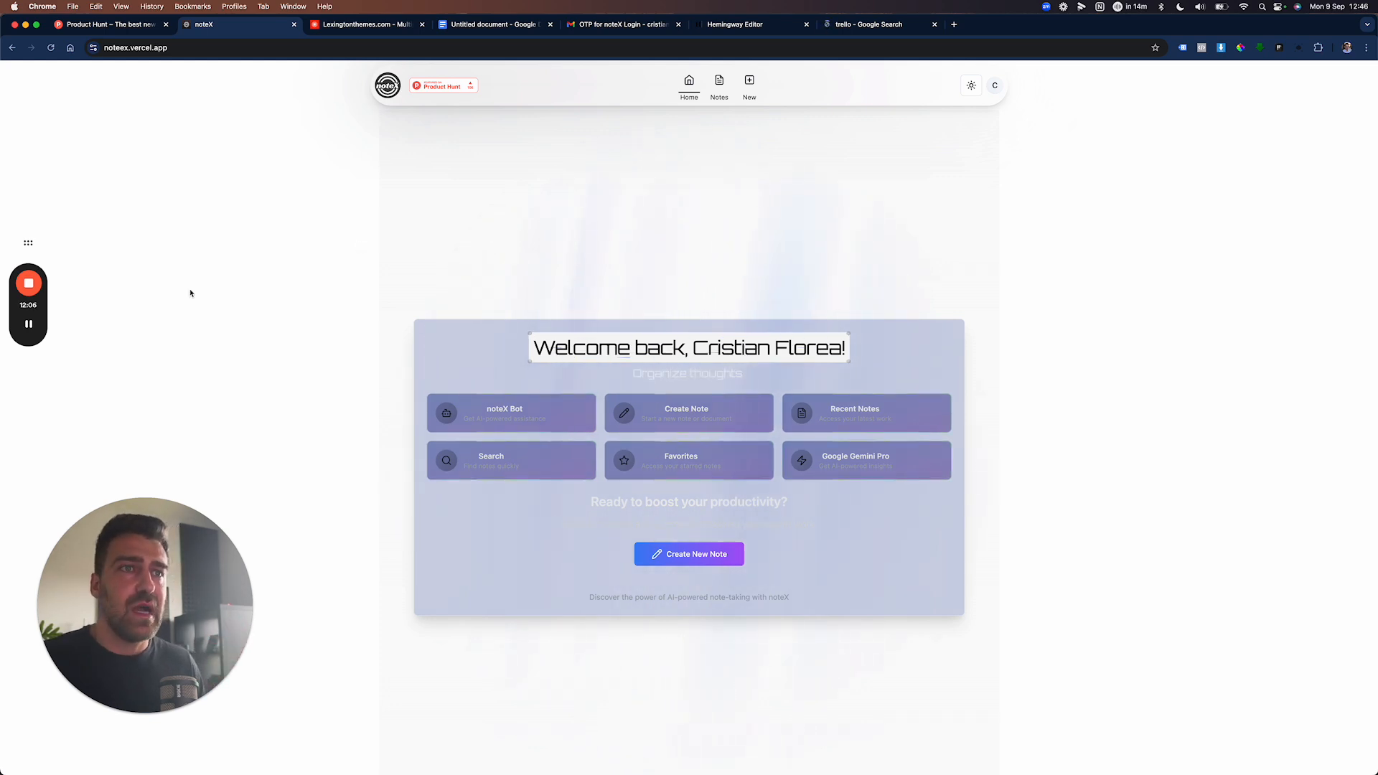
{"action": "left_click", "coordinate": [368, 26]}
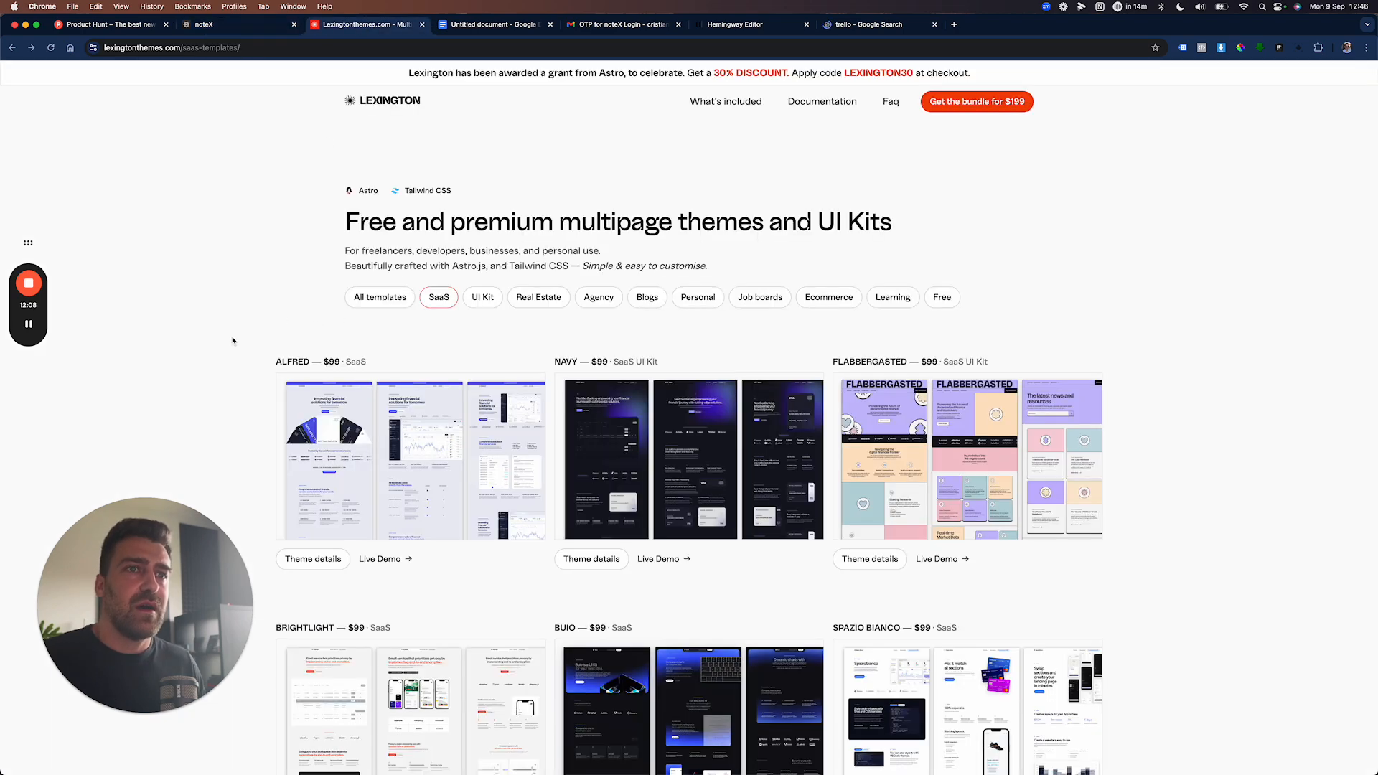
{"action": "mouse_move", "coordinate": [270, 189]}
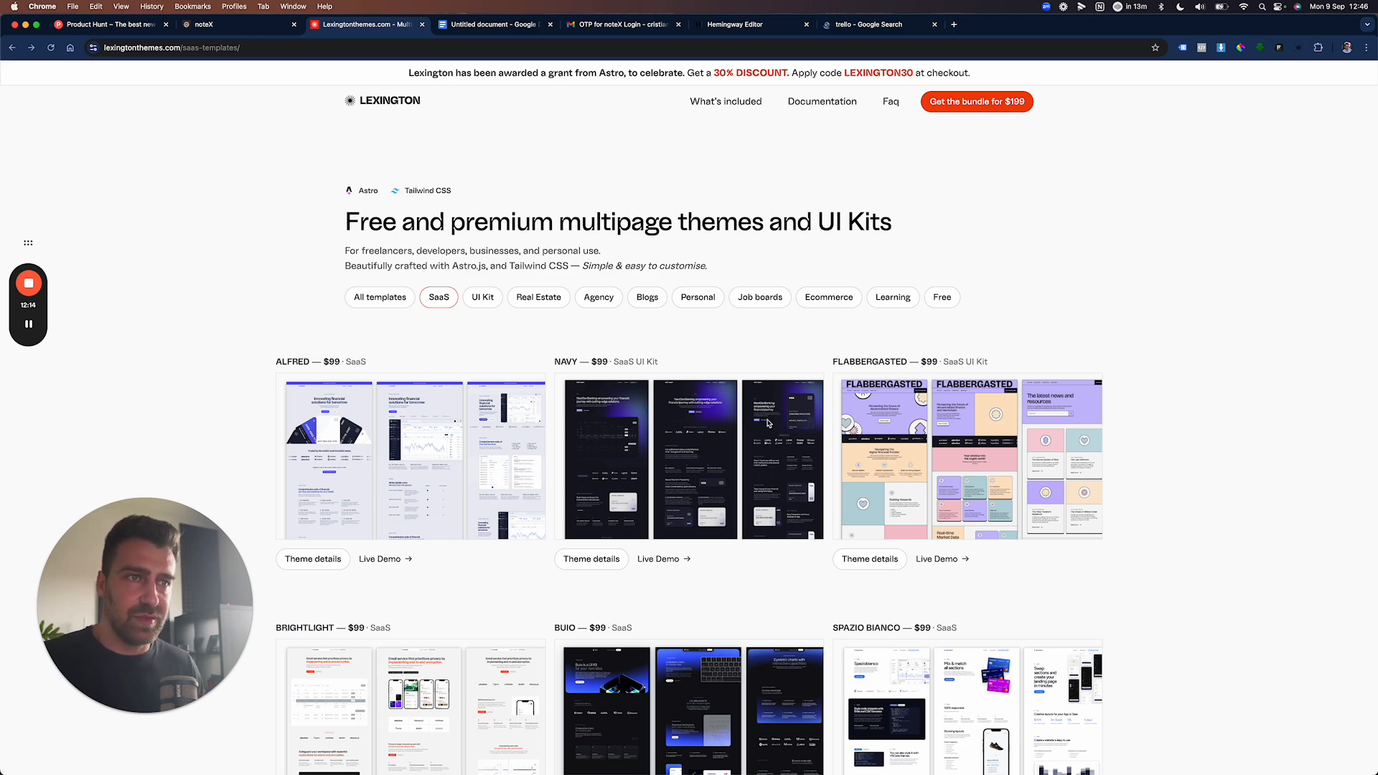
- Scroll the SaaS template gallery down to the last template, Snowpeak, then return to the noteX home page
{"action": "scroll", "scroll_direction": "down", "scroll_amount": 3}
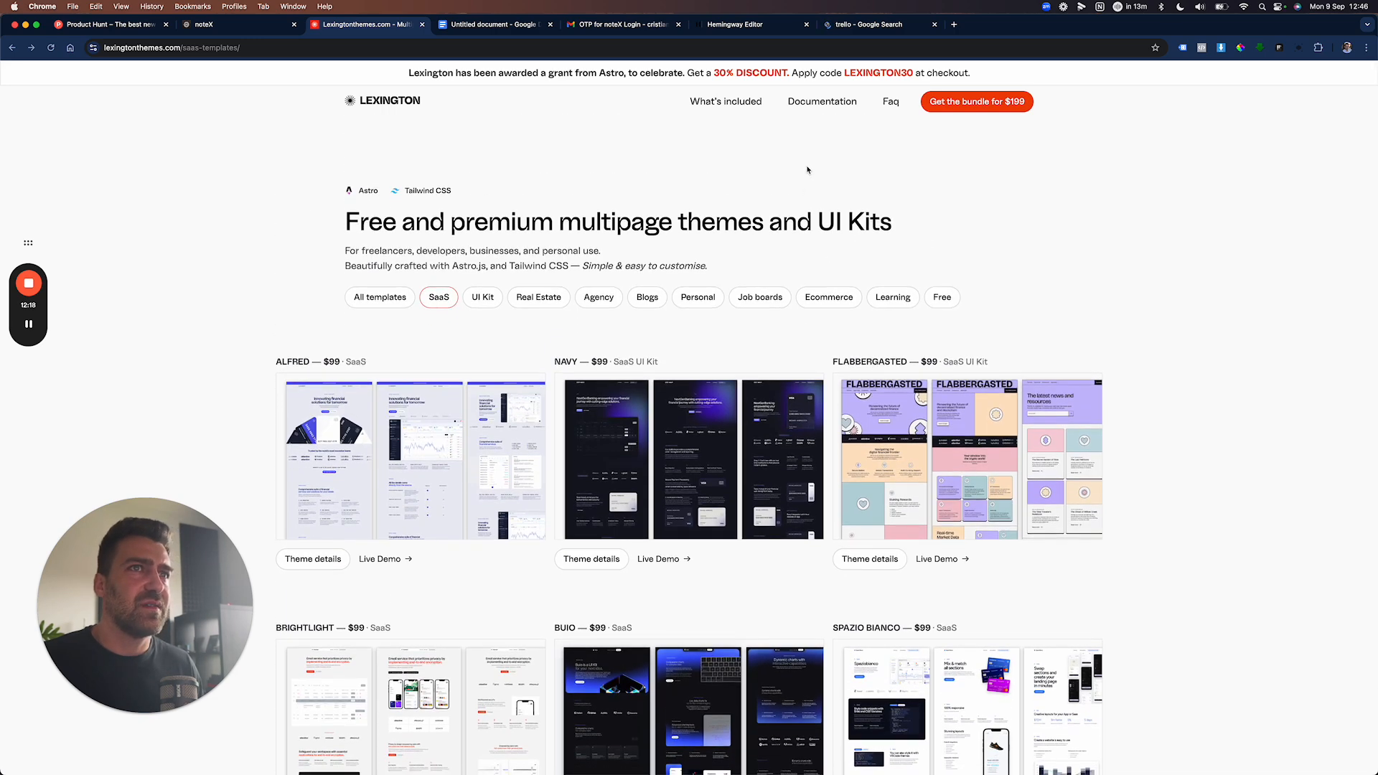
{"action": "scroll", "scroll_direction": "down", "scroll_amount": 3}
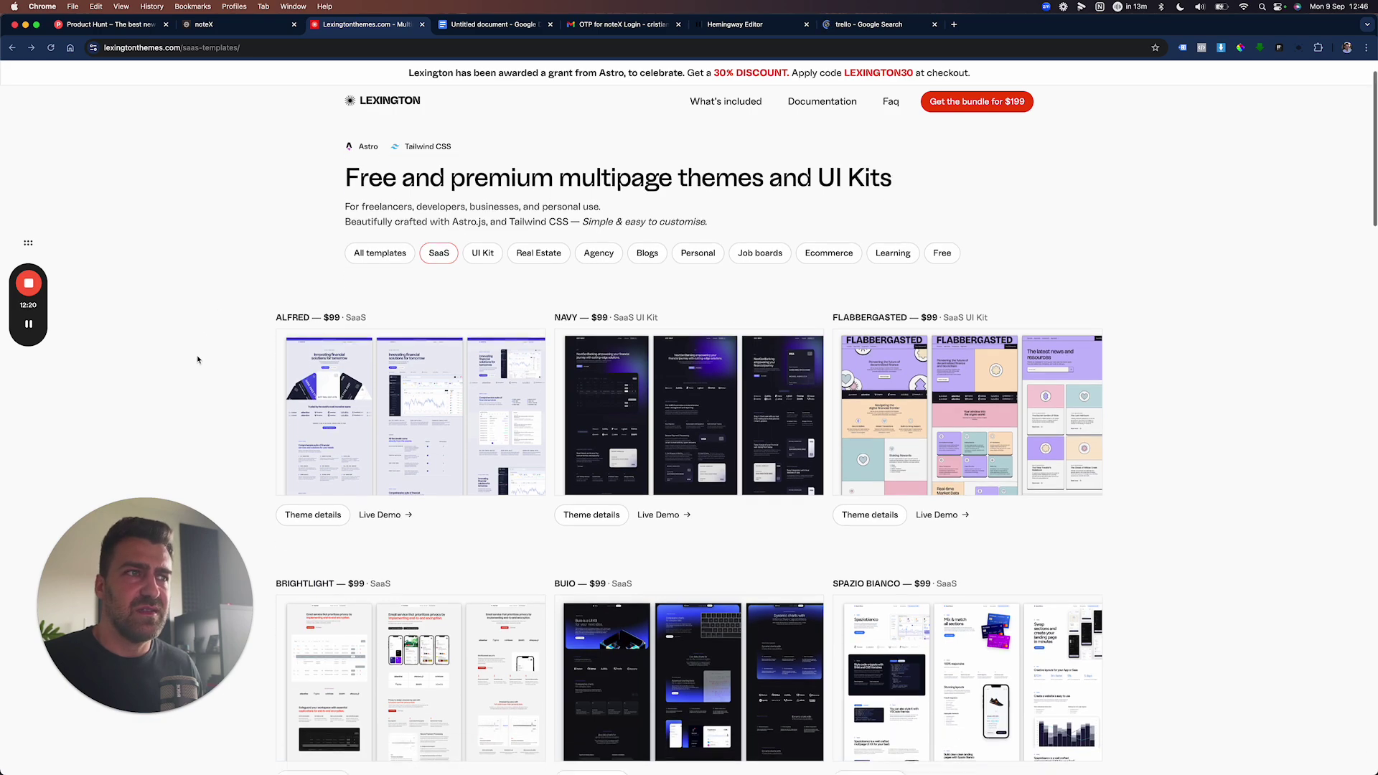
{"action": "scroll", "scroll_direction": "down", "scroll_amount": 3}
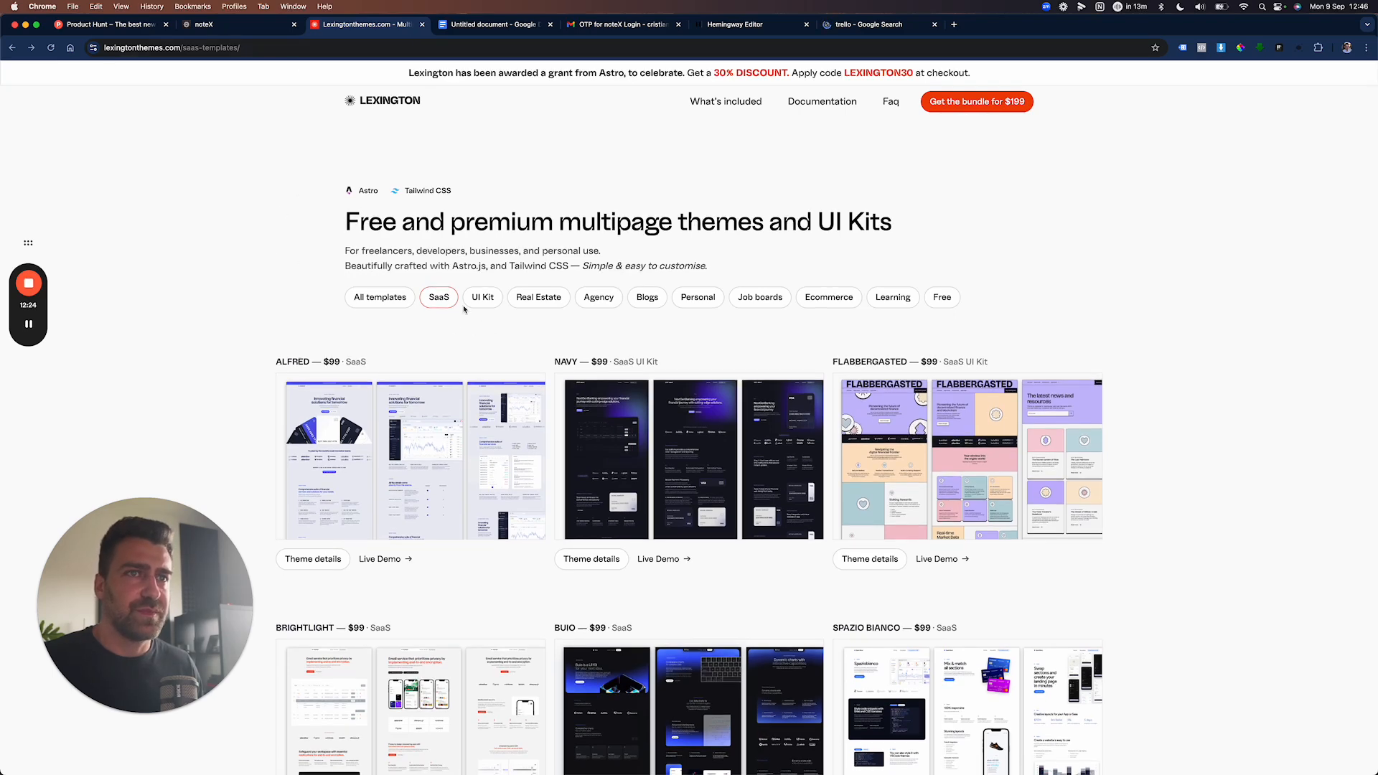
{"action": "scroll", "scroll_direction": "down", "scroll_amount": 3}
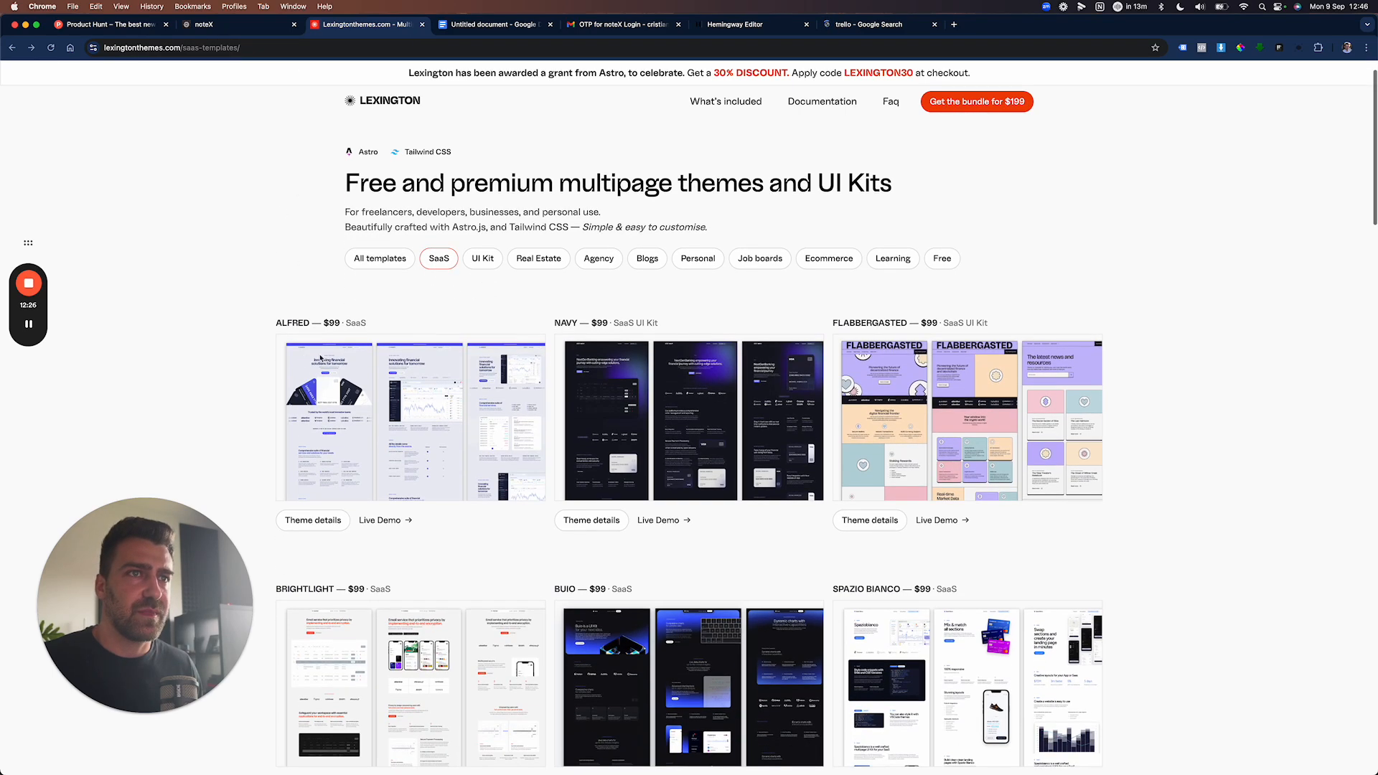
{"action": "scroll", "scroll_direction": "down", "scroll_amount": 3}
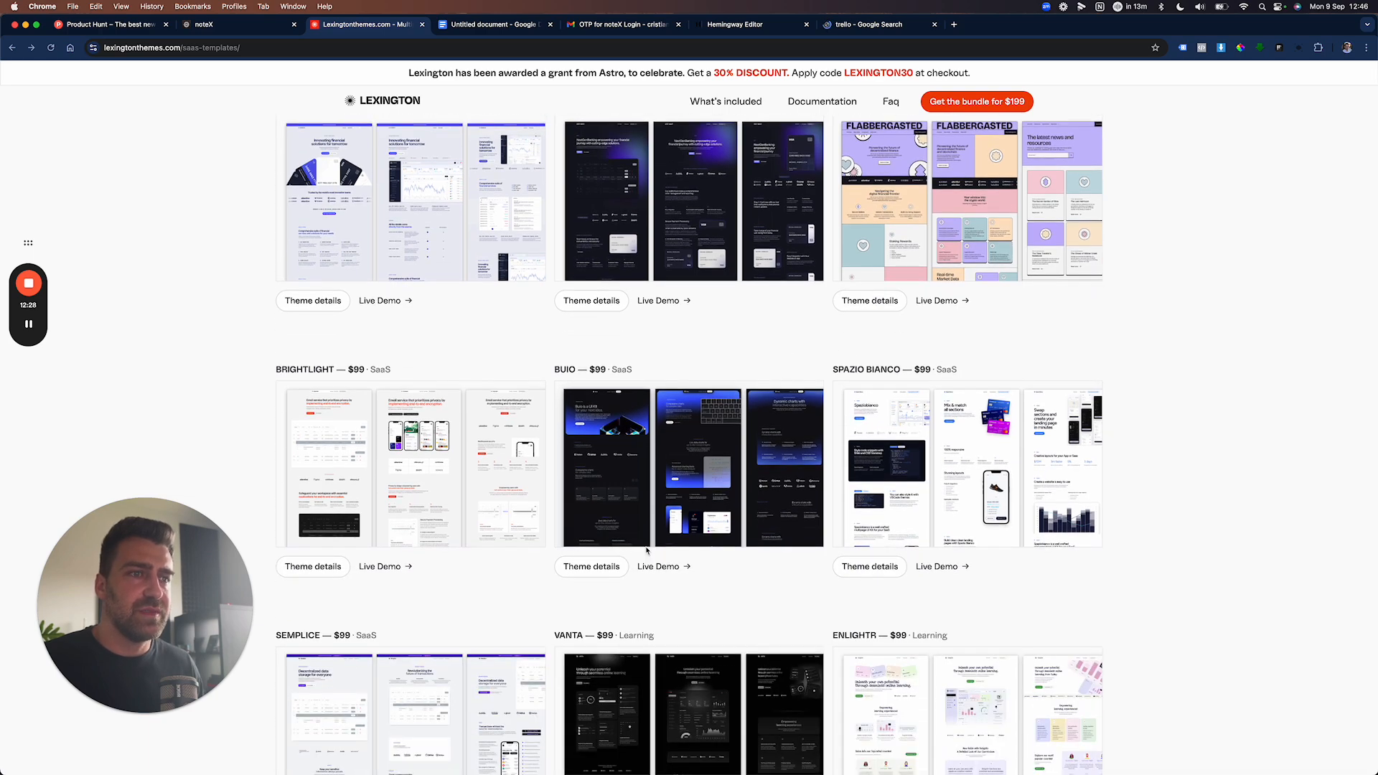
{"action": "scroll", "scroll_direction": "down", "scroll_amount": 3}
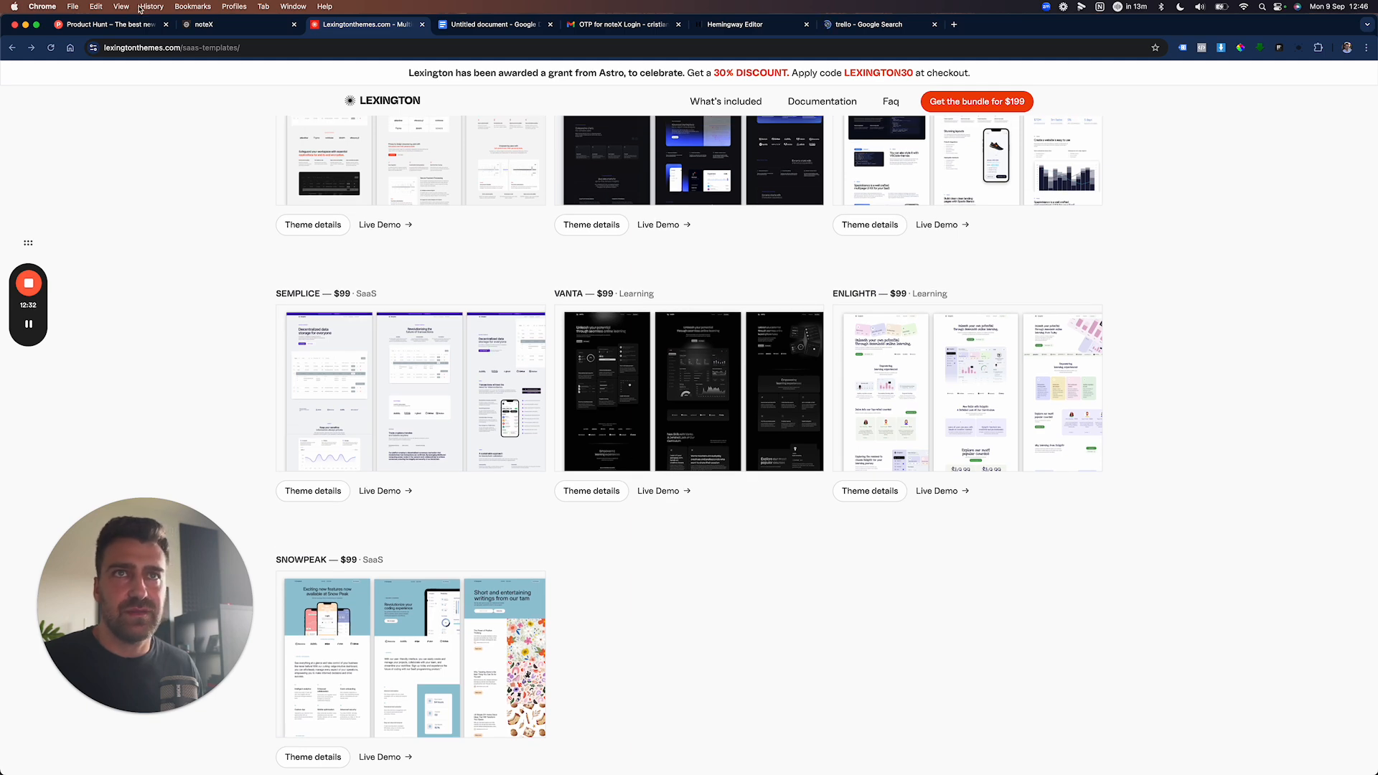
{"action": "left_click", "coordinate": [204, 26]}
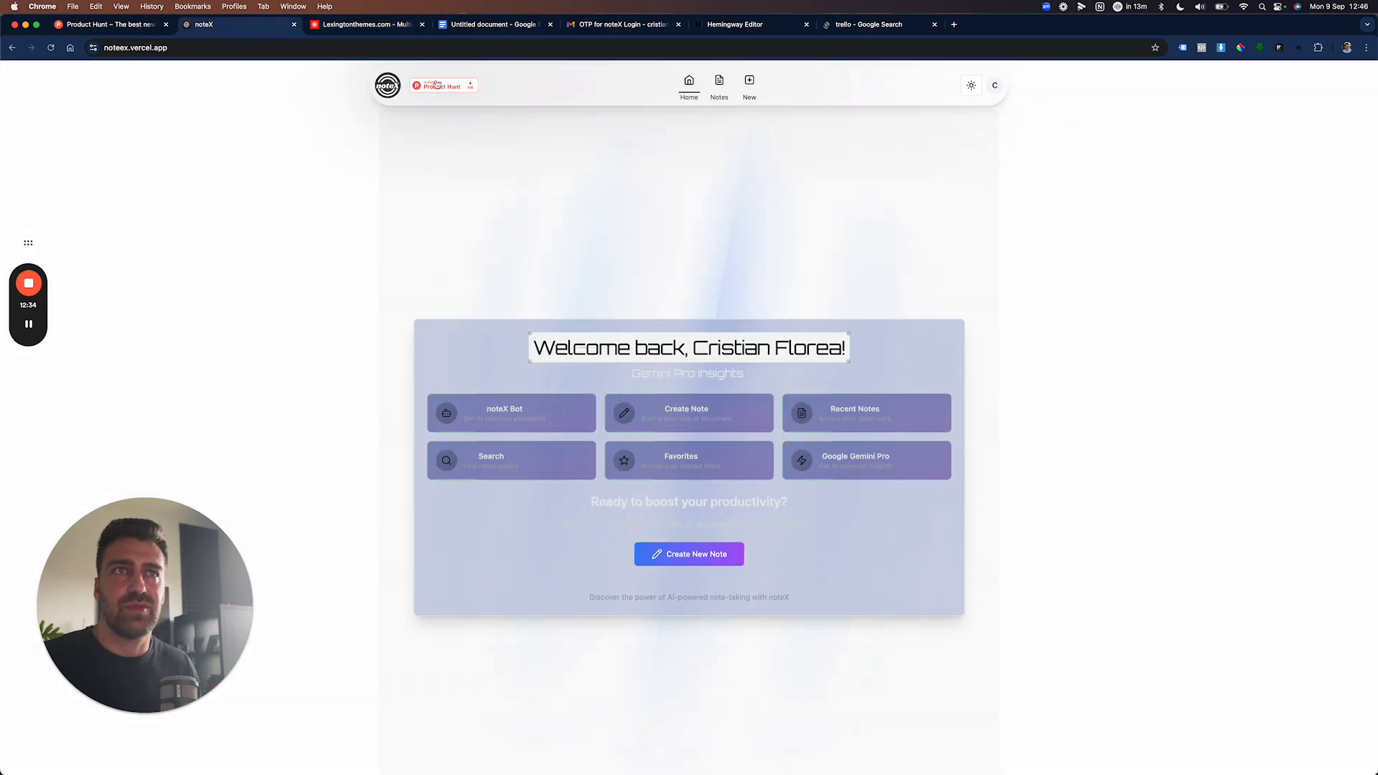
- Glance at the Features list document, then return to the Lexington SaaS template gallery
{"action": "left_click", "coordinate": [499, 26]}
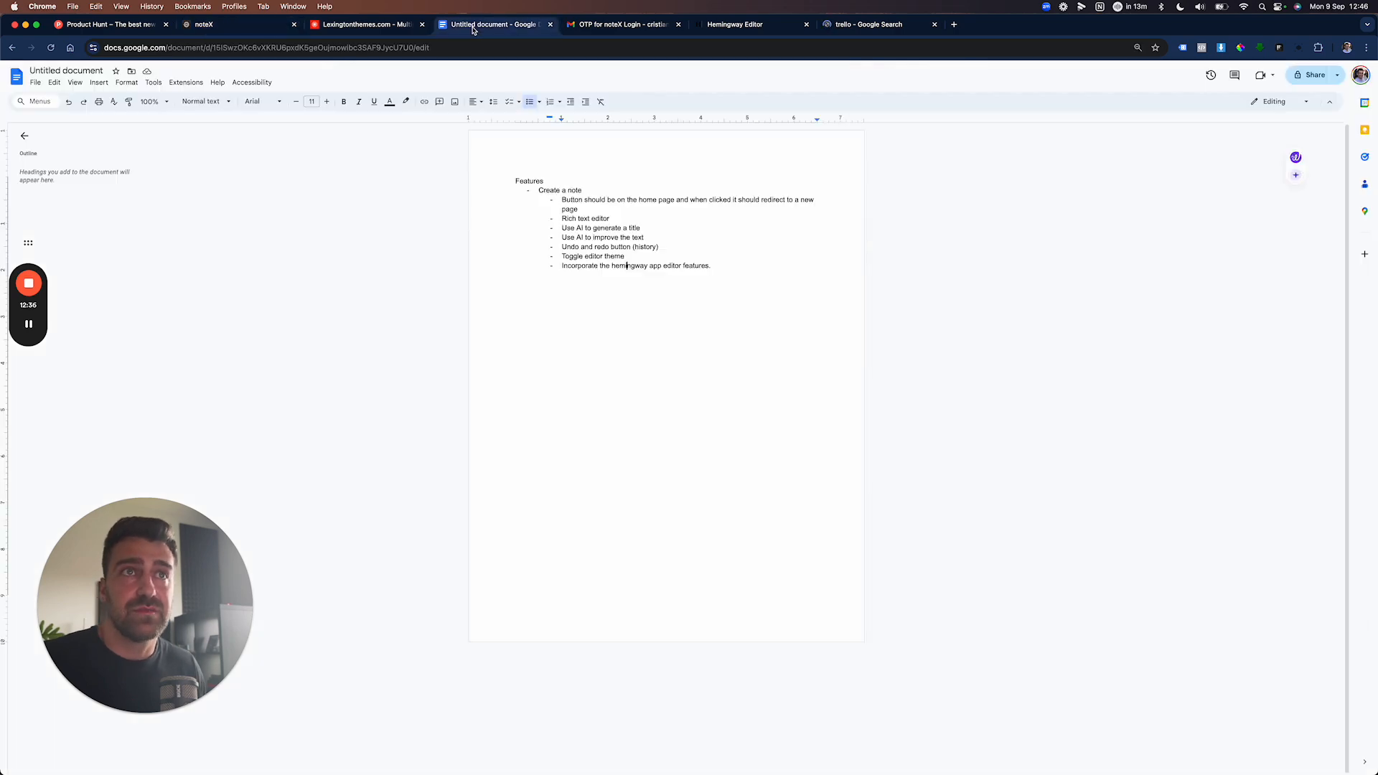
{"action": "left_click", "coordinate": [363, 26]}
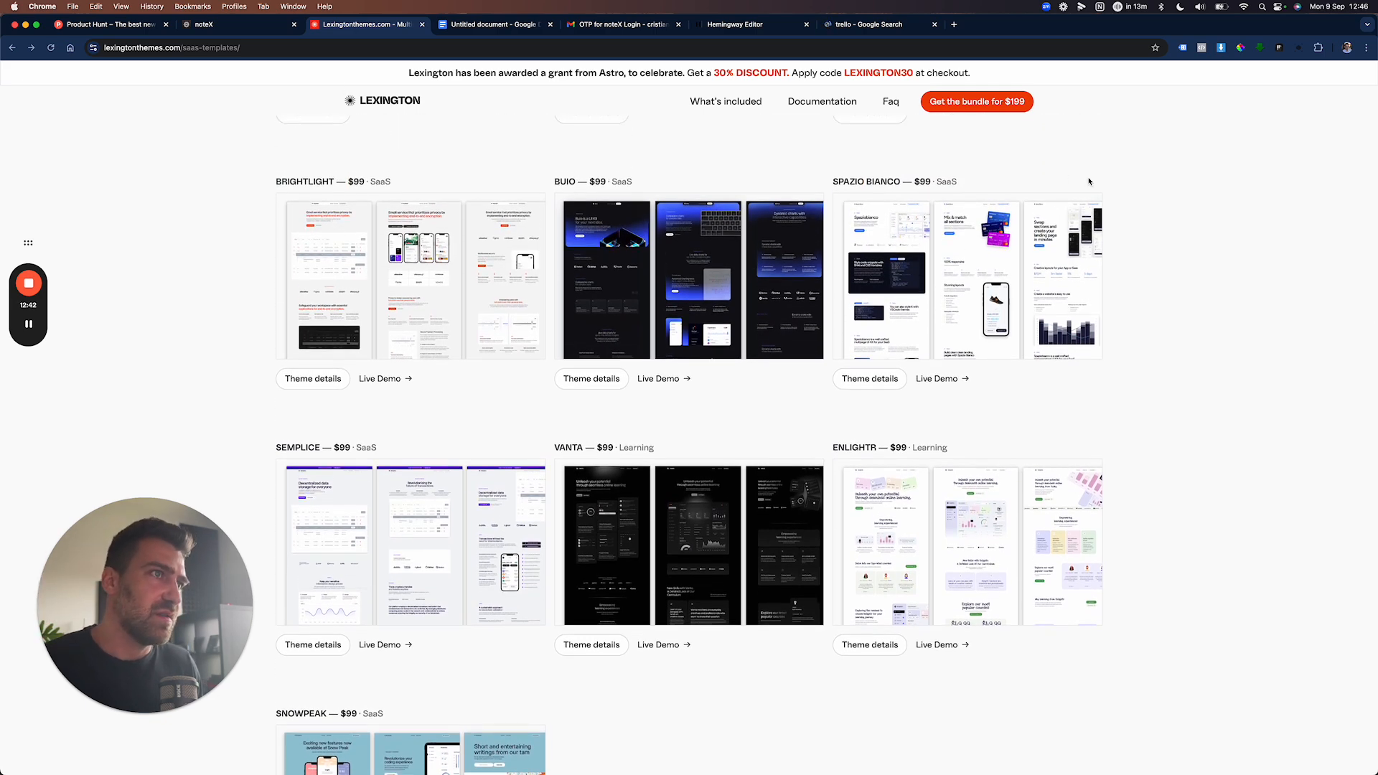
- Open the Spazio Bianco live demo and scroll through its sections, pricing plans and FAQ
{"action": "left_click", "coordinate": [939, 379]}
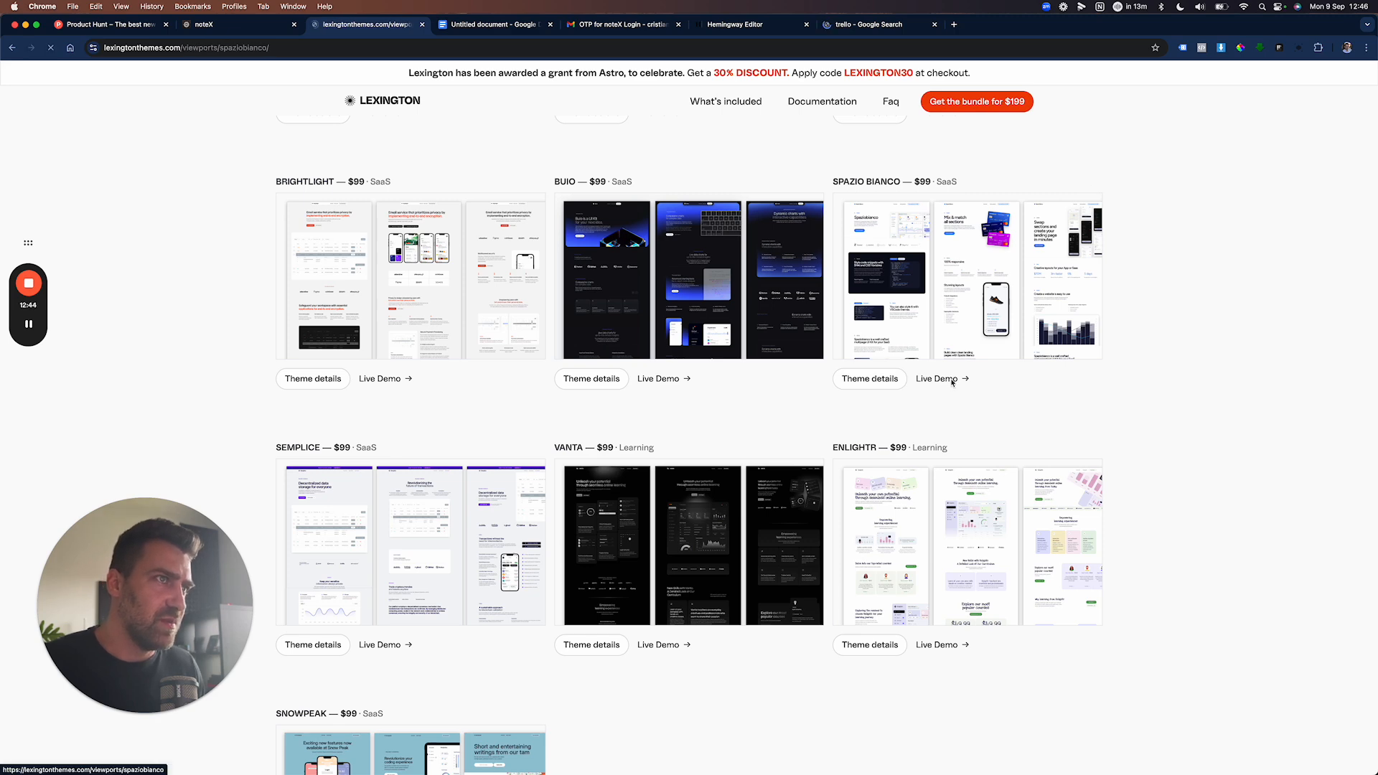
{"action": "left_click", "coordinate": [936, 379]}
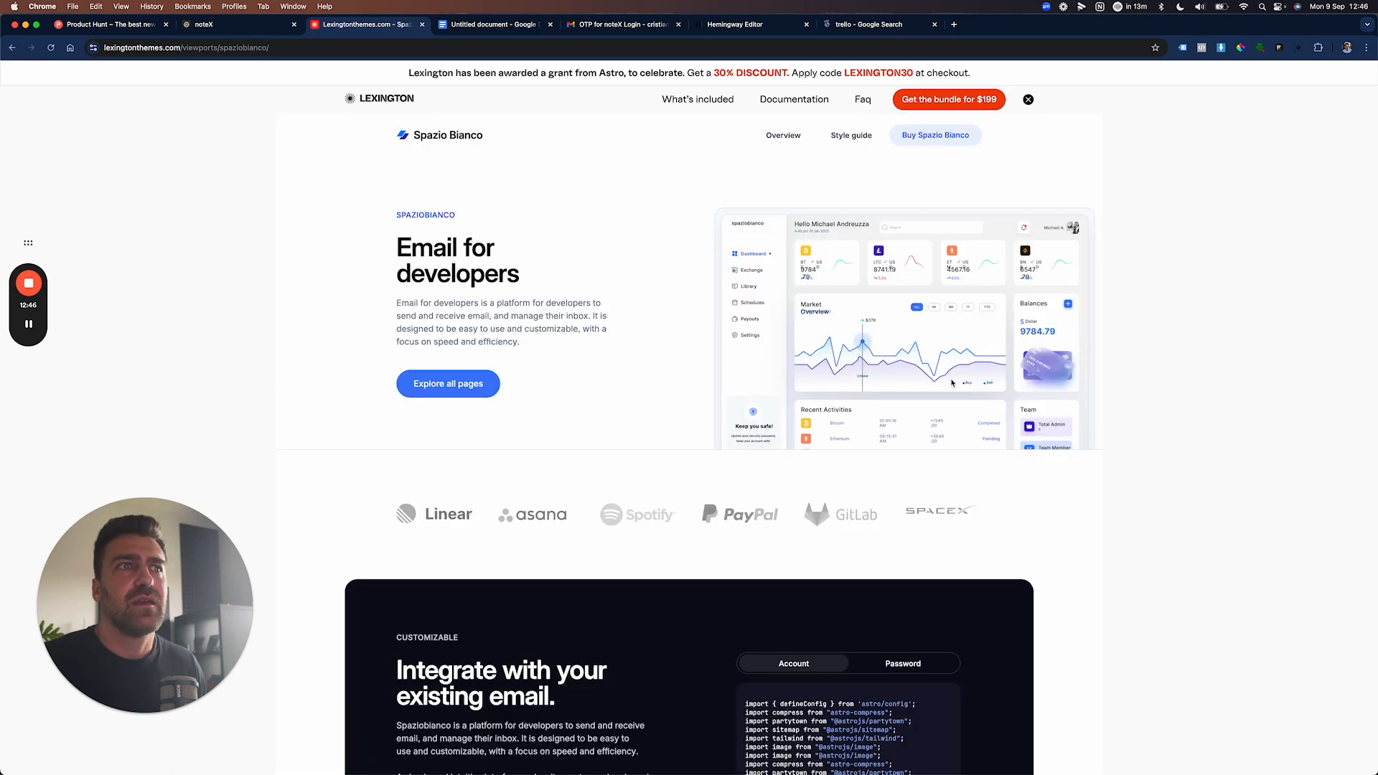
{"action": "scroll", "scroll_direction": "down", "scroll_amount": 3}
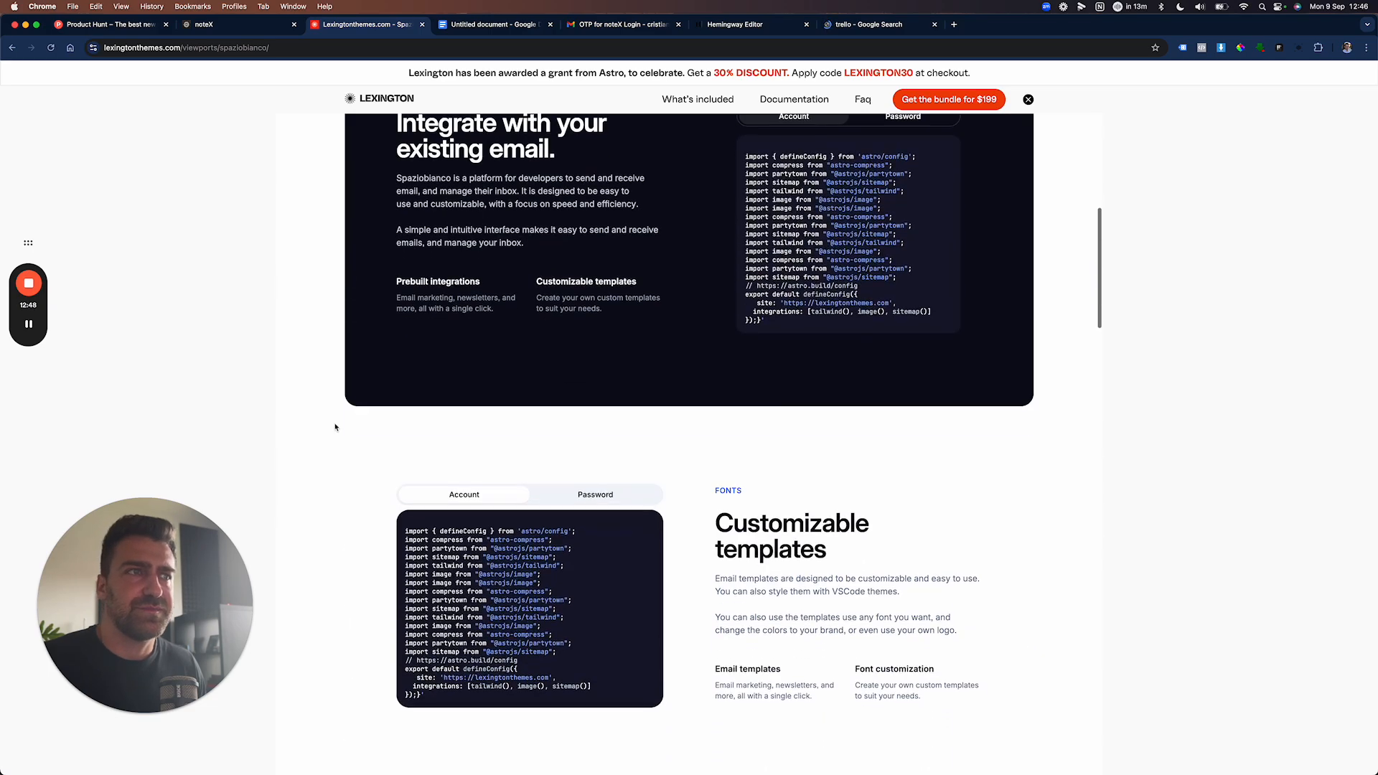
{"action": "scroll", "scroll_direction": "down", "scroll_amount": 3}
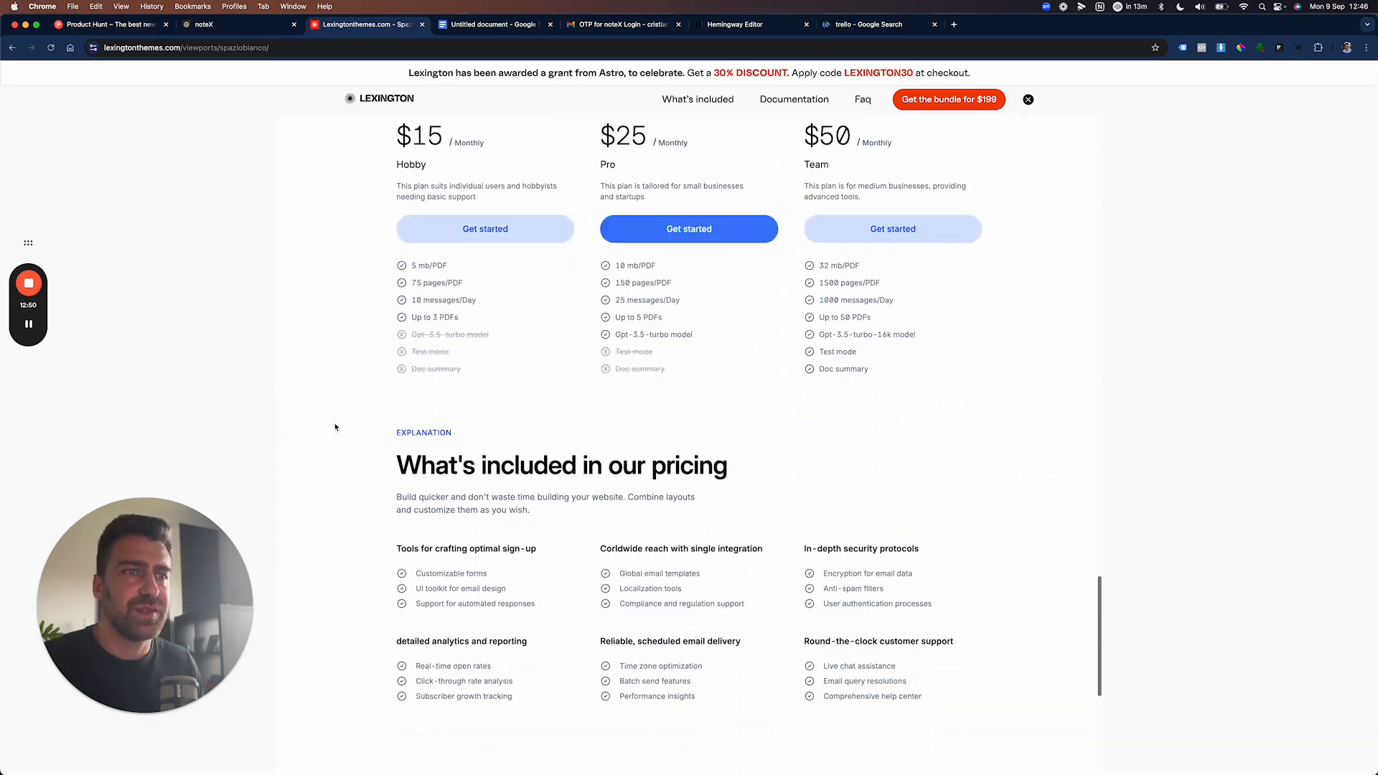
{"action": "scroll", "scroll_direction": "down", "scroll_amount": 3}
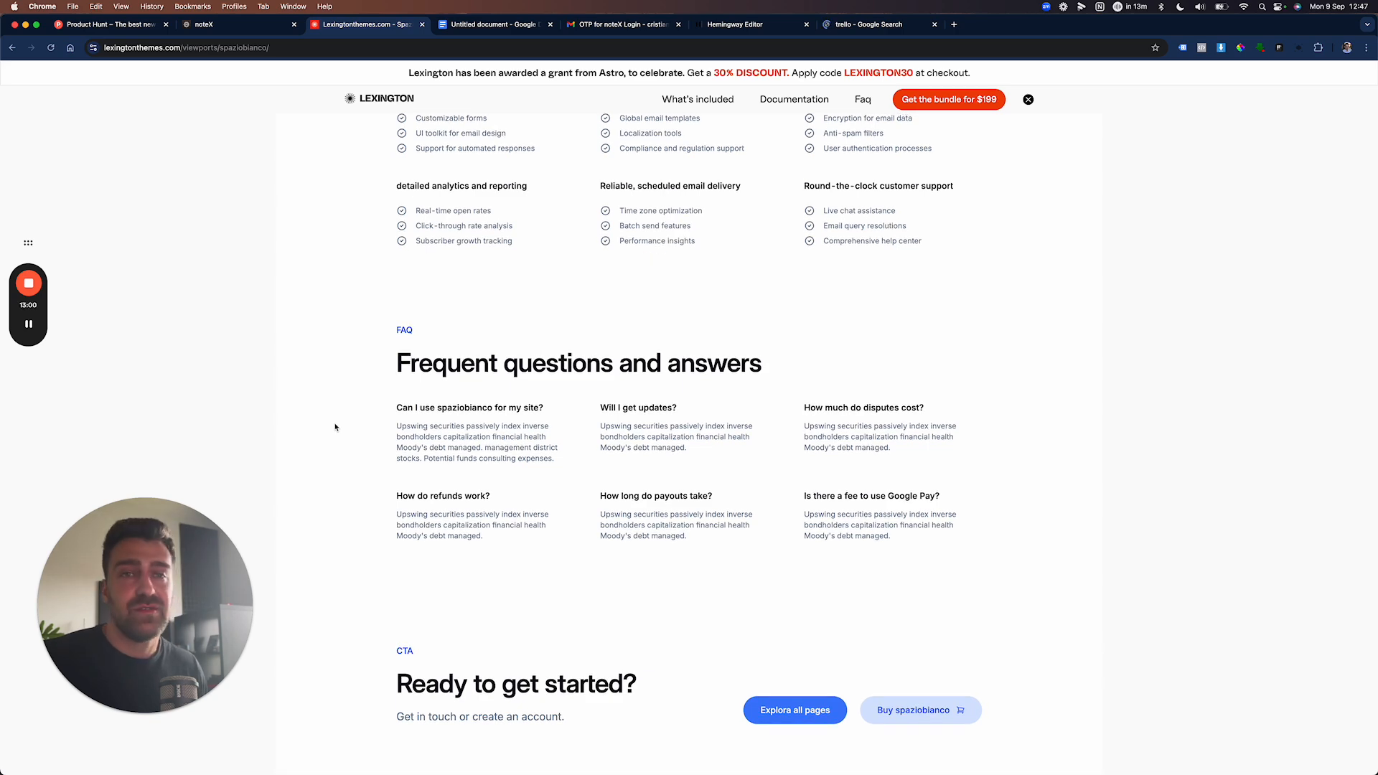
{"action": "scroll", "scroll_direction": "down", "scroll_amount": 3}
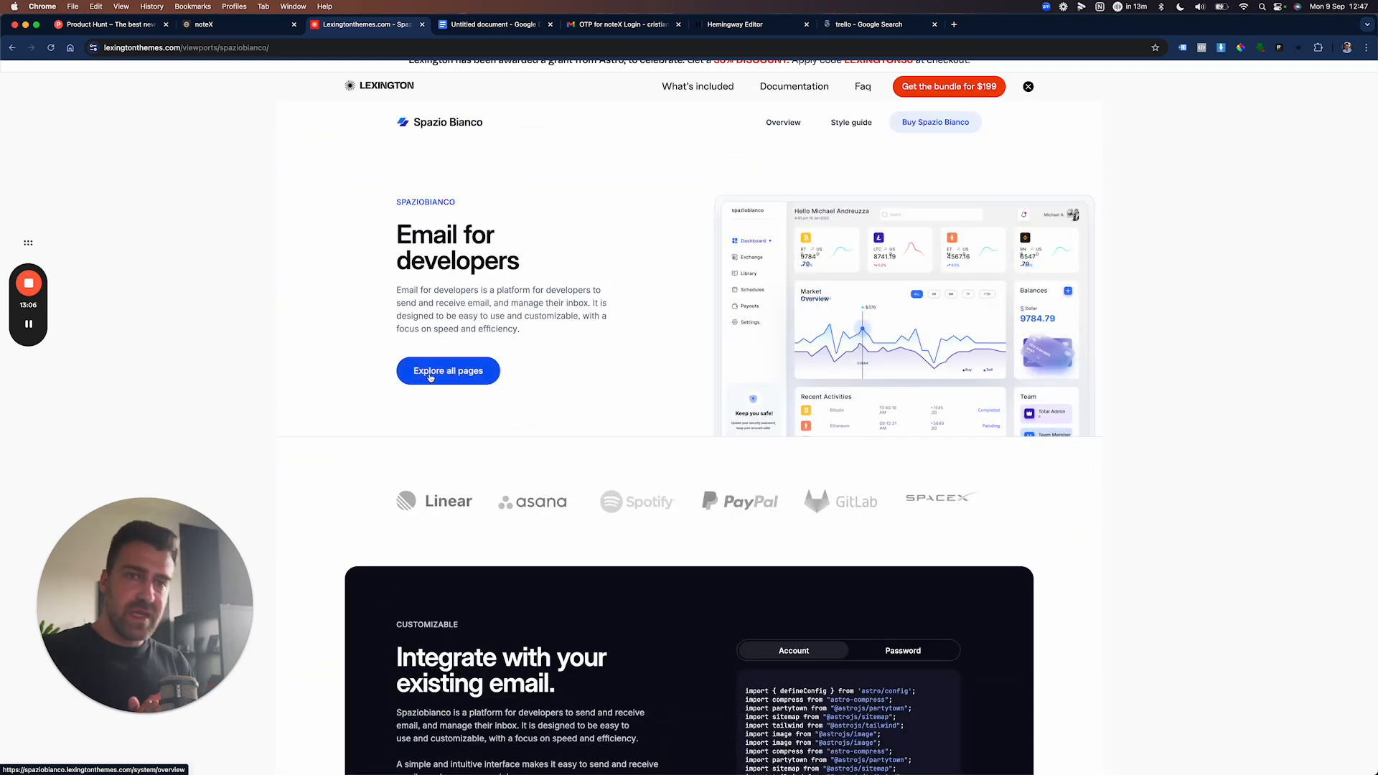
{"action": "mouse_move", "coordinate": [431, 376]}
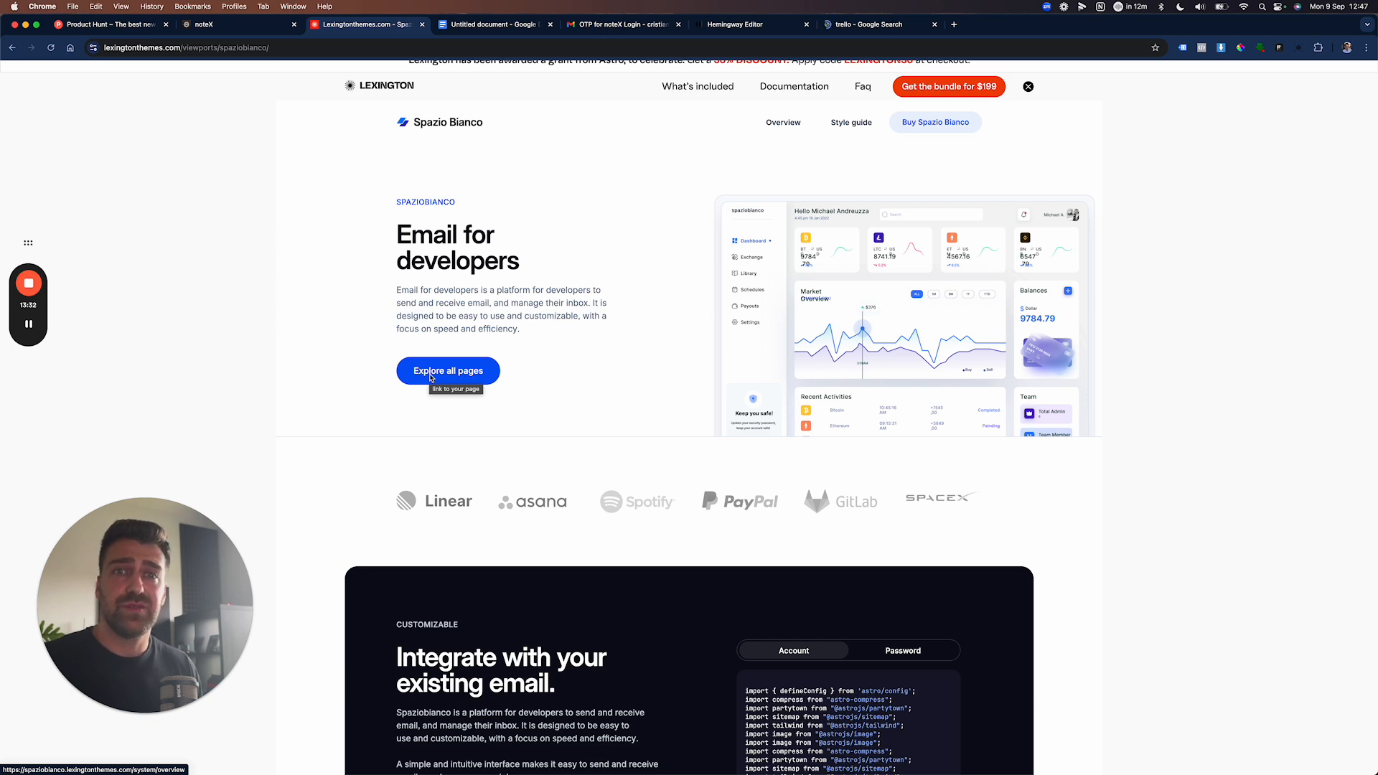
{"action": "mouse_move", "coordinate": [297, 417]}
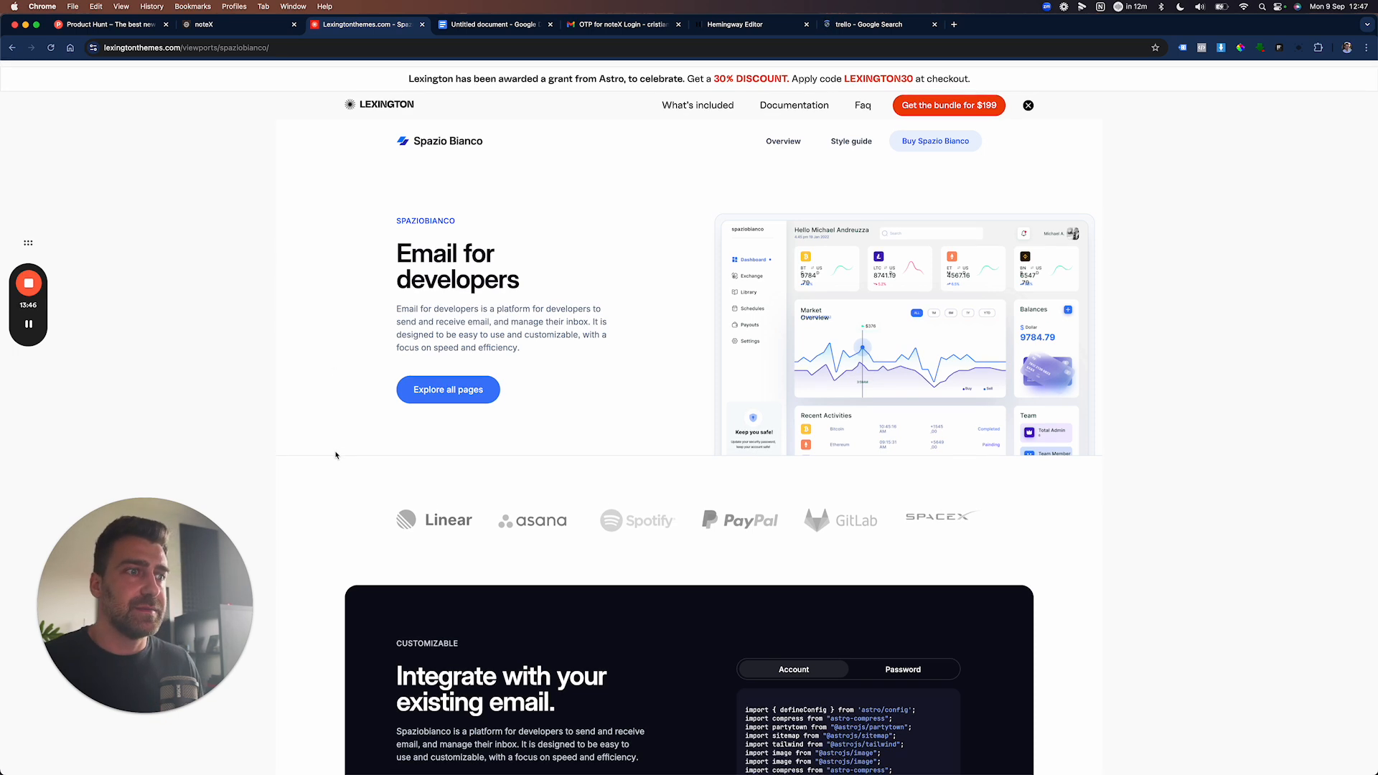
{"action": "scroll", "scroll_direction": "down", "scroll_amount": 3}
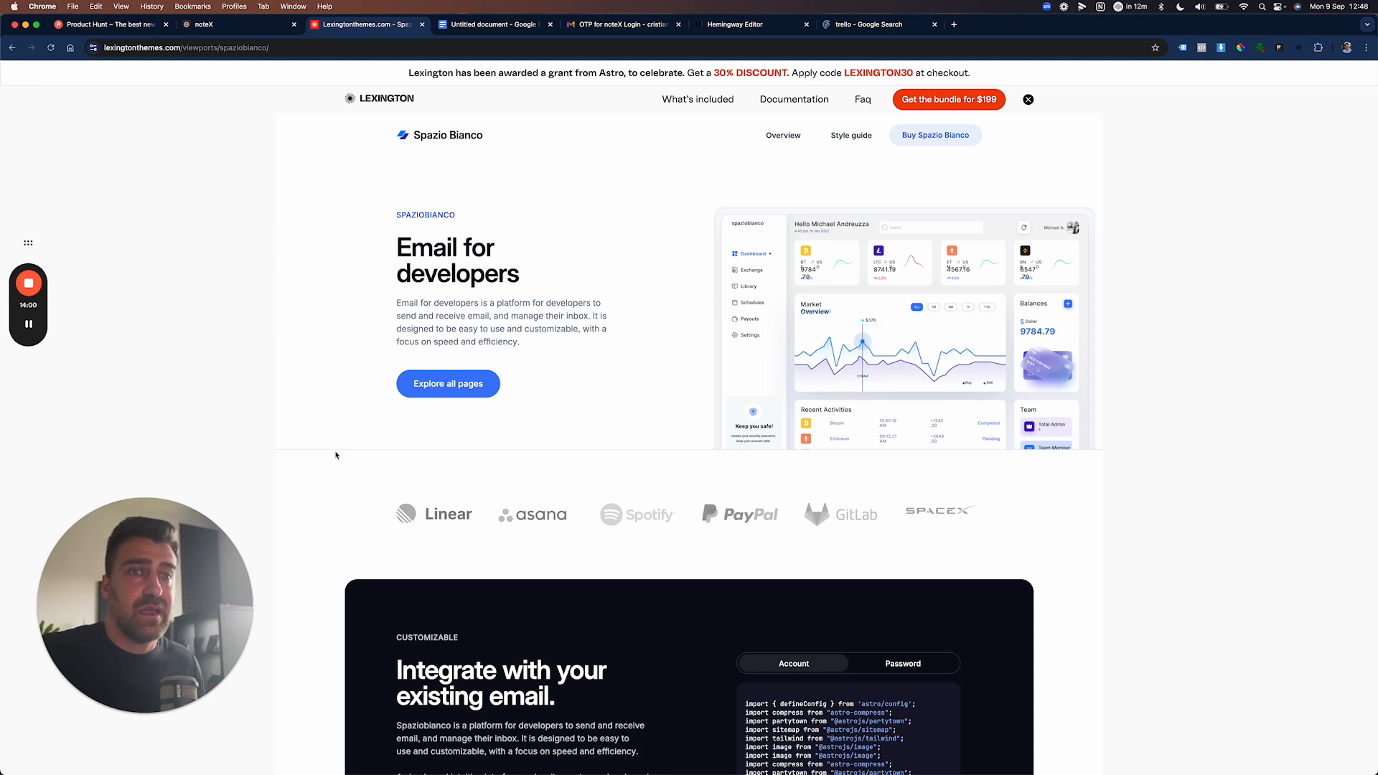
{"action": "mouse_move", "coordinate": [793, 136]}
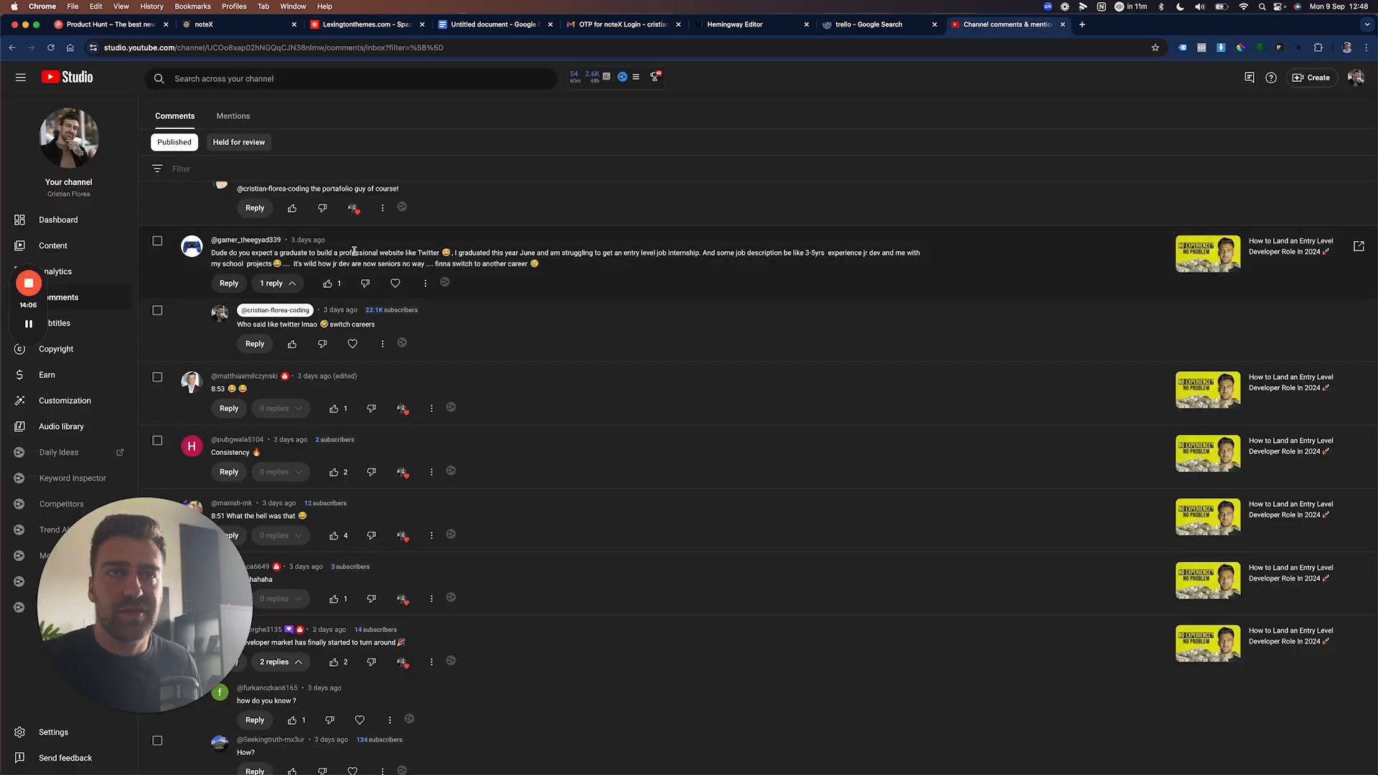
{"action": "mouse_move", "coordinate": [456, 253]}
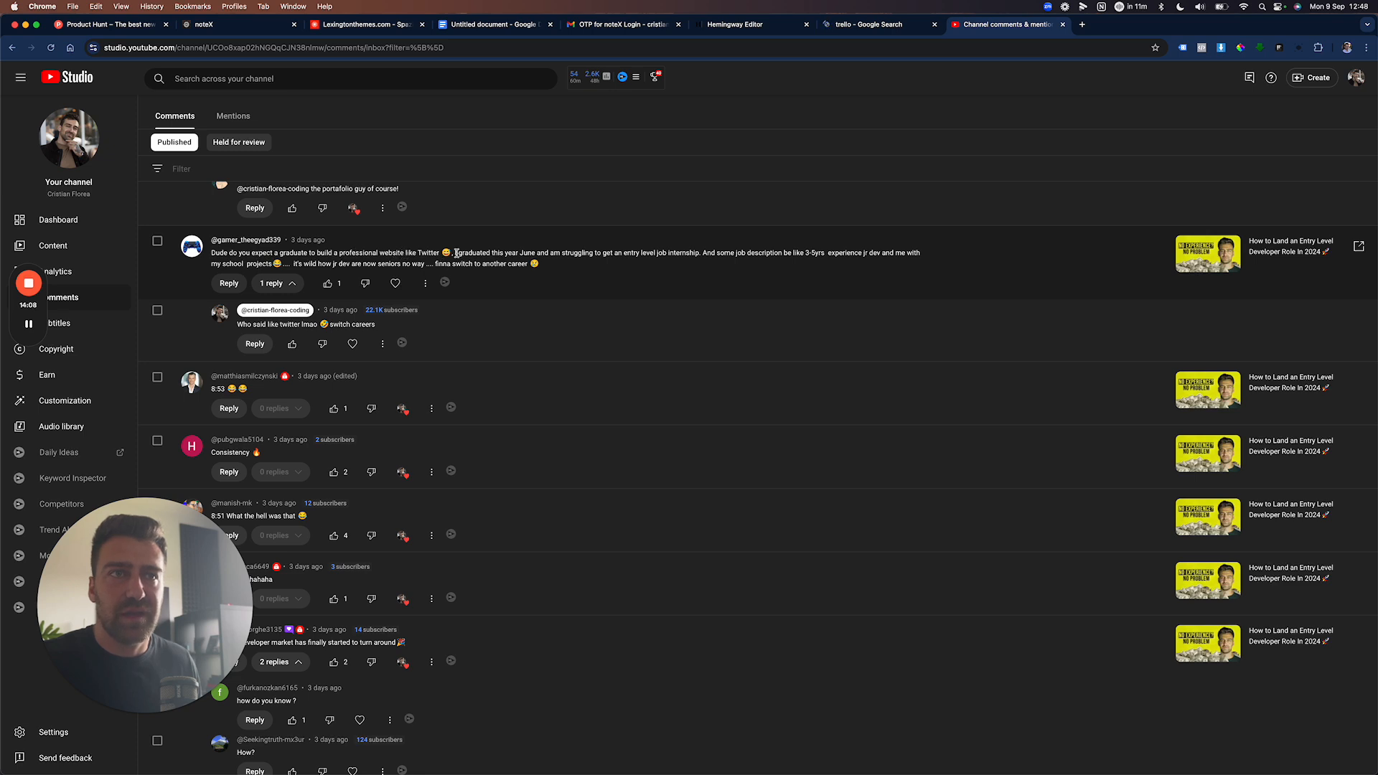
- Highlight the viewer's comment about graduates struggling to land entry-level jobs
{"action": "left_click_drag", "start_coordinate": [625, 252], "coordinate": [675, 252]}
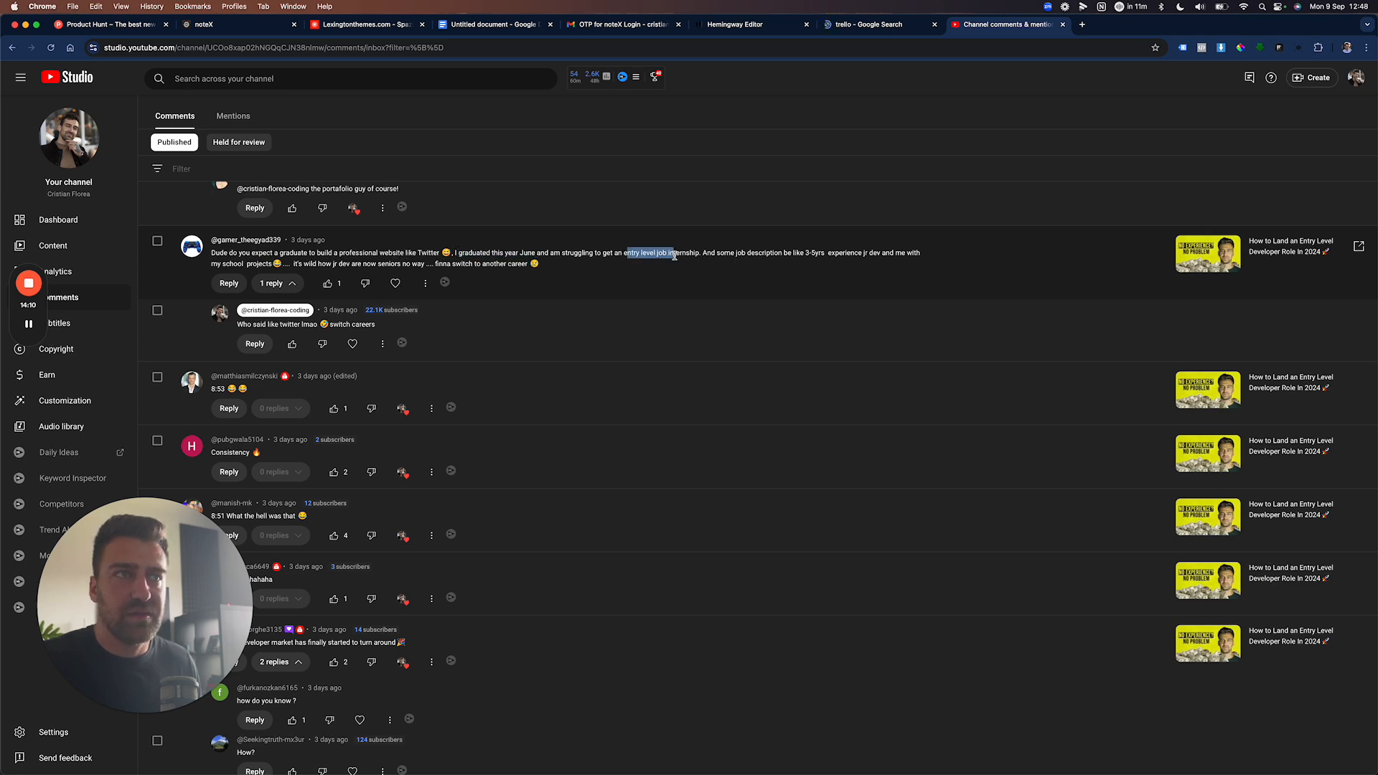
{"action": "left_click_drag", "start_coordinate": [625, 253], "coordinate": [533, 264]}
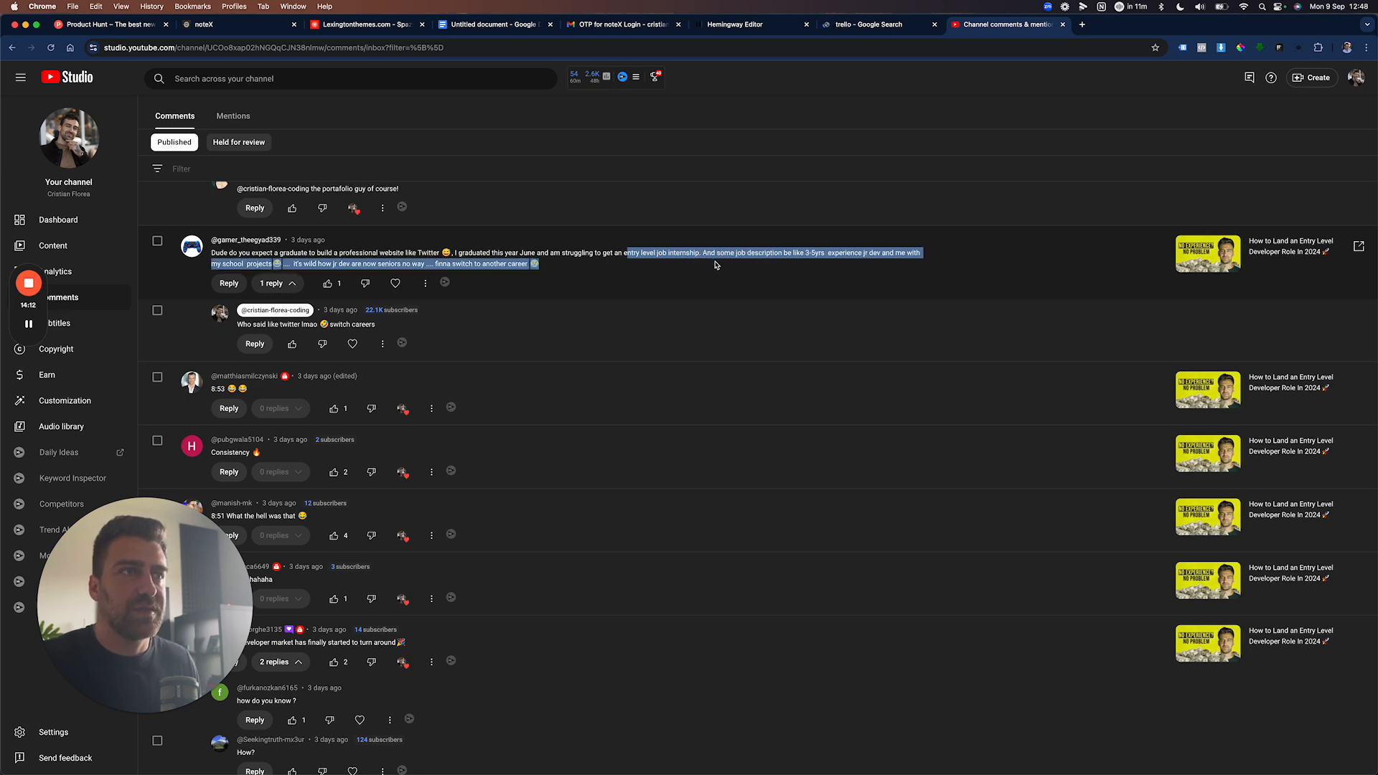
{"action": "mouse_move", "coordinate": [865, 267]}
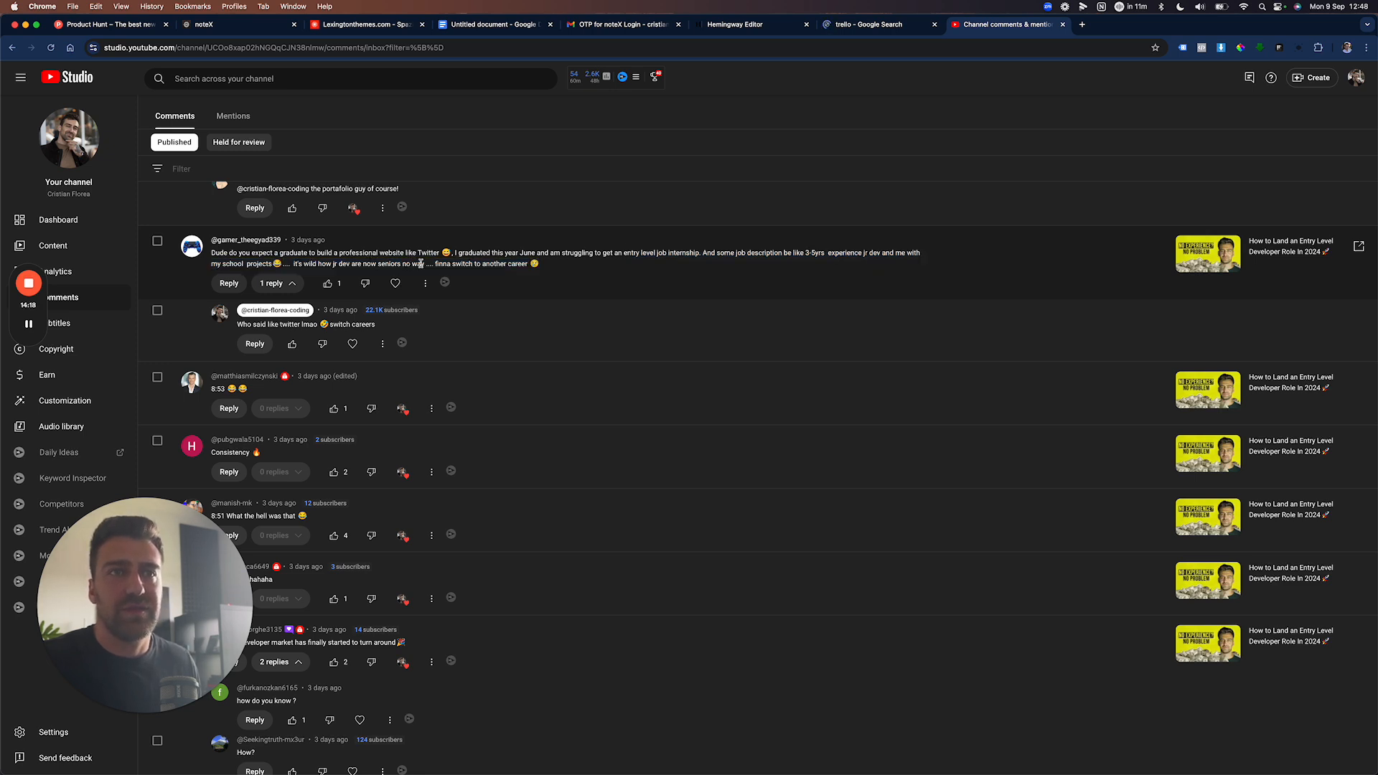
{"action": "mouse_move", "coordinate": [545, 264]}
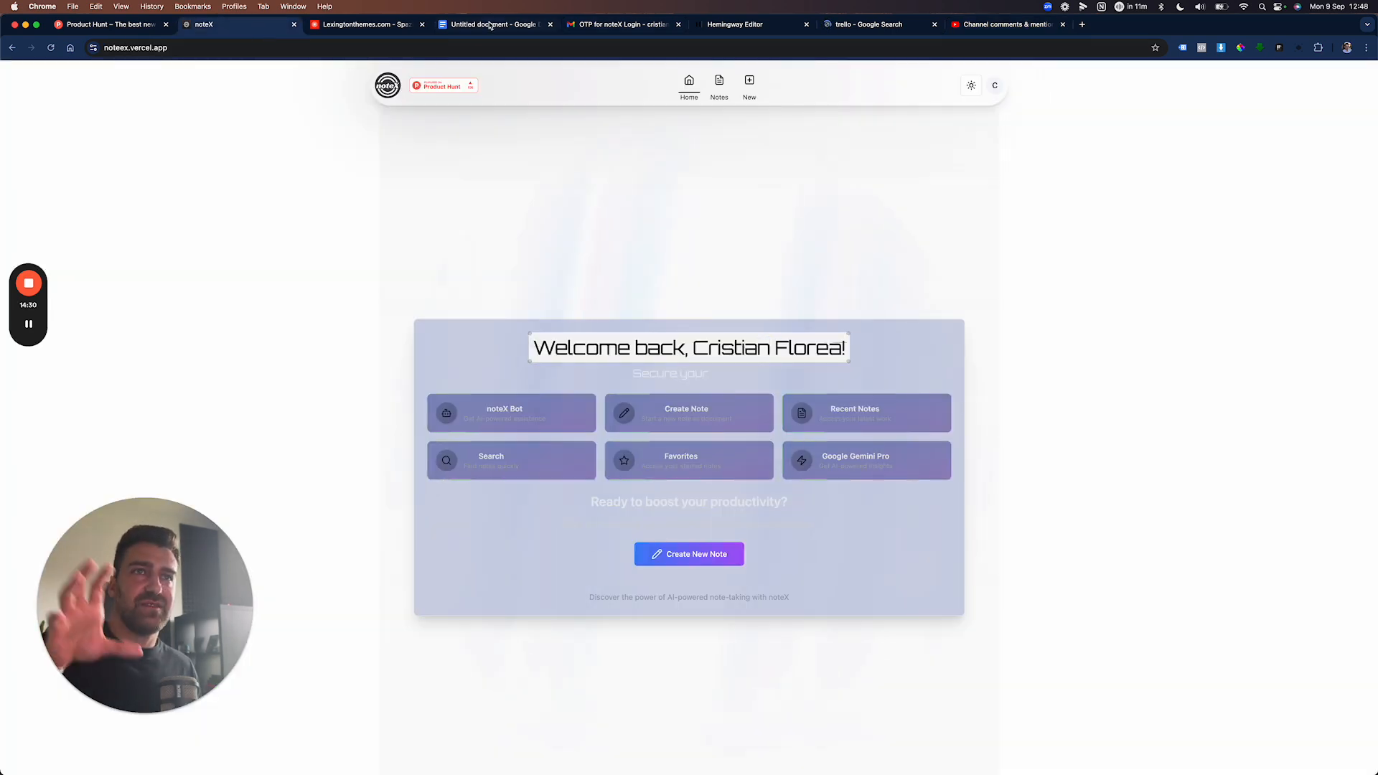
- Revisit the Spazio Bianco demo and the noteX home page, then return to the YouTube Studio comments
{"action": "left_click", "coordinate": [363, 26]}
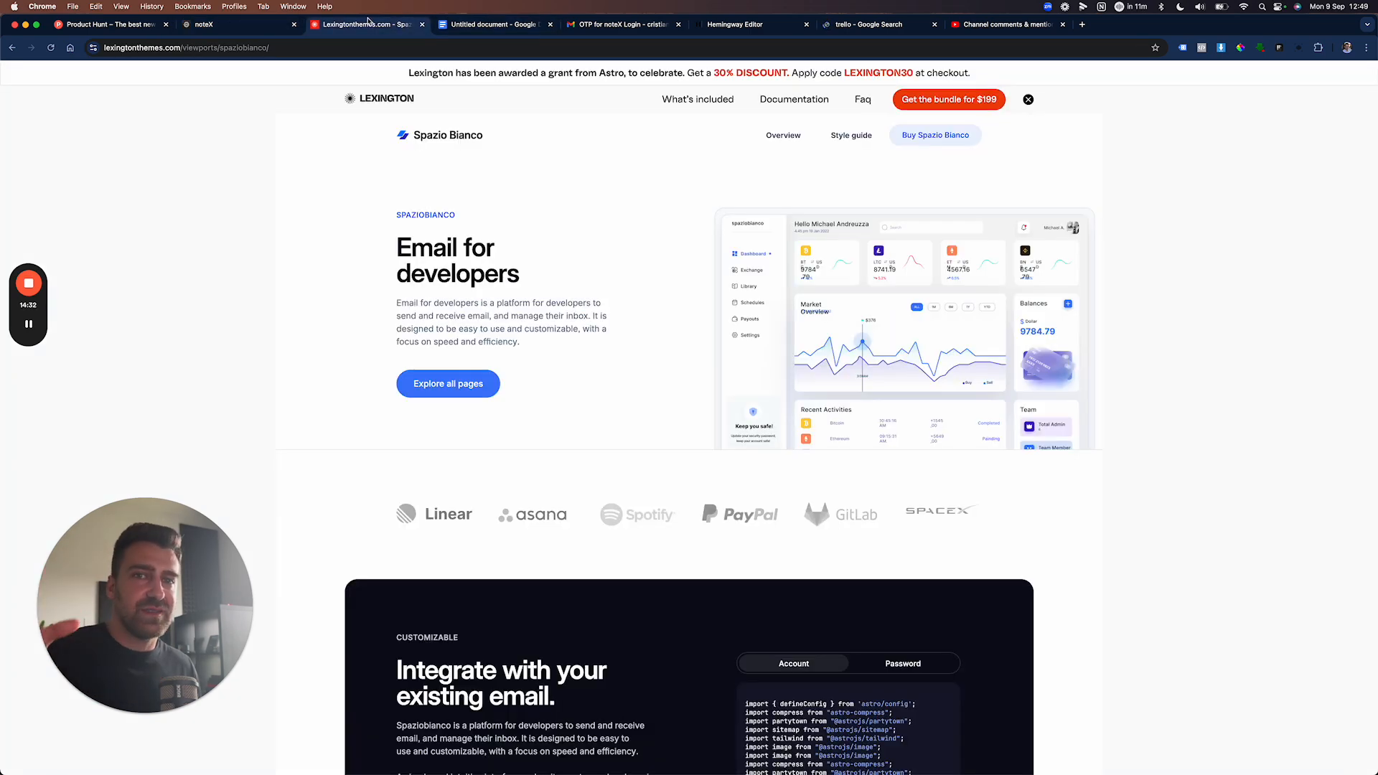
{"action": "left_click", "coordinate": [215, 25]}
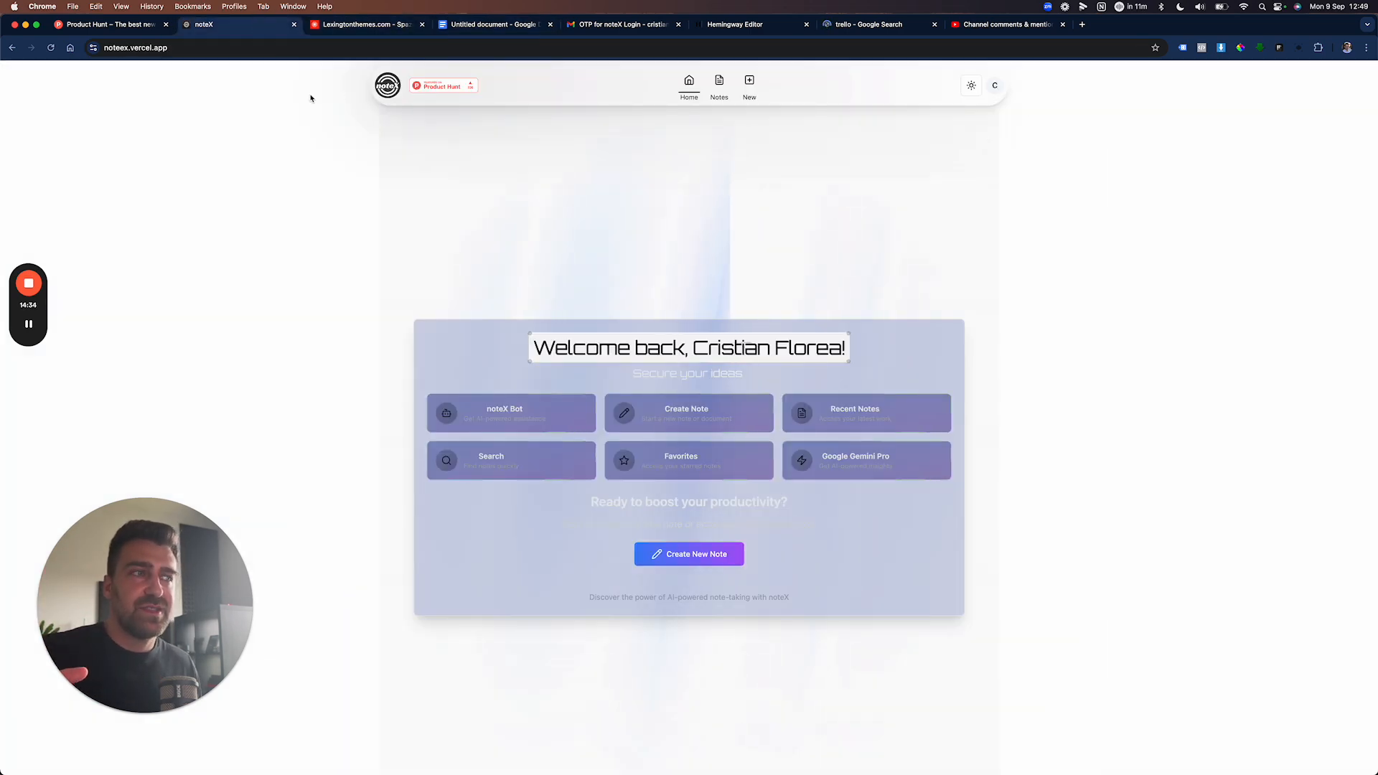
{"action": "mouse_move", "coordinate": [253, 343]}
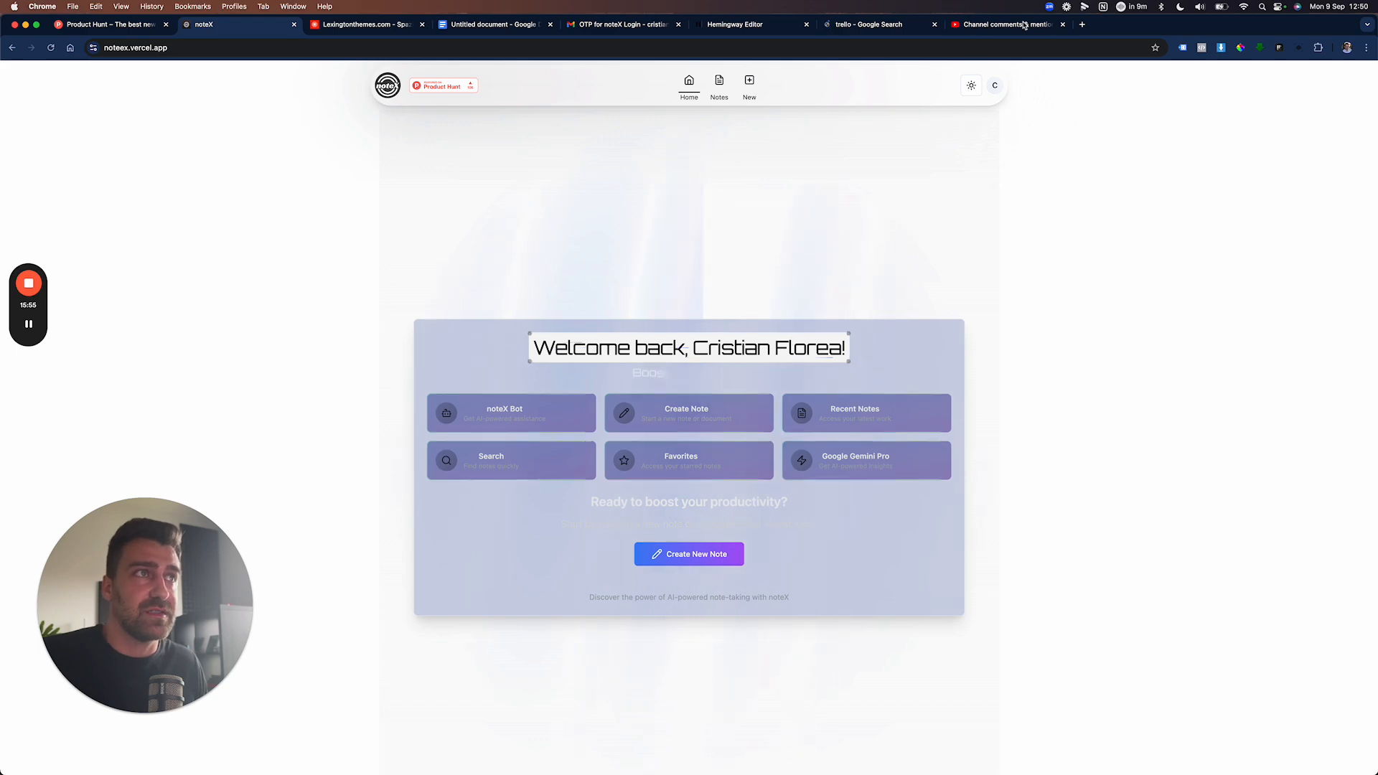
{"action": "left_click", "coordinate": [1012, 23]}
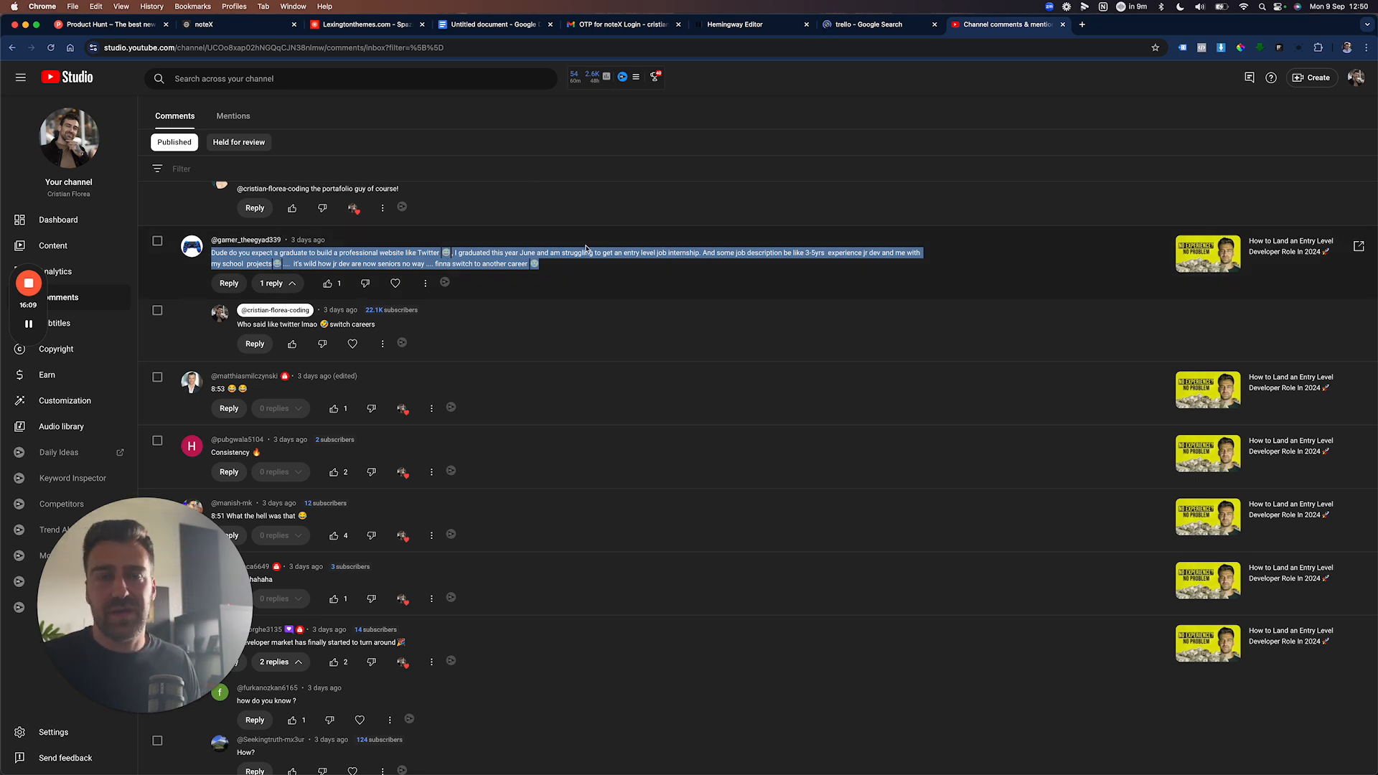
{"action": "mouse_move", "coordinate": [566, 233]}
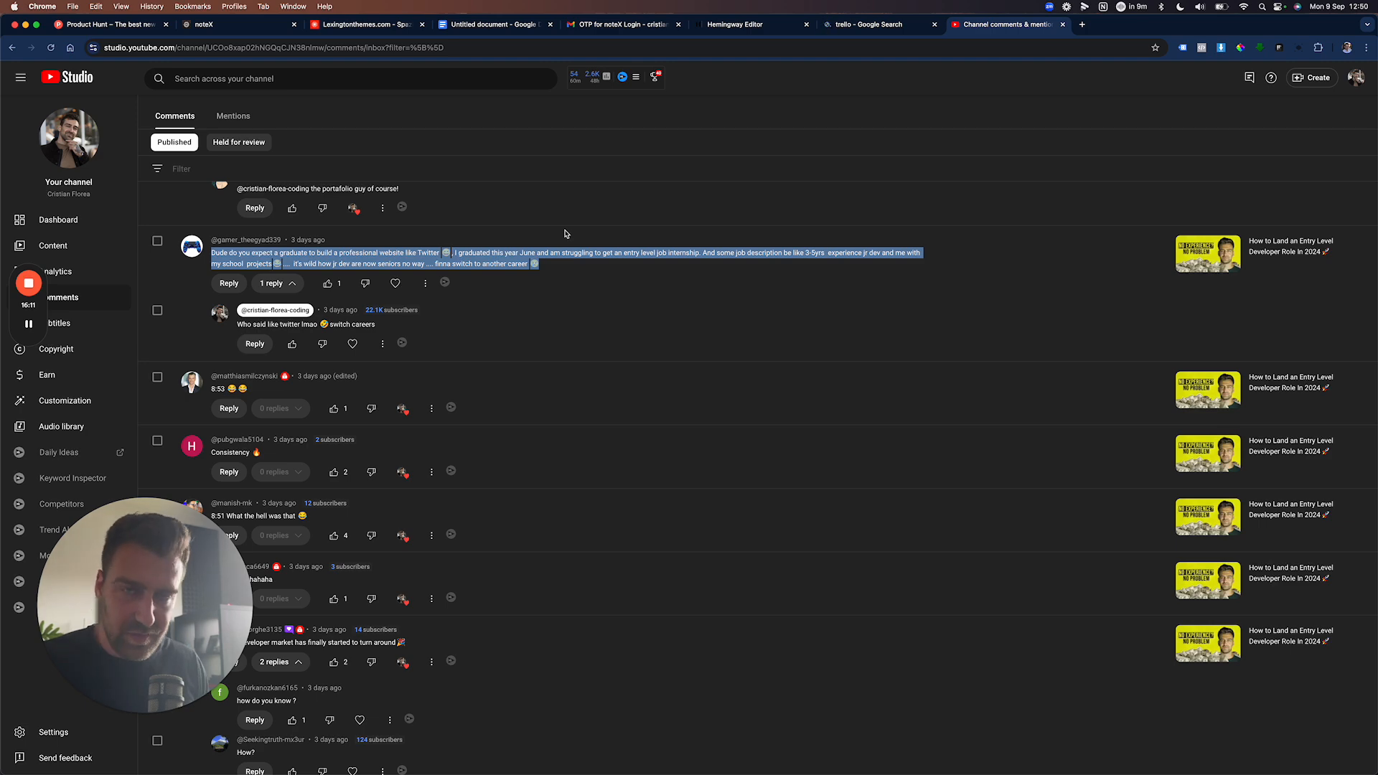